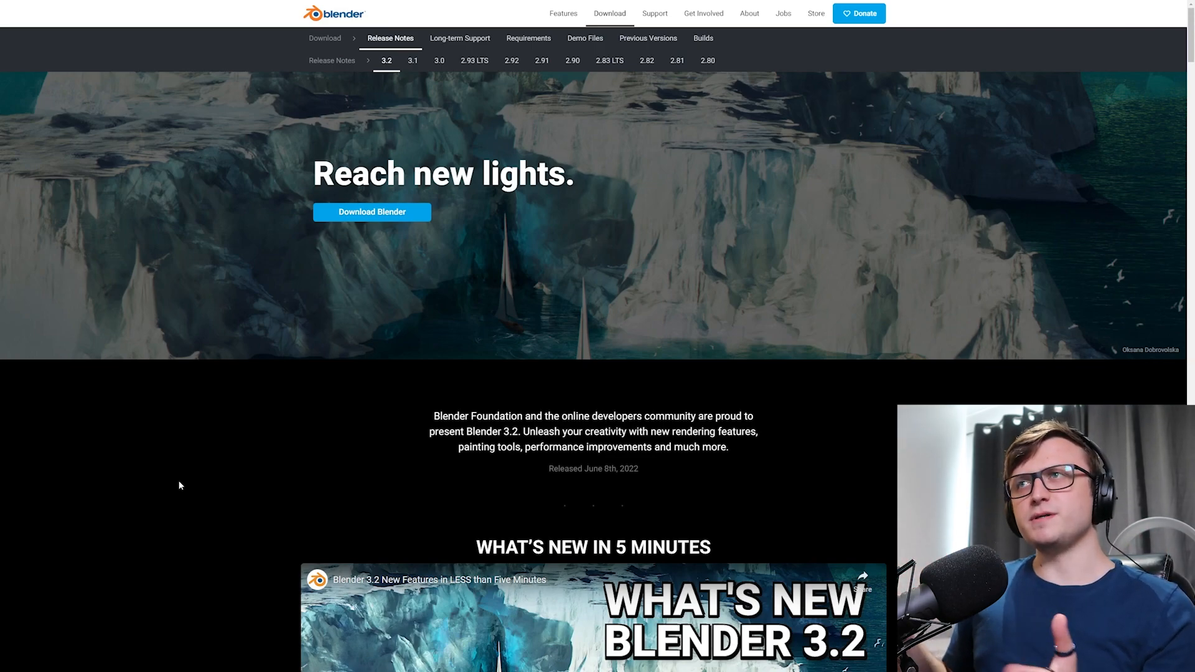
mouse_move(347, 380)
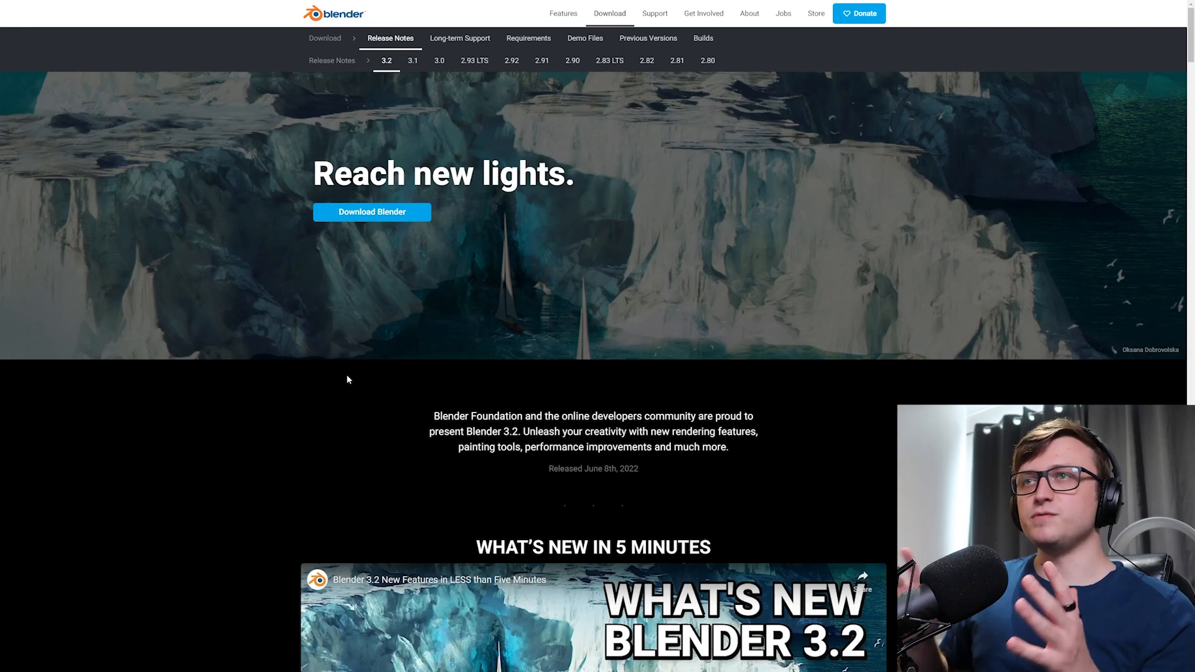
- Peek at the Blender 3.0 and 3.1 notes, return to 3.2, and scroll to What's New
scroll("down", 3)
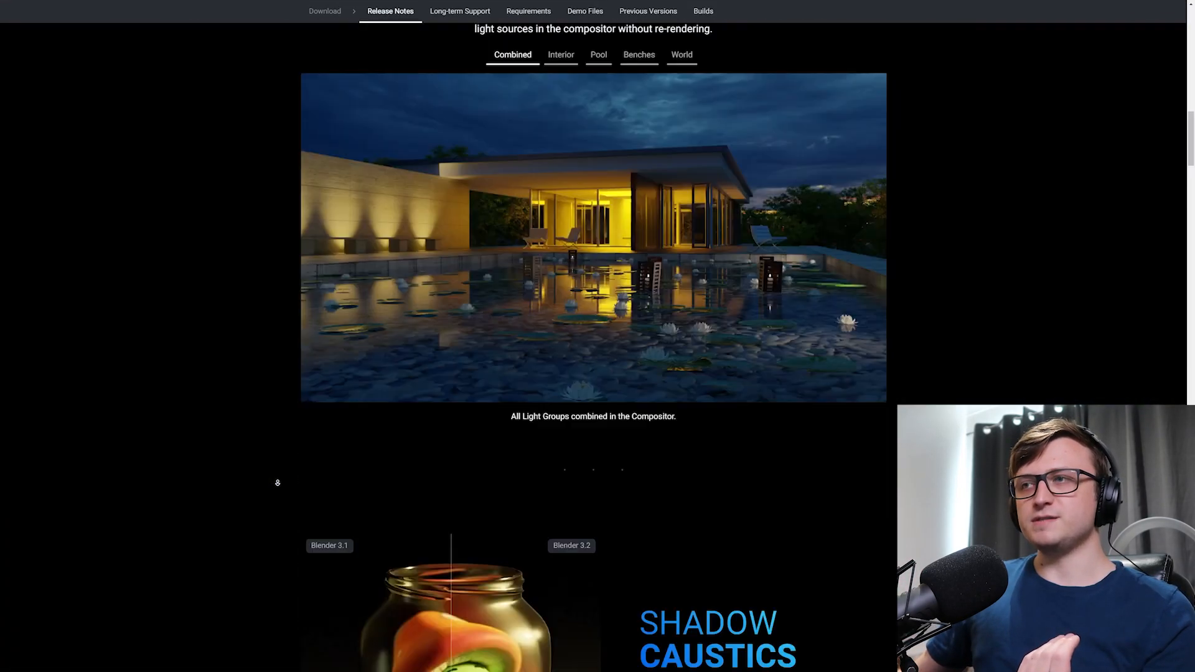
scroll("down", 3)
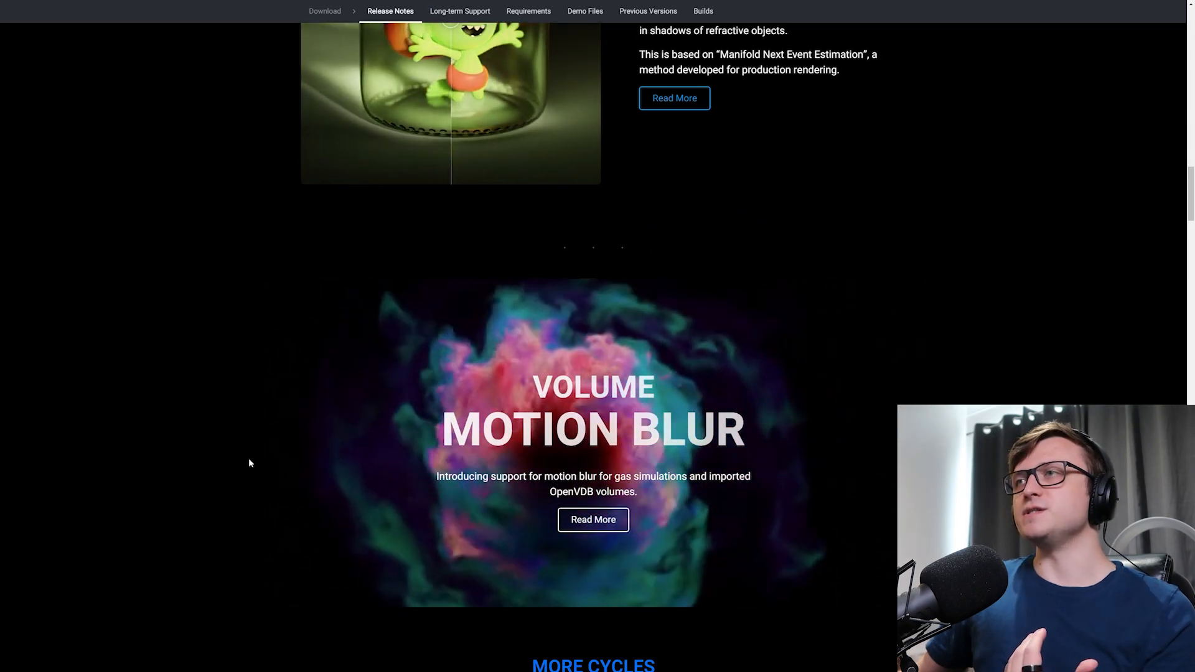
scroll("up", 3)
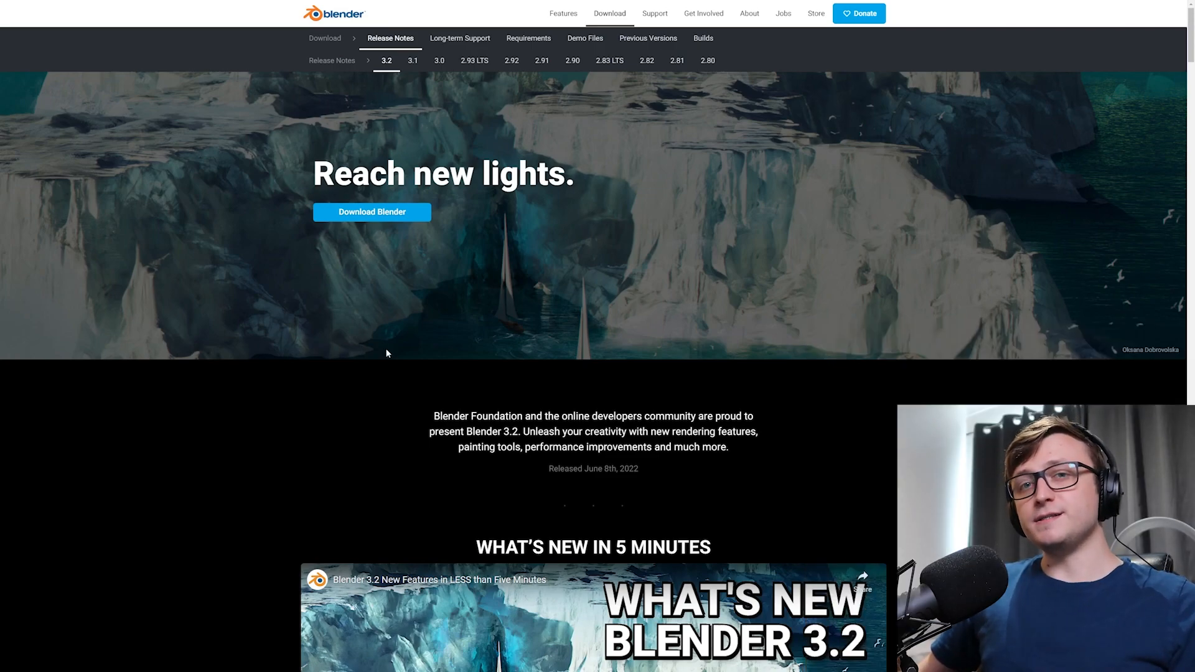
mouse_move(438, 60)
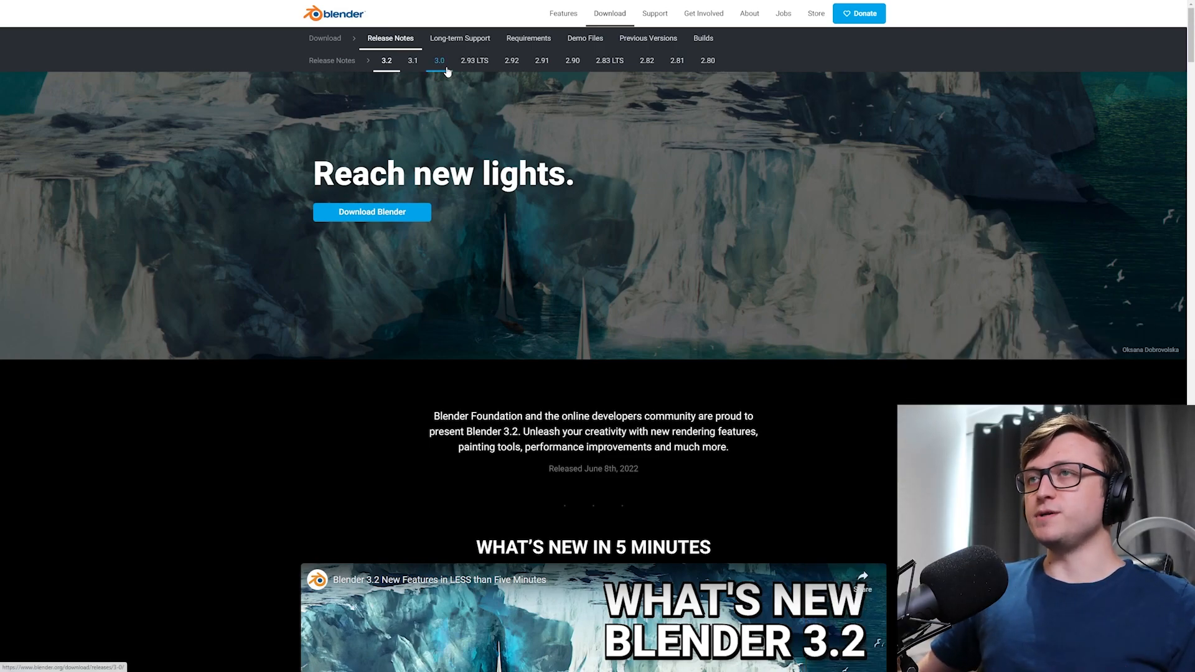
left_click(438, 61)
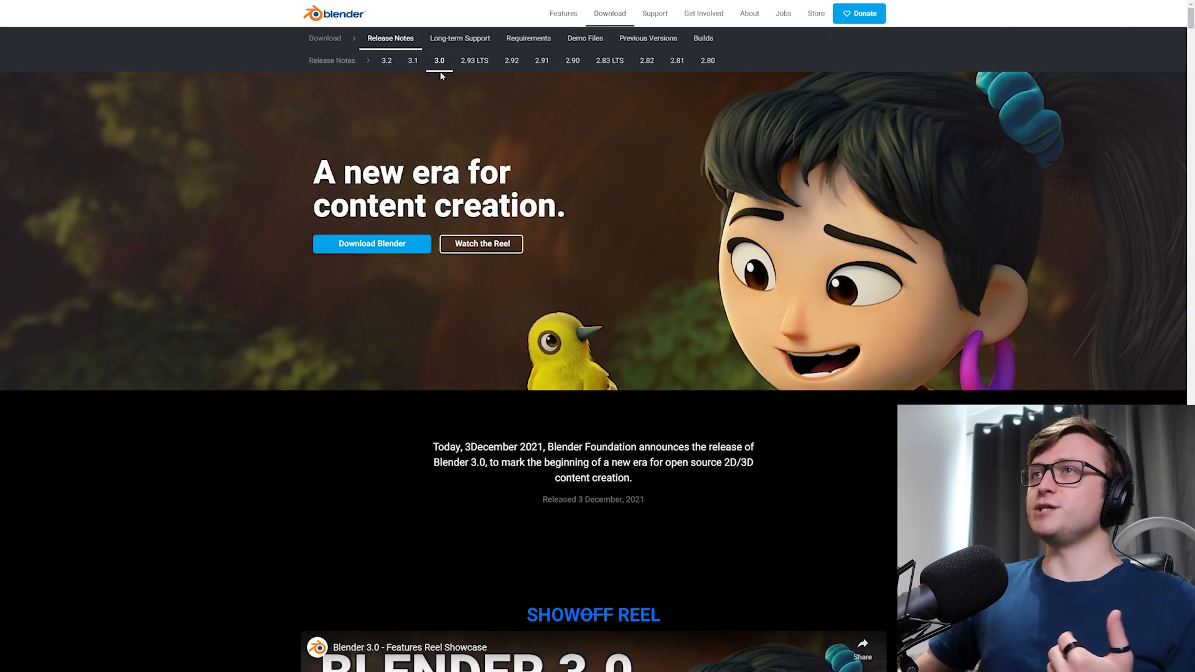
left_click(412, 61)
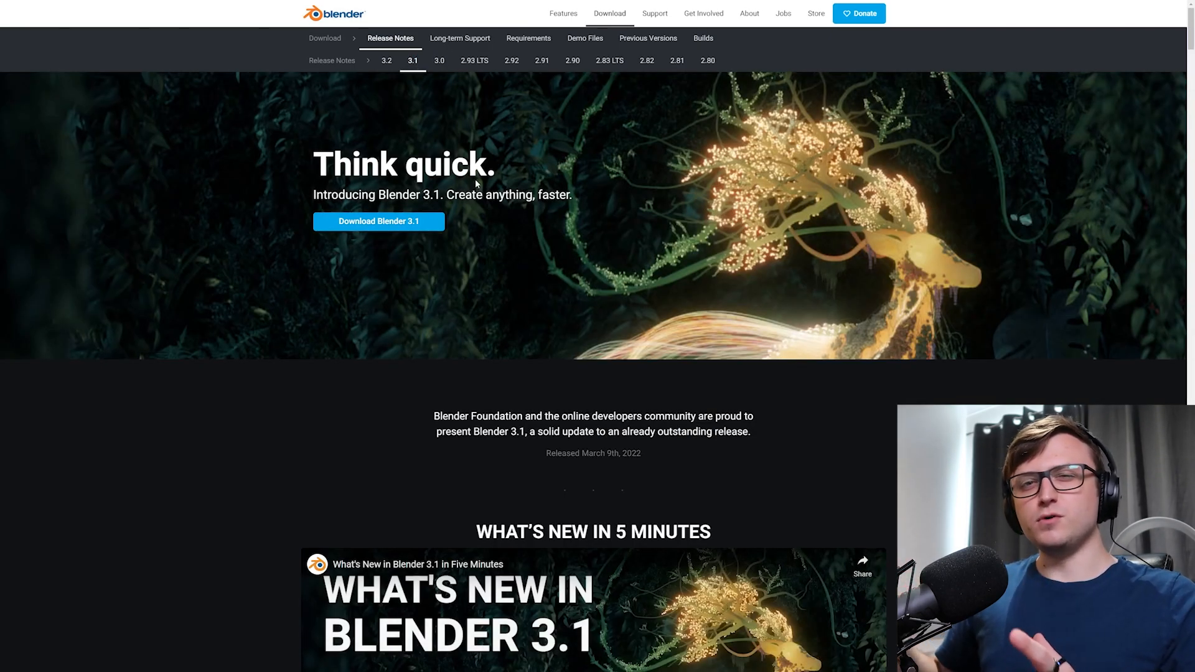
left_click(387, 61)
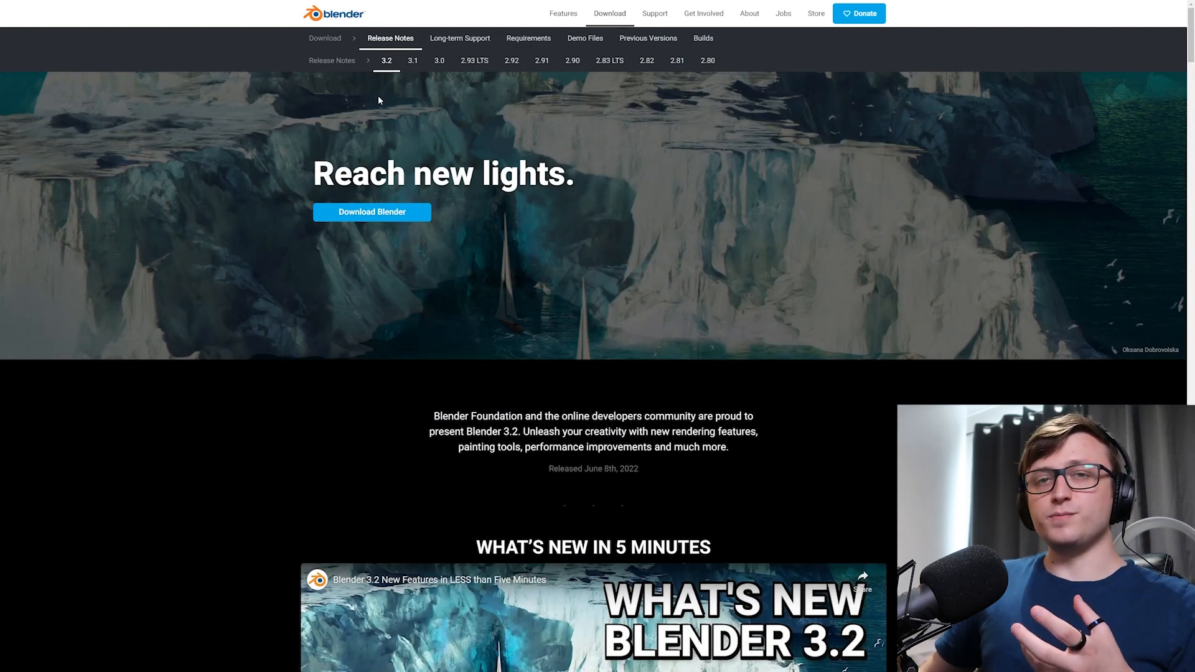
mouse_move(350, 289)
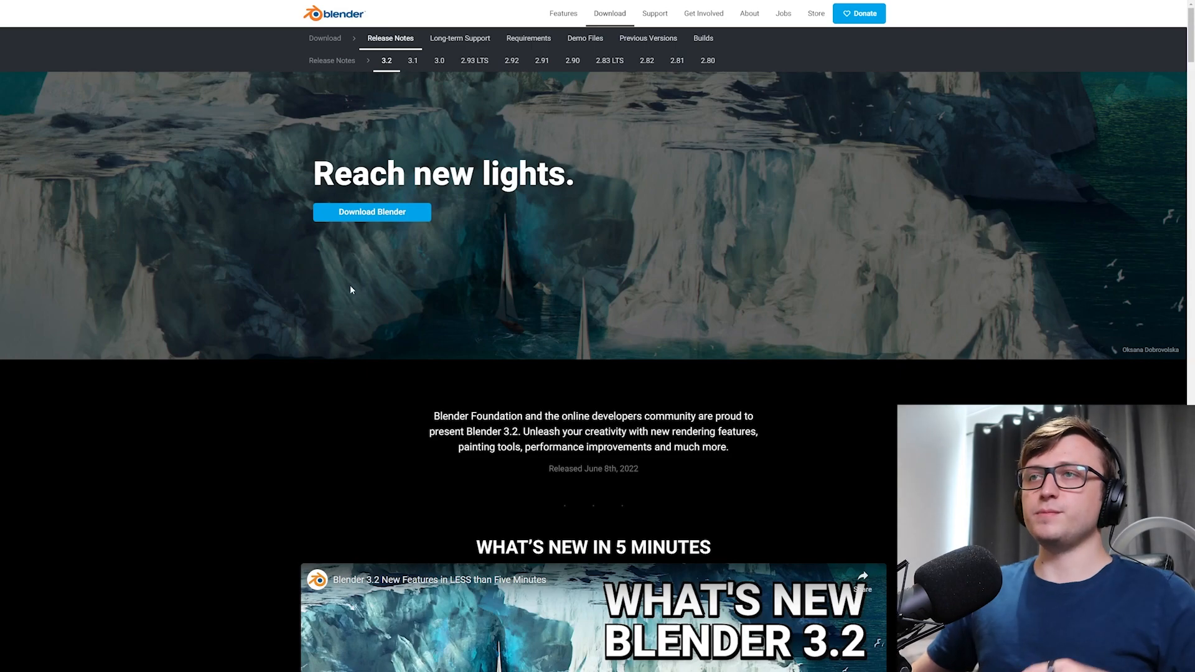
mouse_move(400, 220)
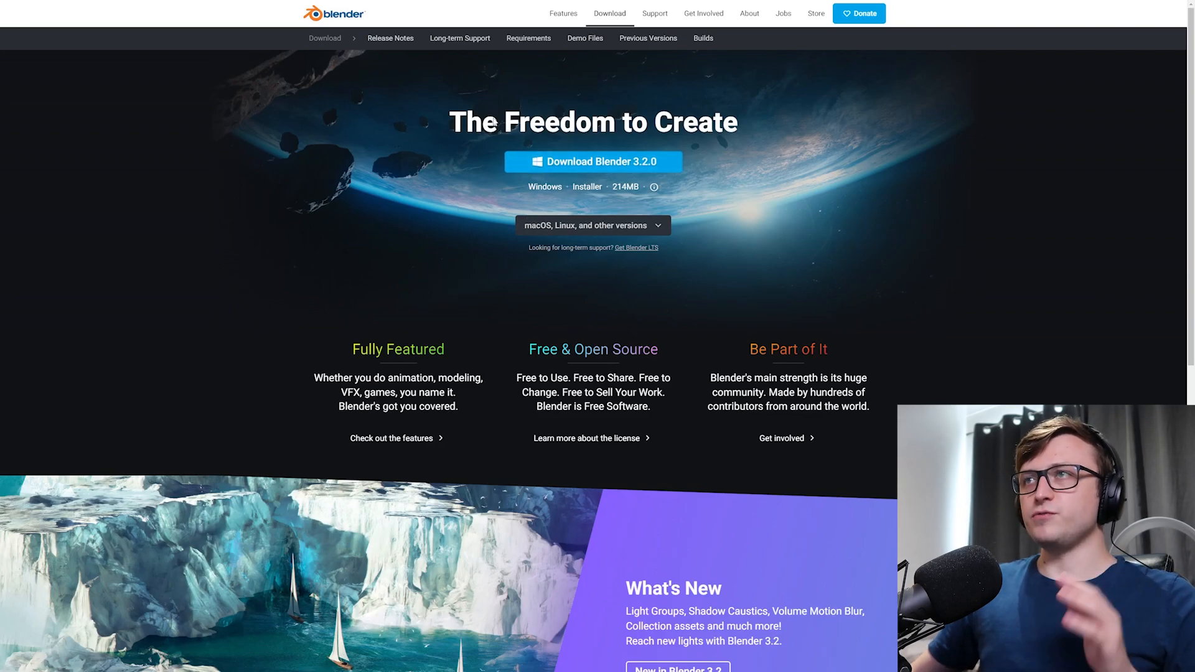
scroll("down", 3)
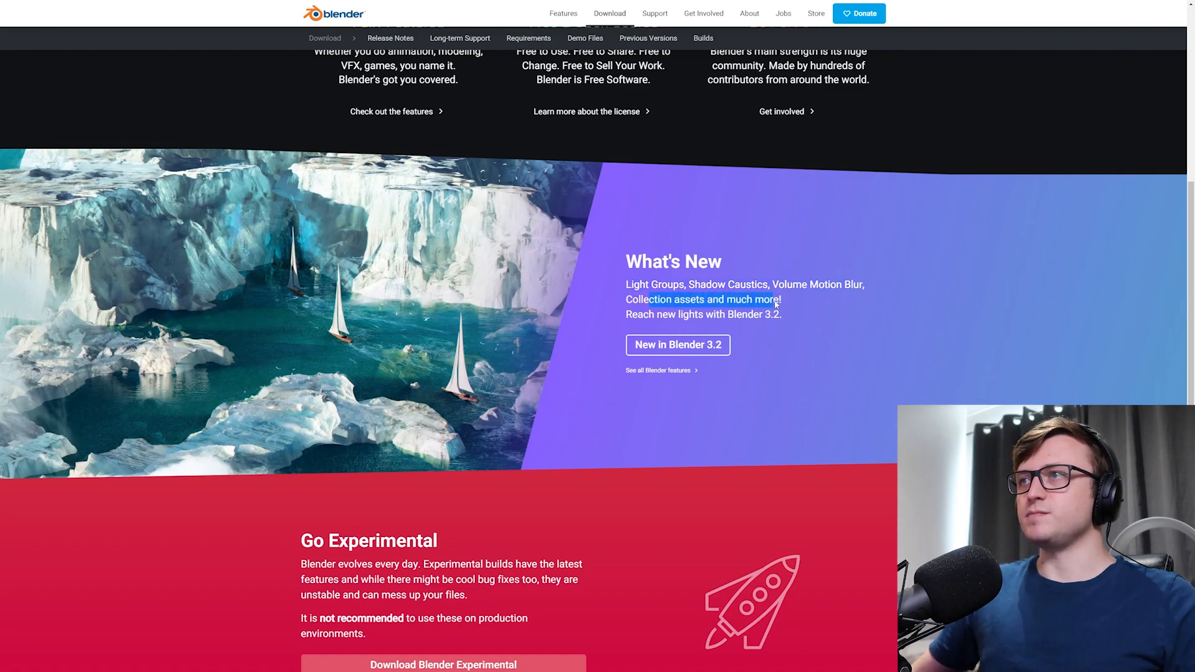
- Reopen the Blender 3.2 release notes and seek the What's New in 5 Minutes video
left_click(676, 344)
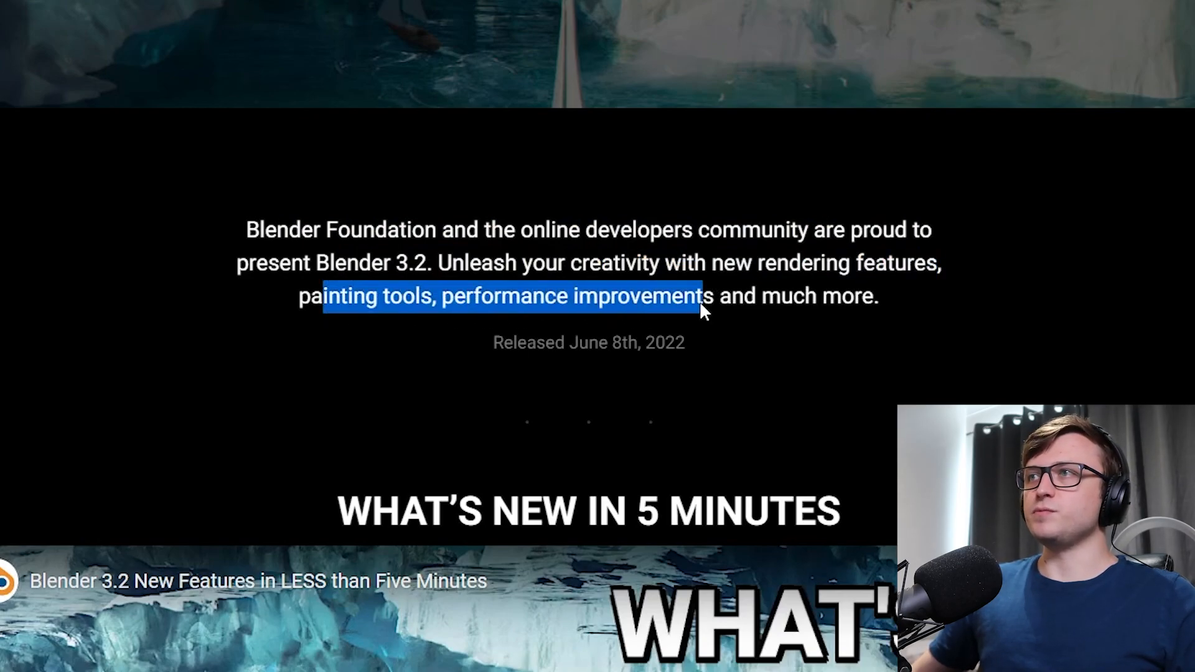
scroll("down", 3)
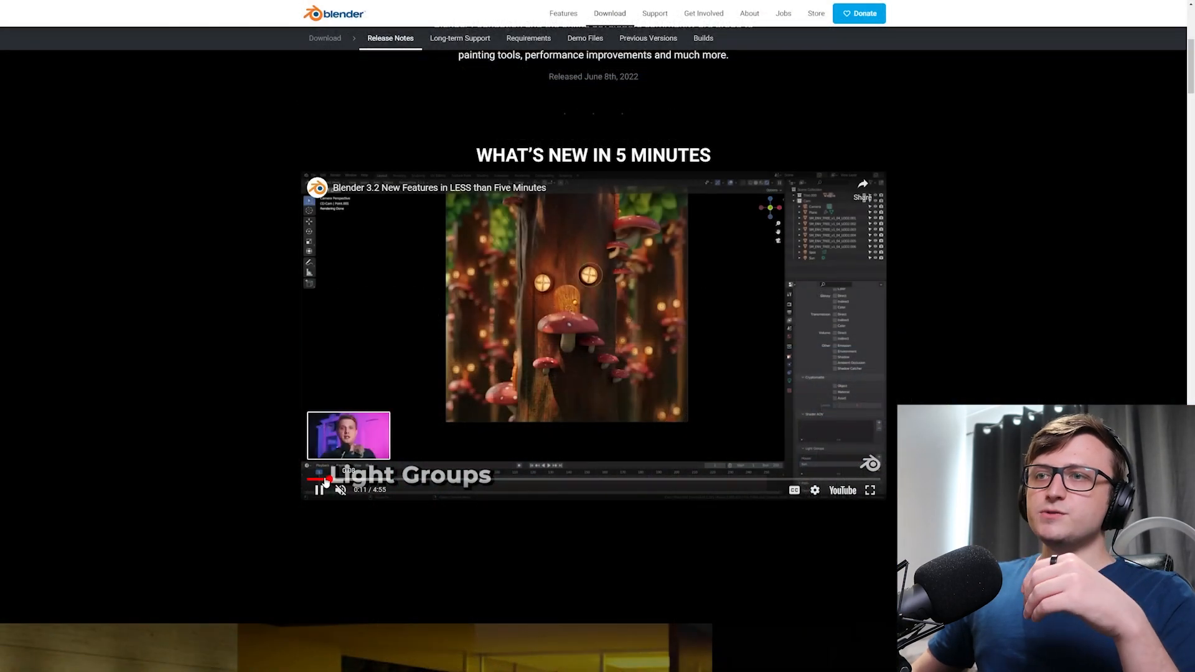
left_click(319, 489)
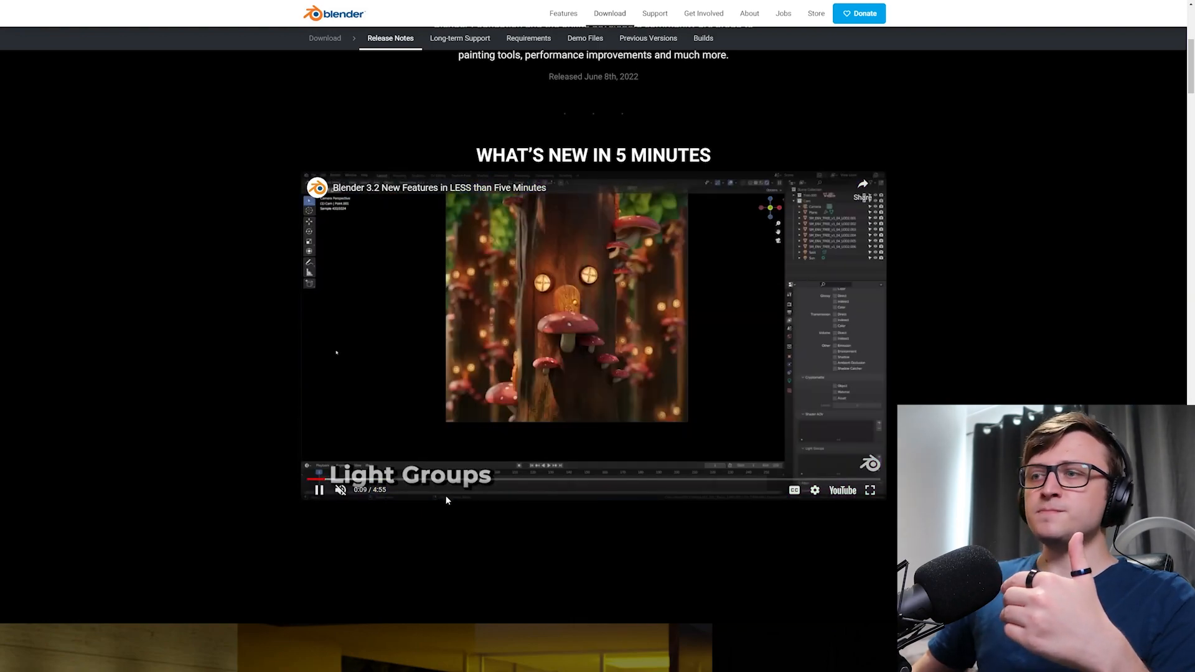
- Scroll to Light Groups, toggle Benches, Pool and Combined renders, then reach Shadow Caustics
scroll("down", 3)
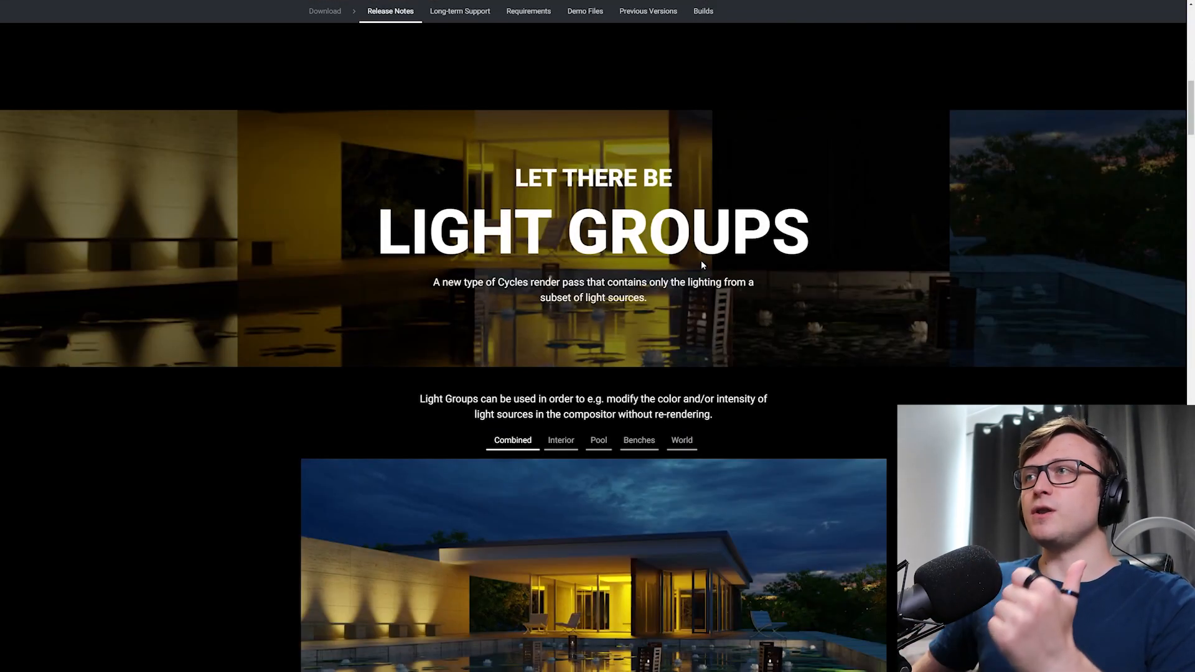
mouse_move(892, 377)
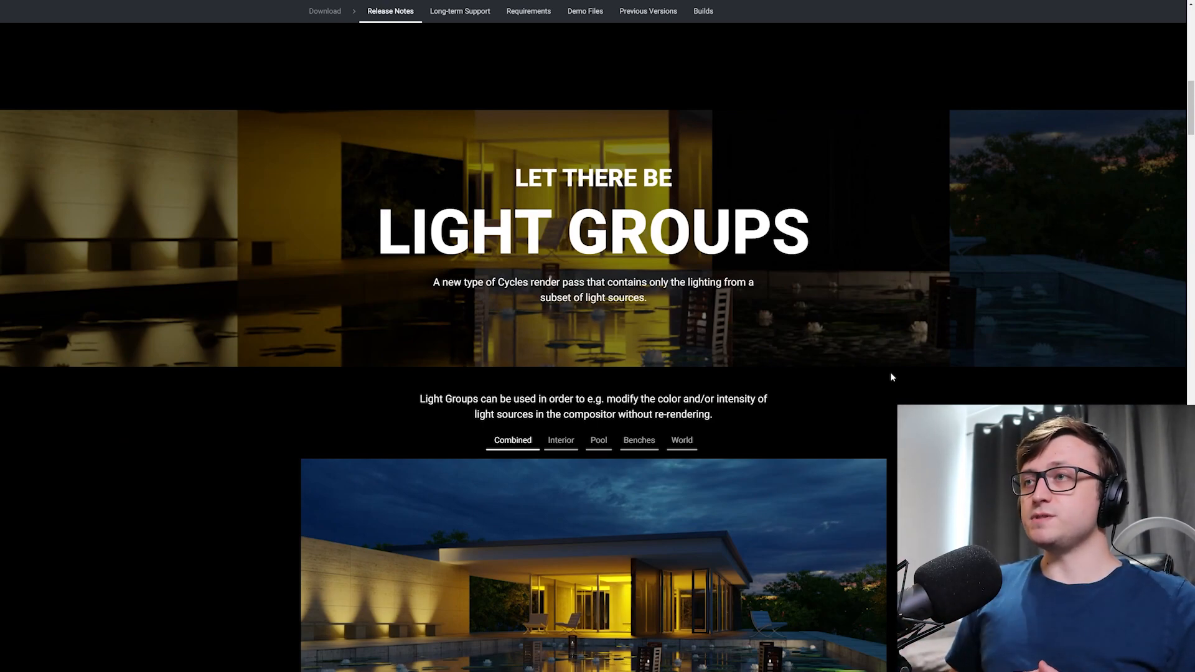
mouse_move(897, 372)
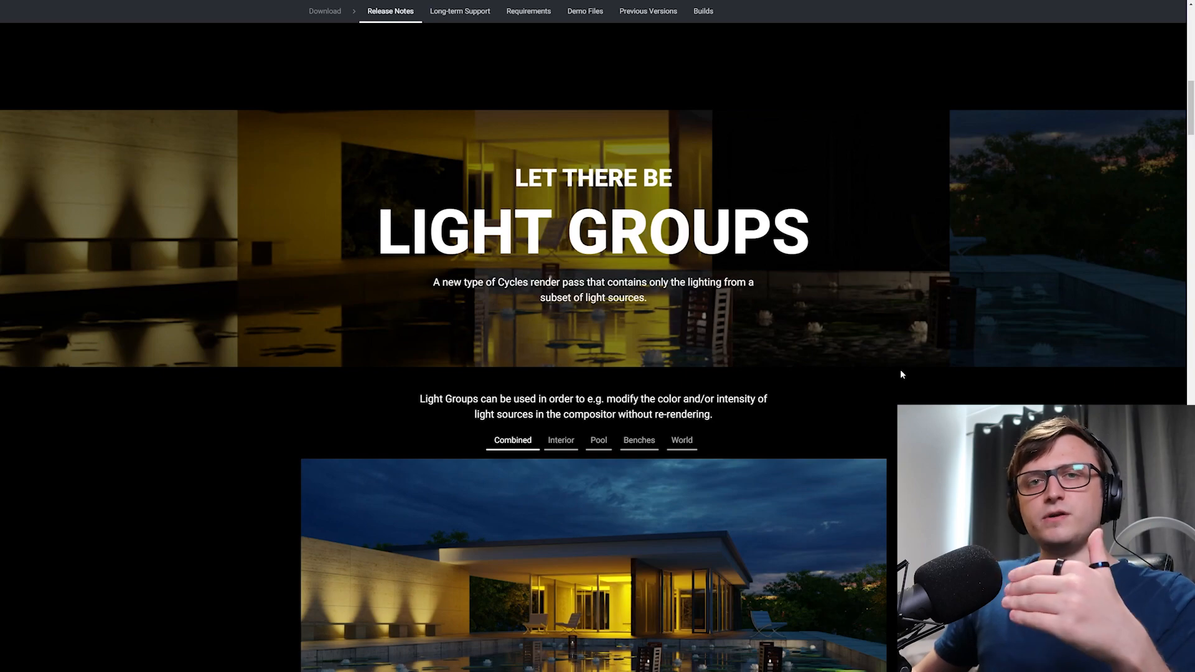
scroll("down", 3)
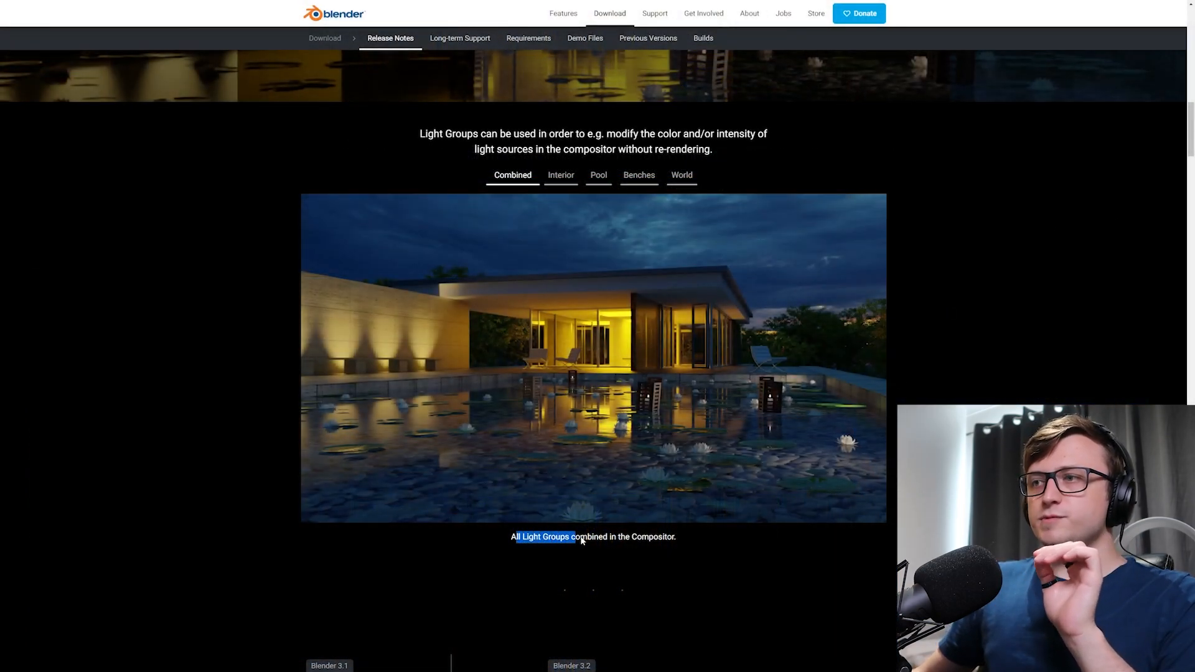
scroll("down", 3)
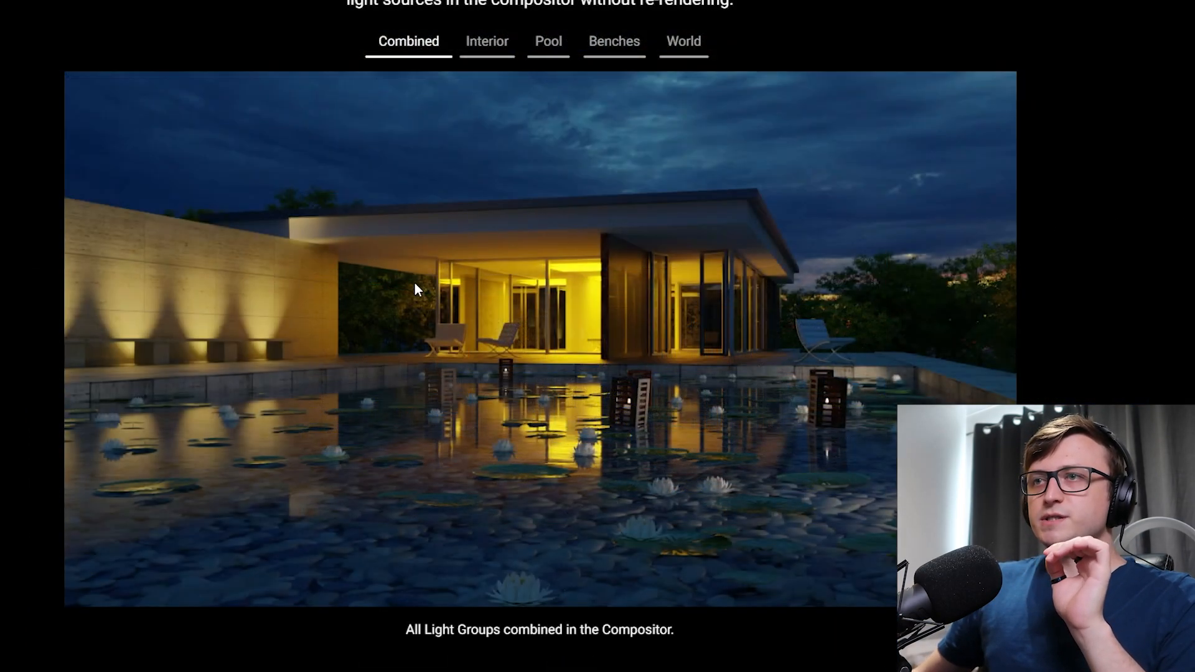
mouse_move(436, 284)
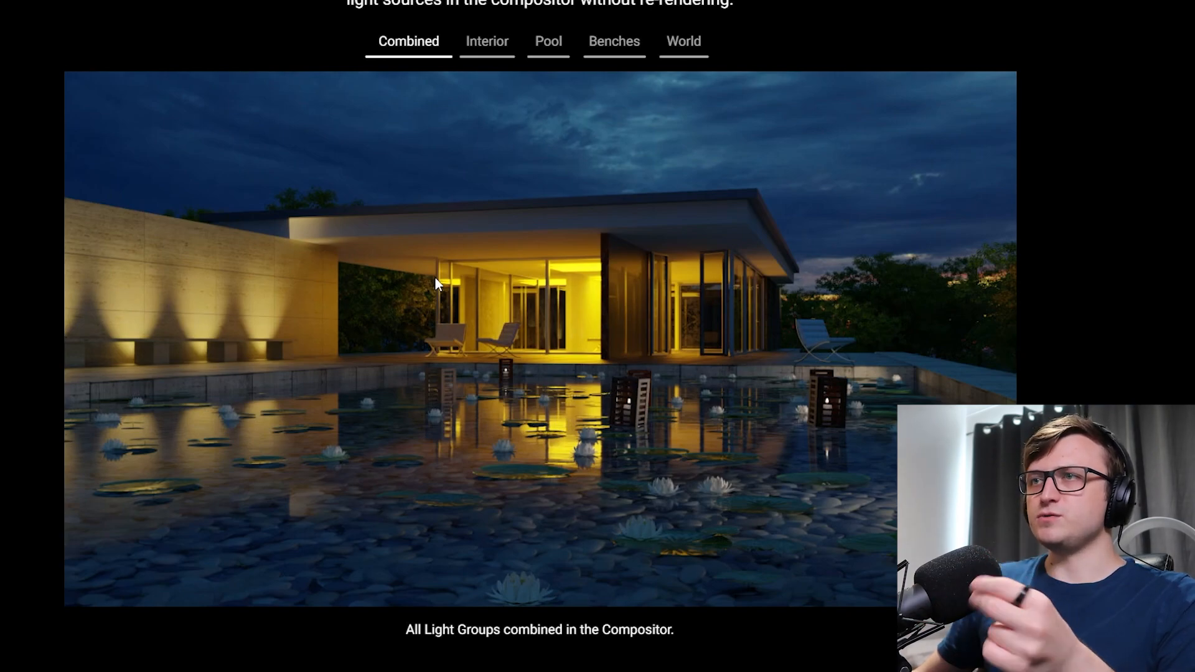
mouse_move(389, 70)
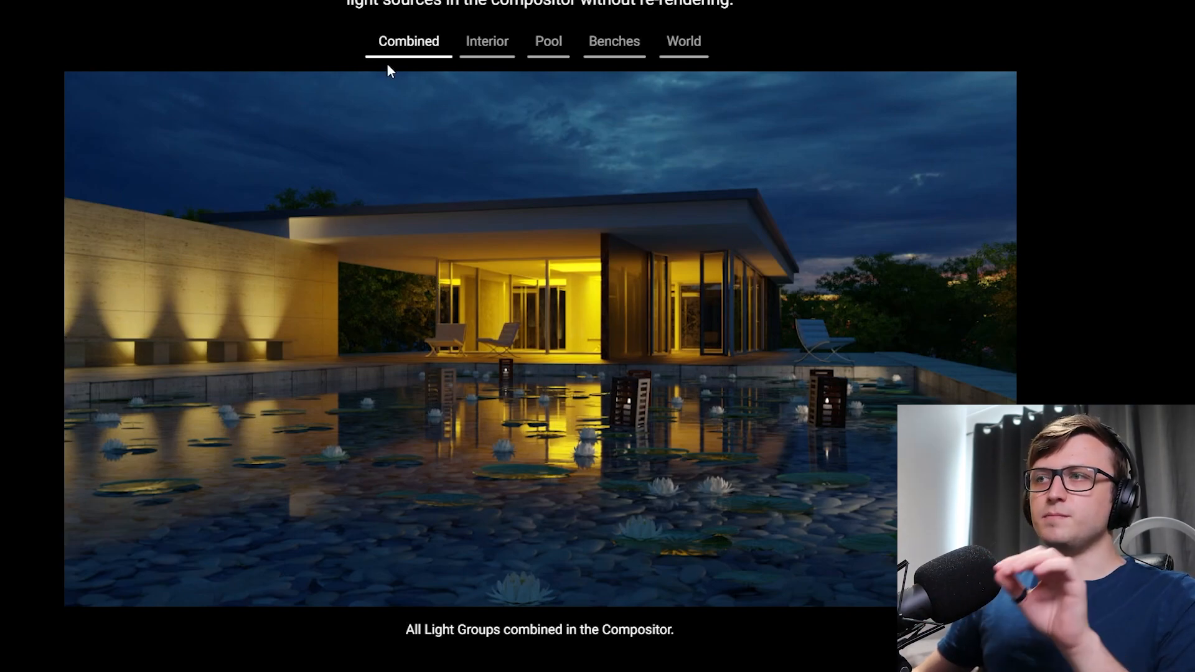
mouse_move(487, 50)
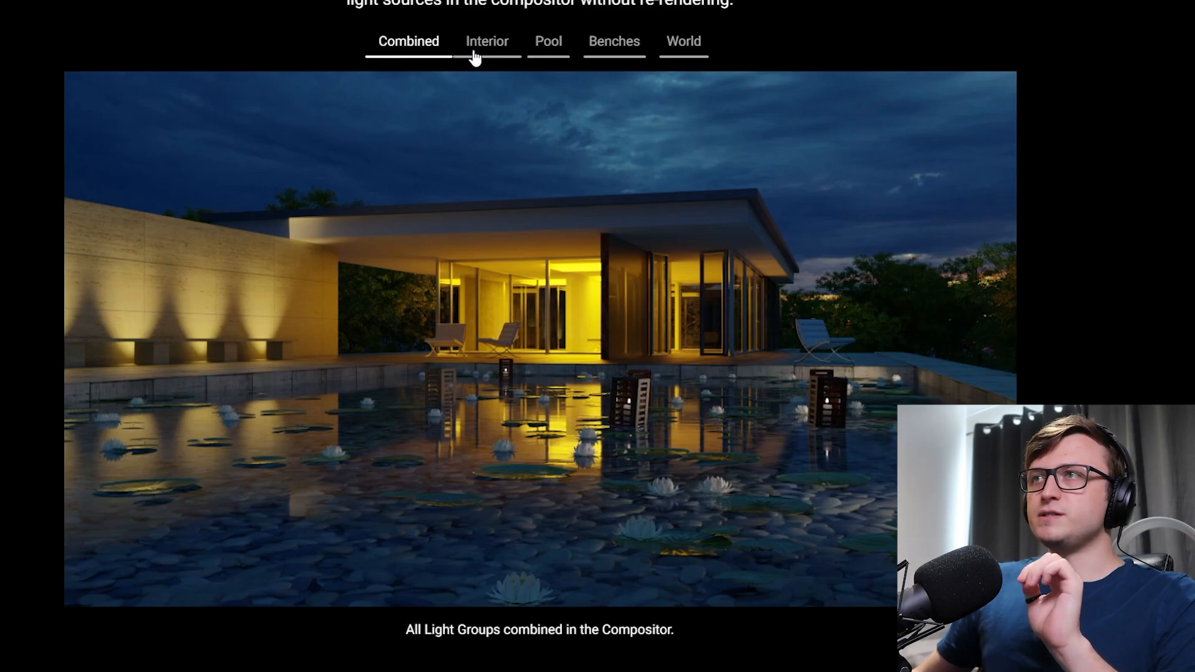
mouse_move(491, 51)
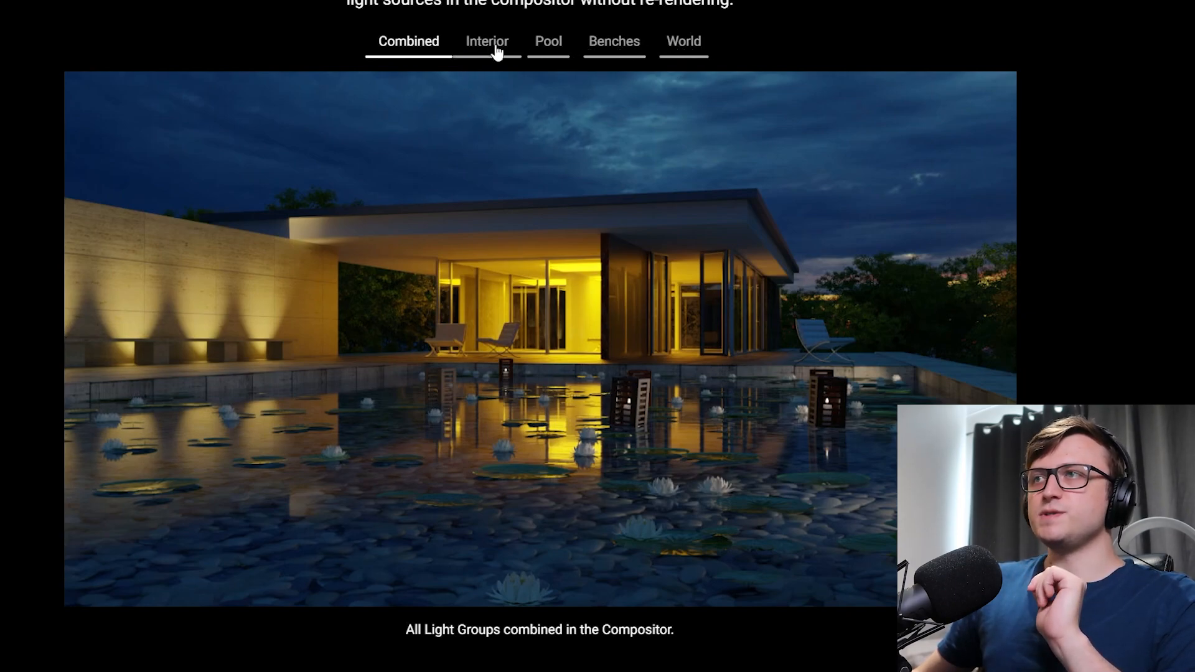
left_click(614, 41)
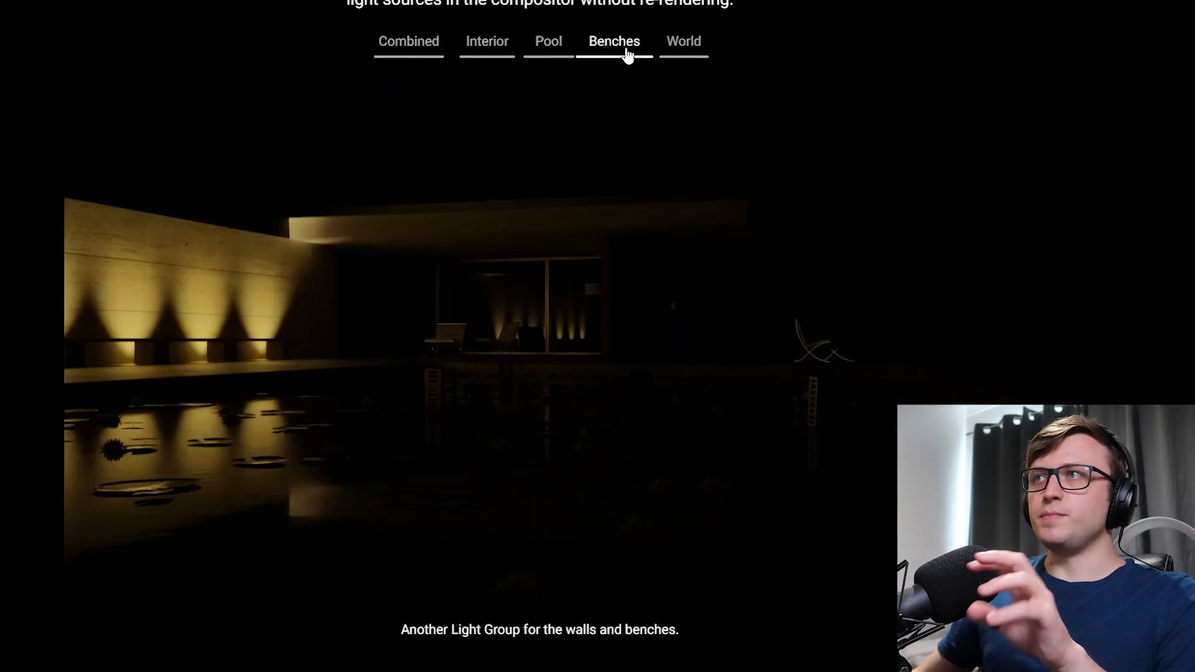
left_click(548, 41)
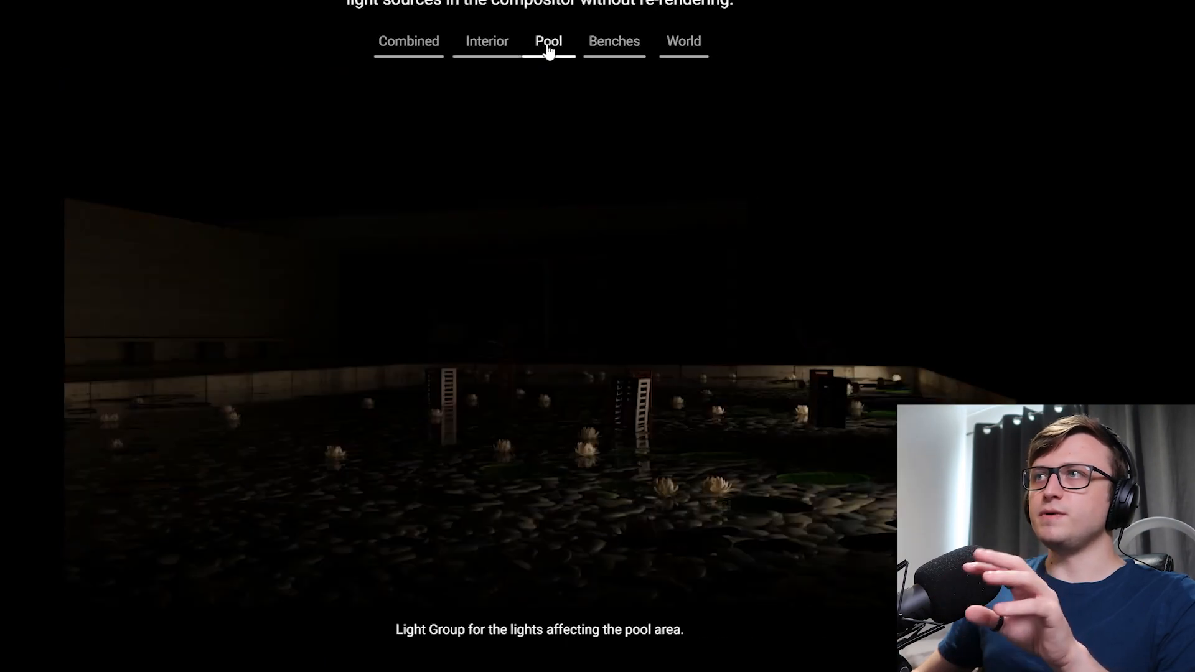
left_click(407, 41)
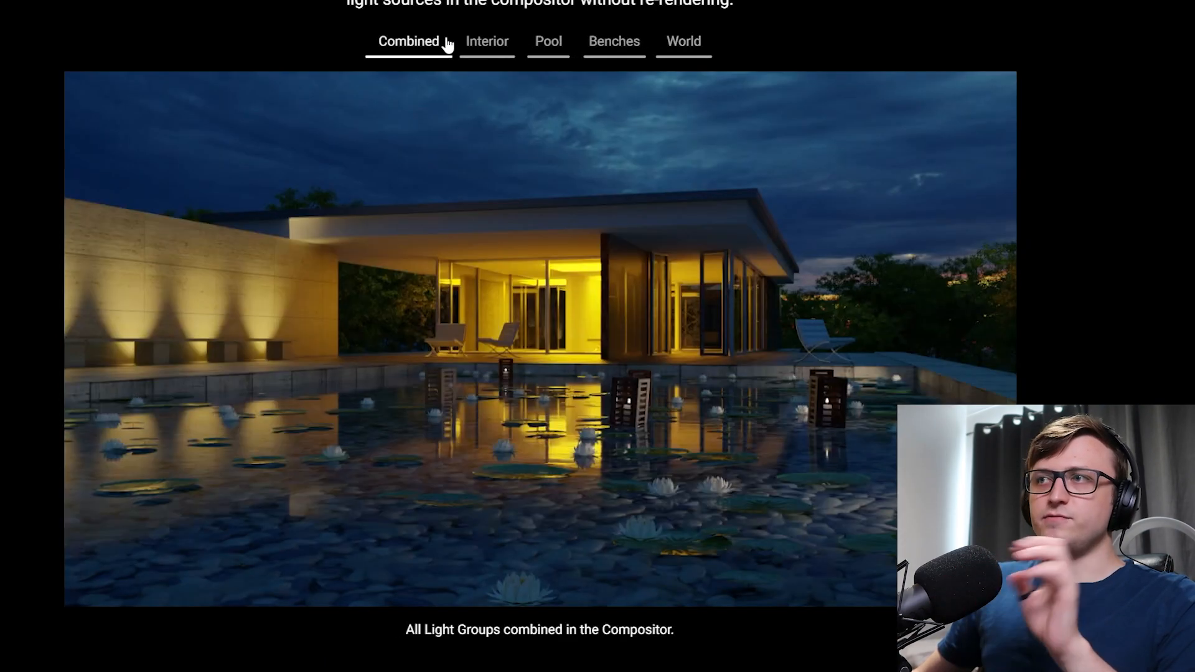
mouse_move(1065, 239)
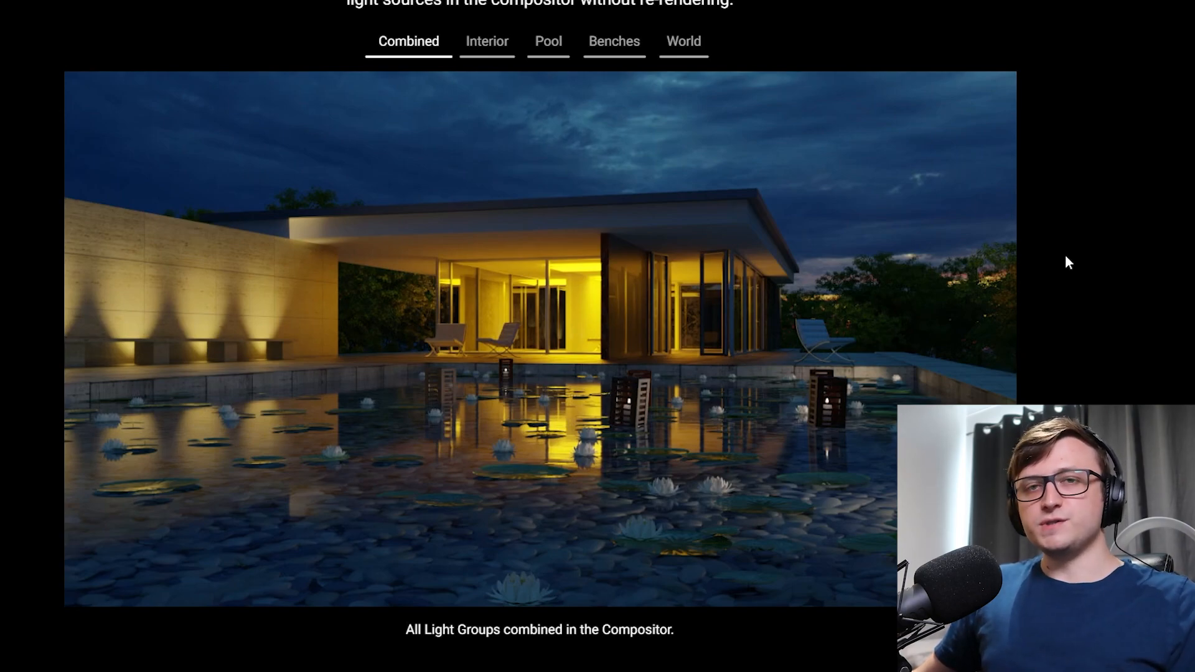
scroll("down", 3)
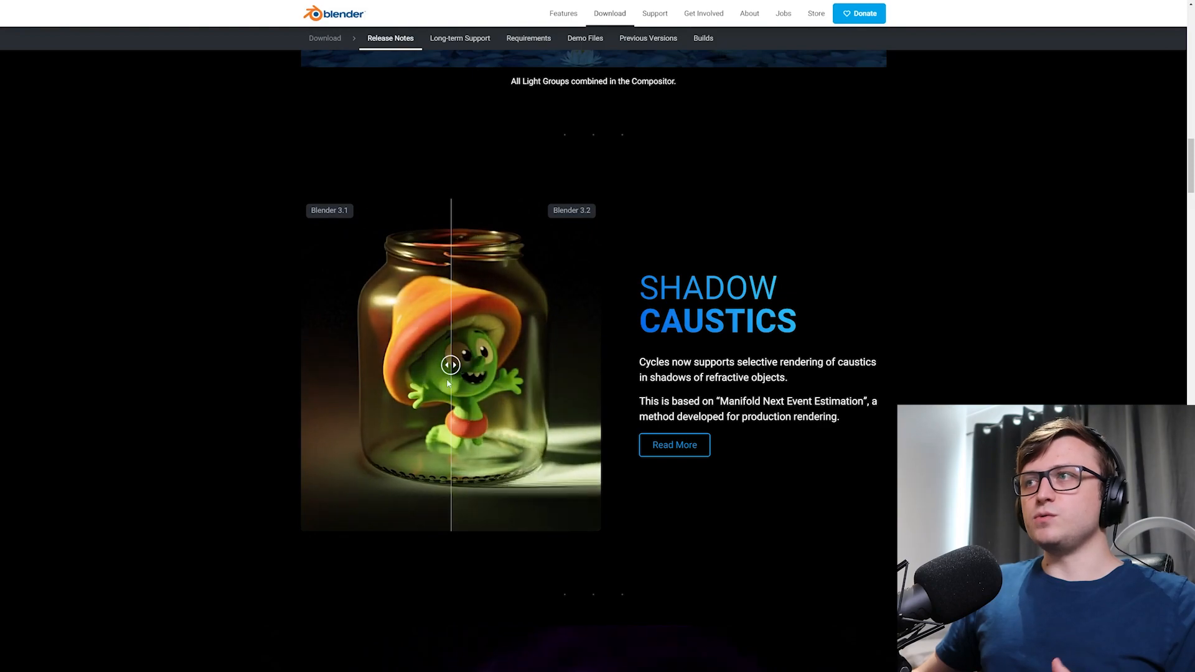
scroll("down", 3)
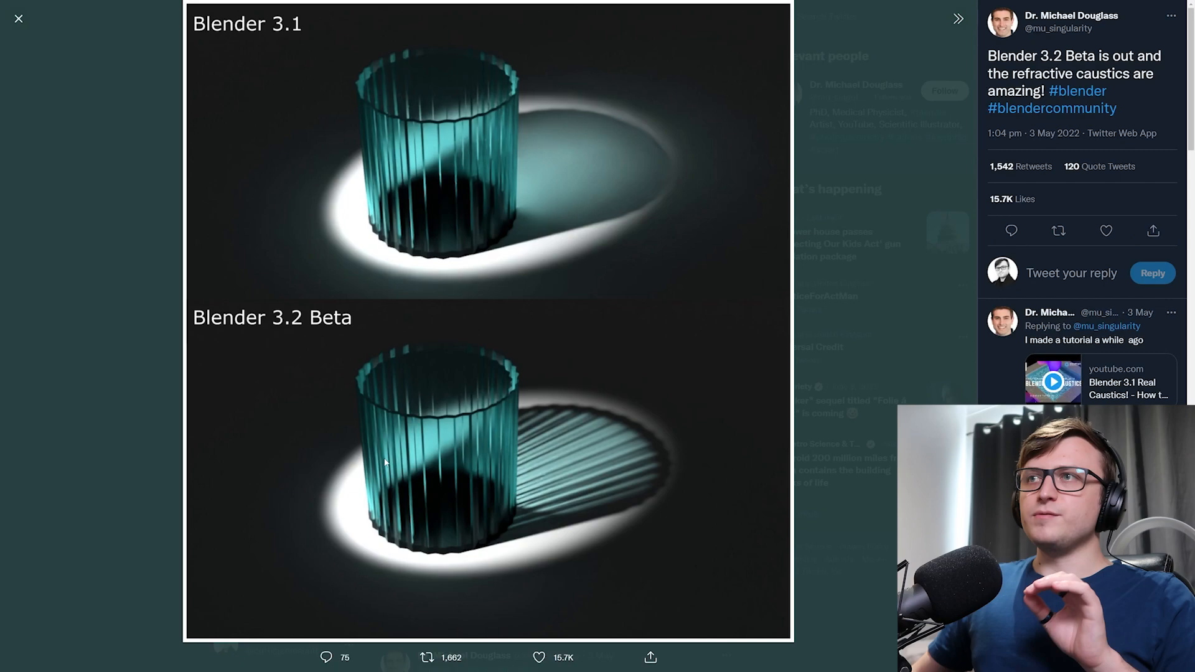
mouse_move(470, 227)
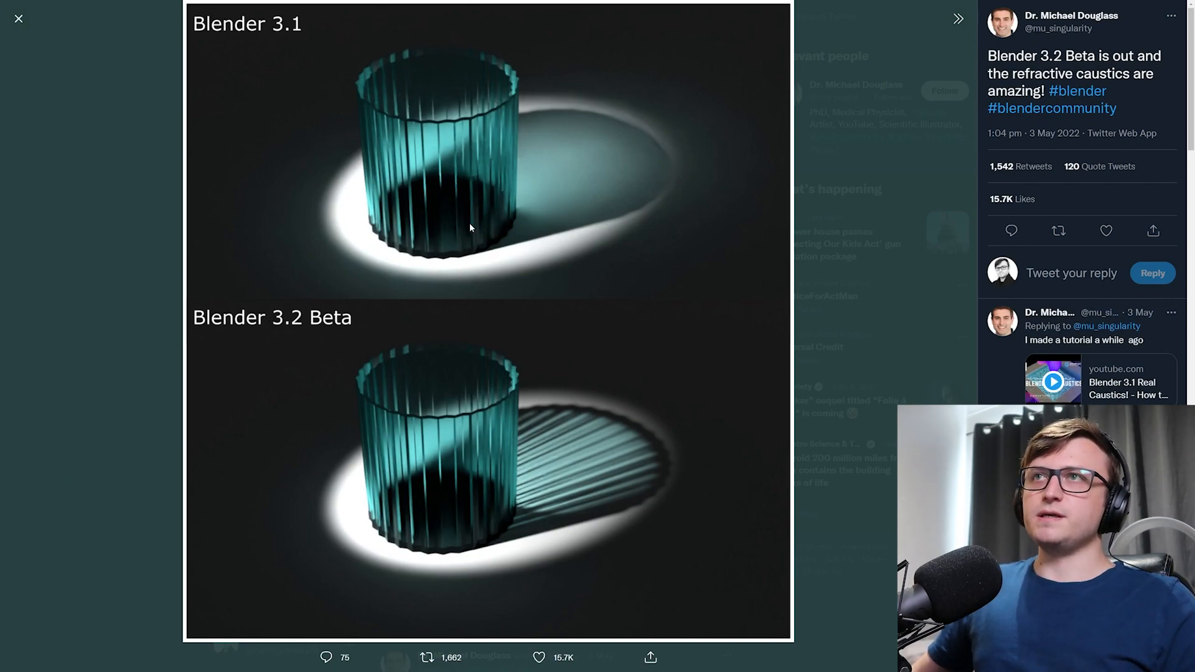
mouse_move(525, 208)
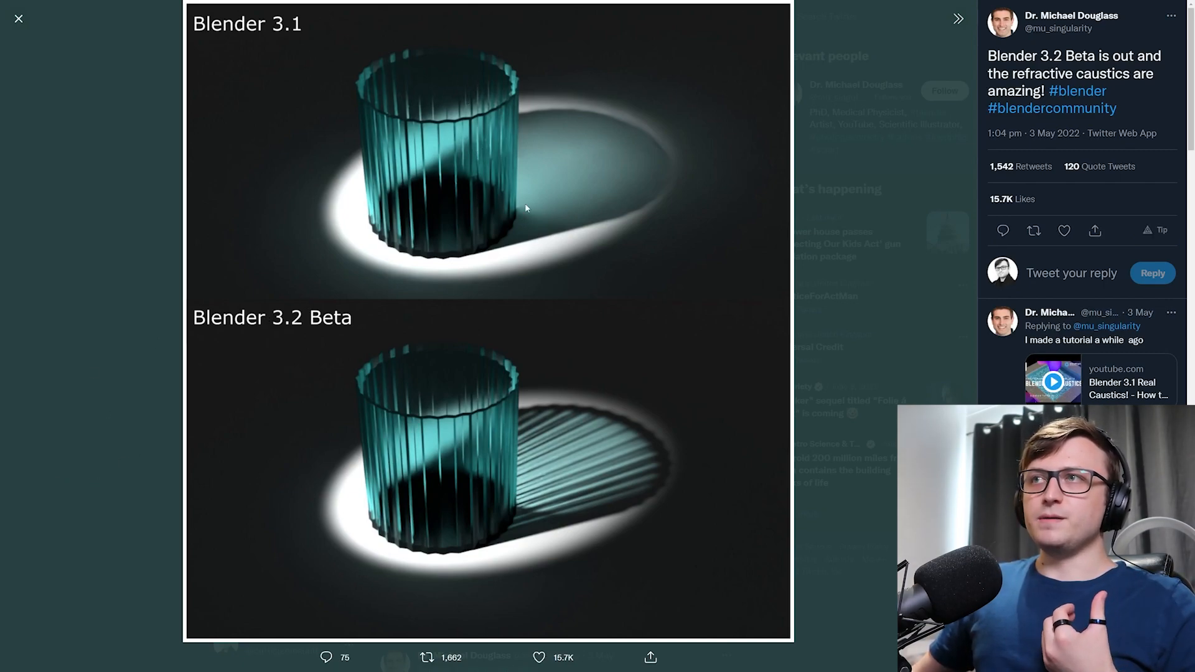
mouse_move(431, 122)
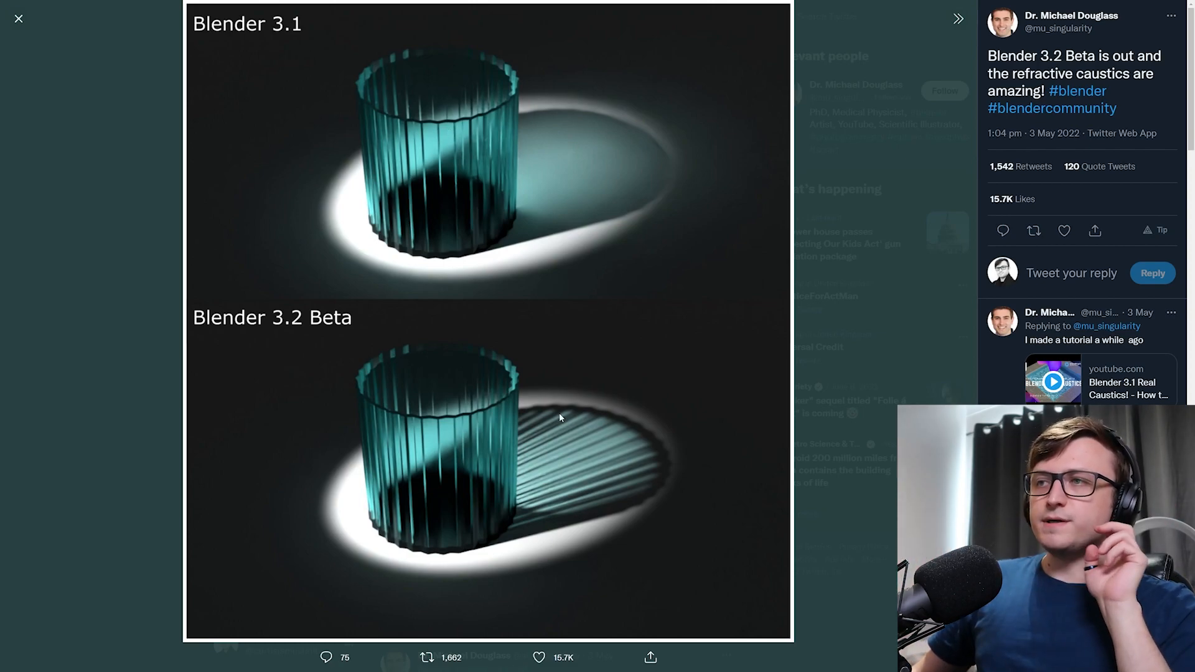
mouse_move(568, 468)
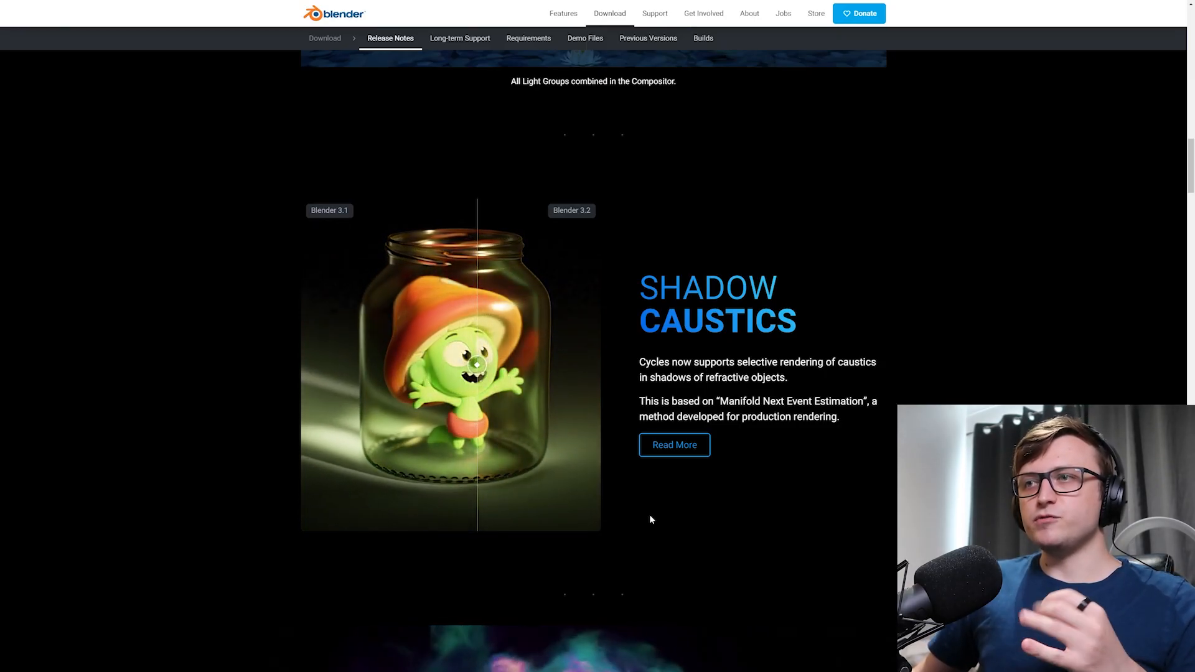
- Scroll down to the Volume Motion Blur section on gas simulations and OpenVDB volumes
scroll("down", 3)
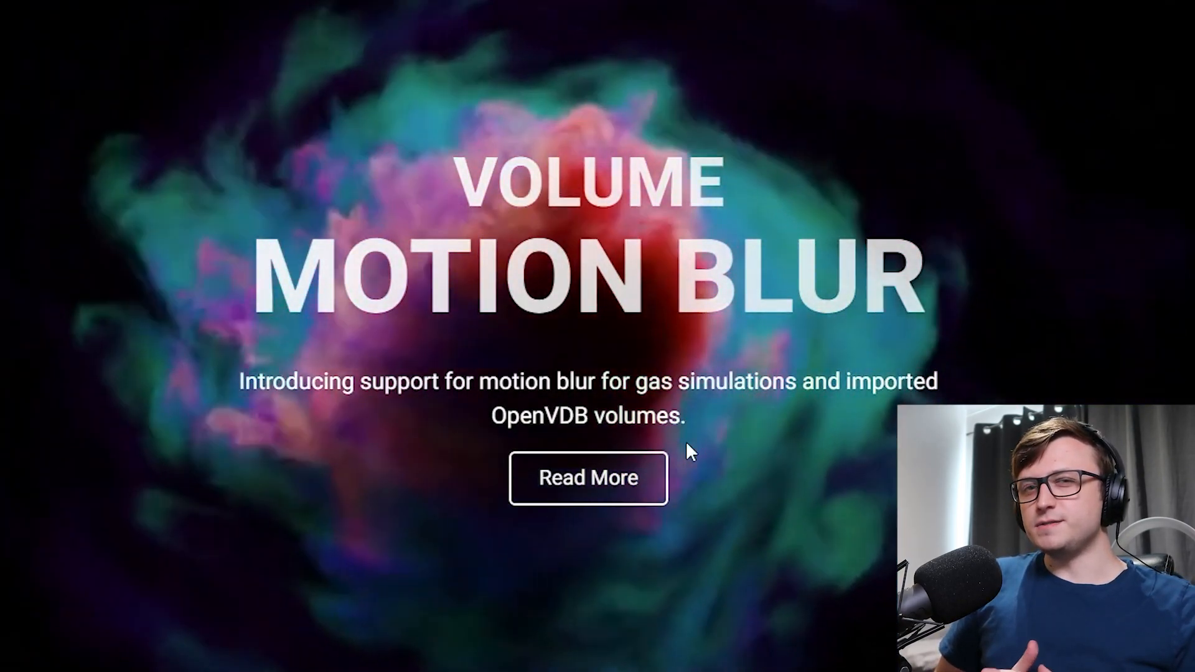
- Open the wiki's detailed Volume Motion Blur notes and play their demo video
left_click(587, 477)
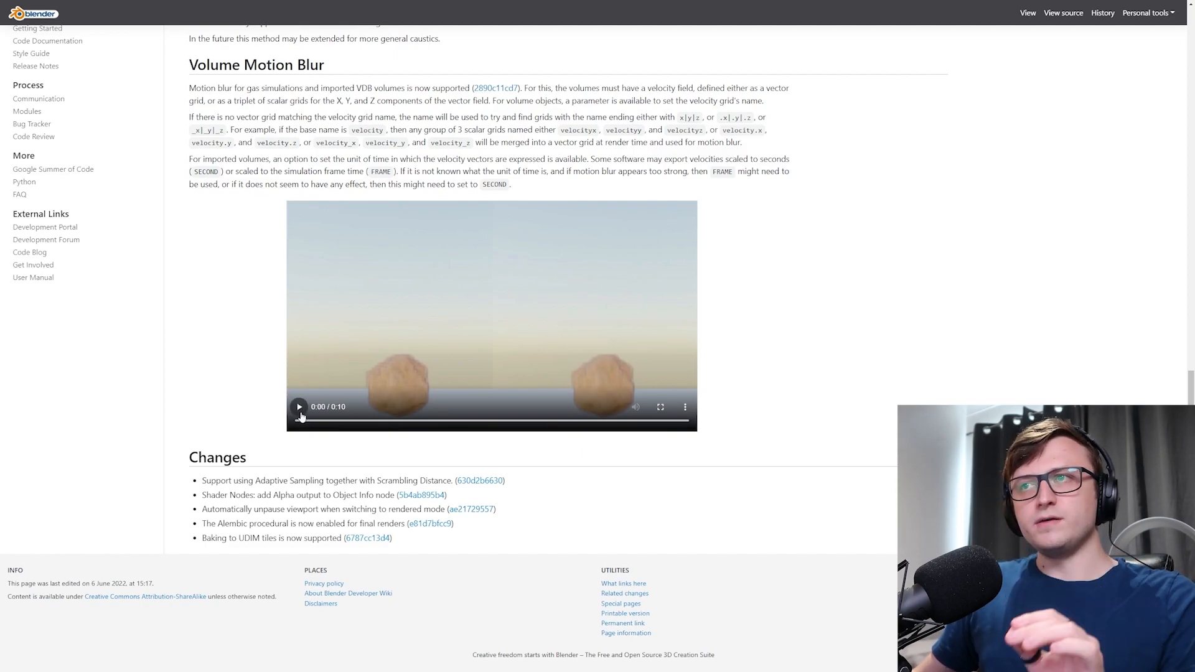
left_click(300, 406)
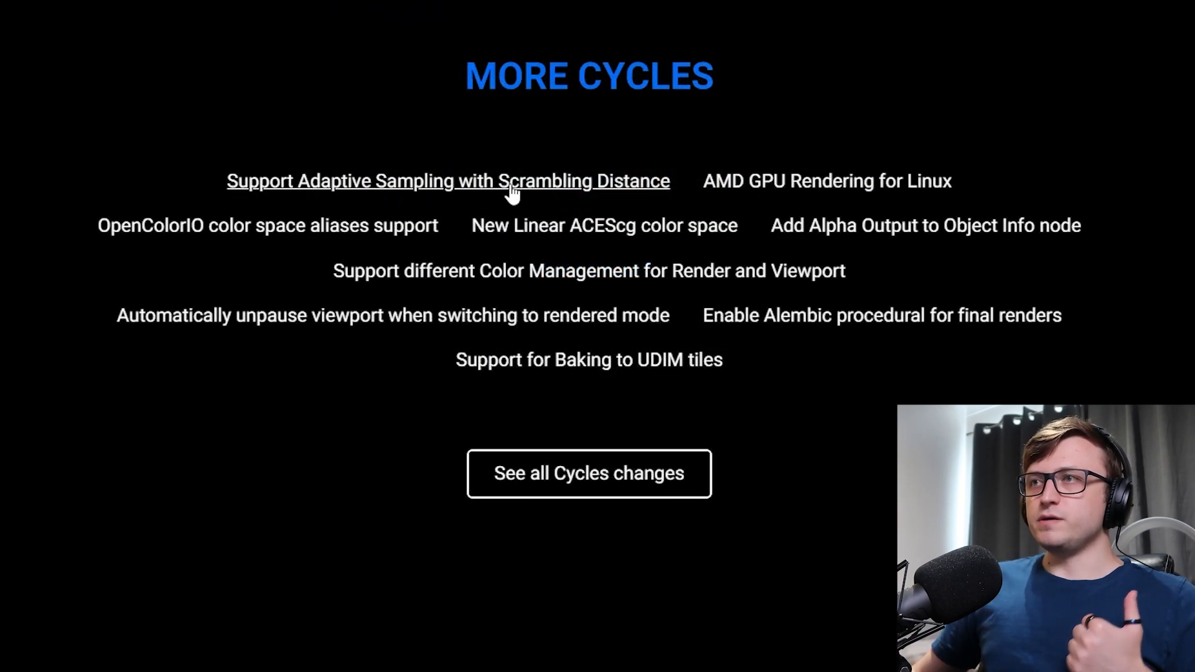
mouse_move(604, 225)
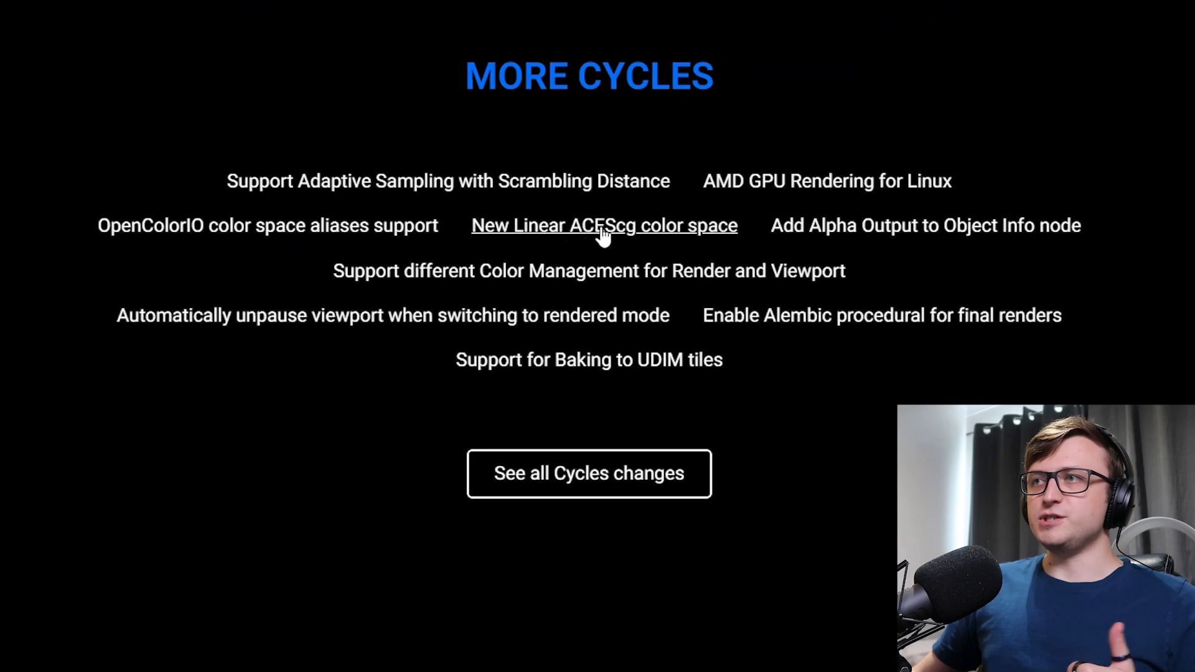
mouse_move(732, 232)
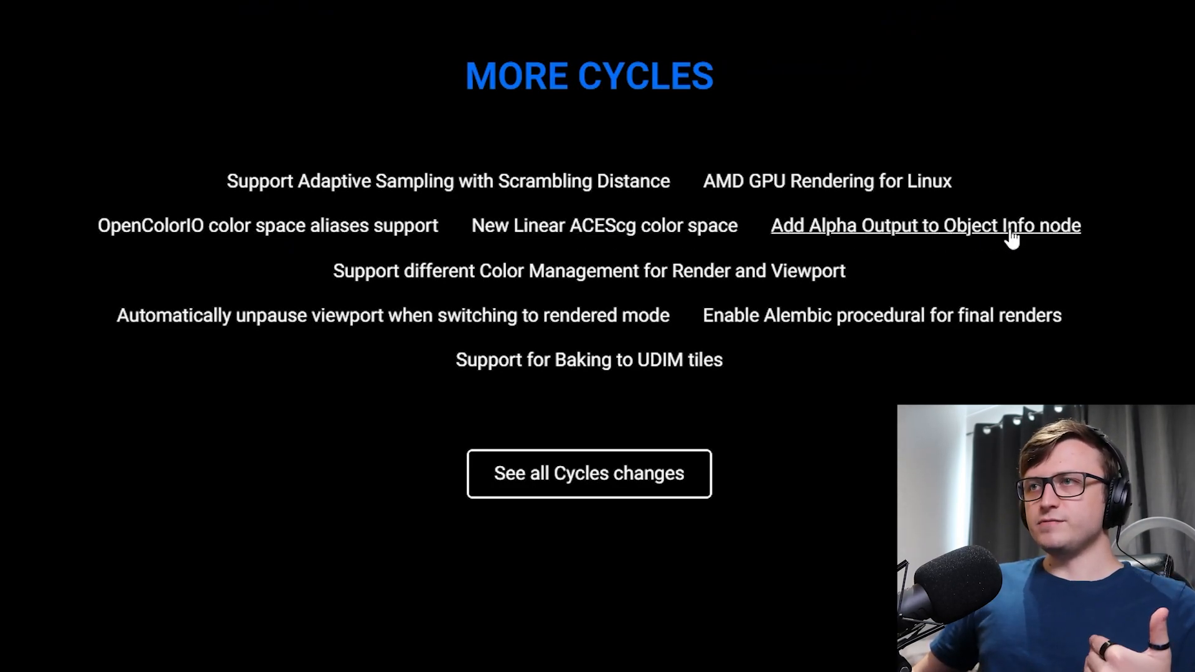
mouse_move(833, 282)
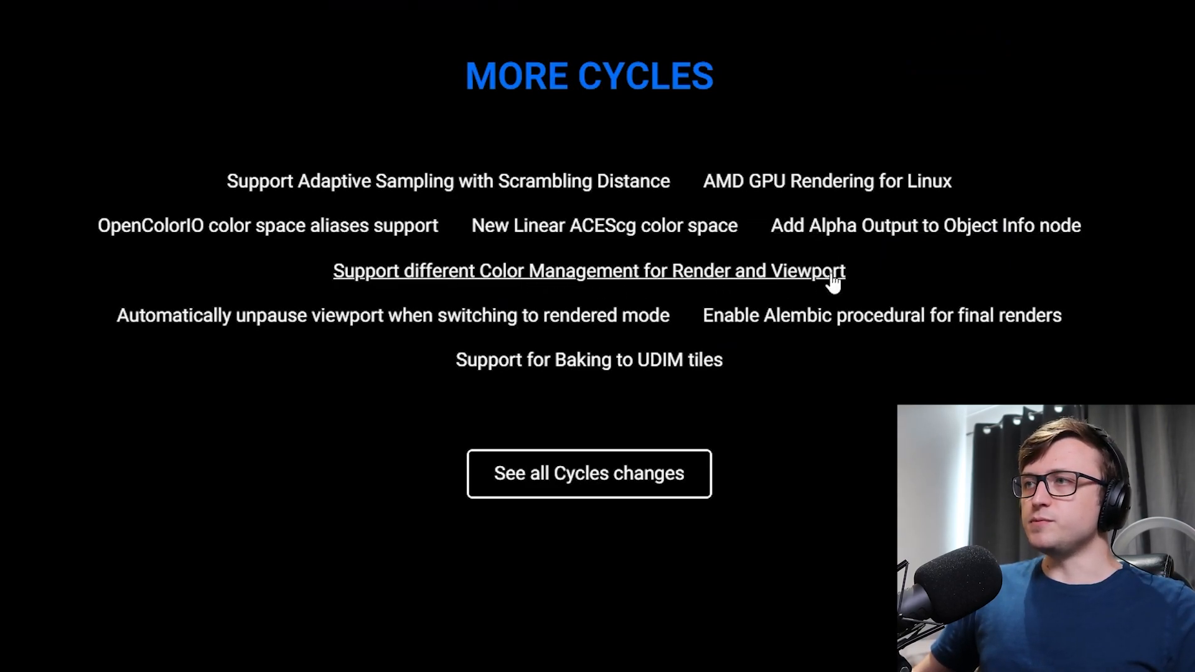
mouse_move(288, 332)
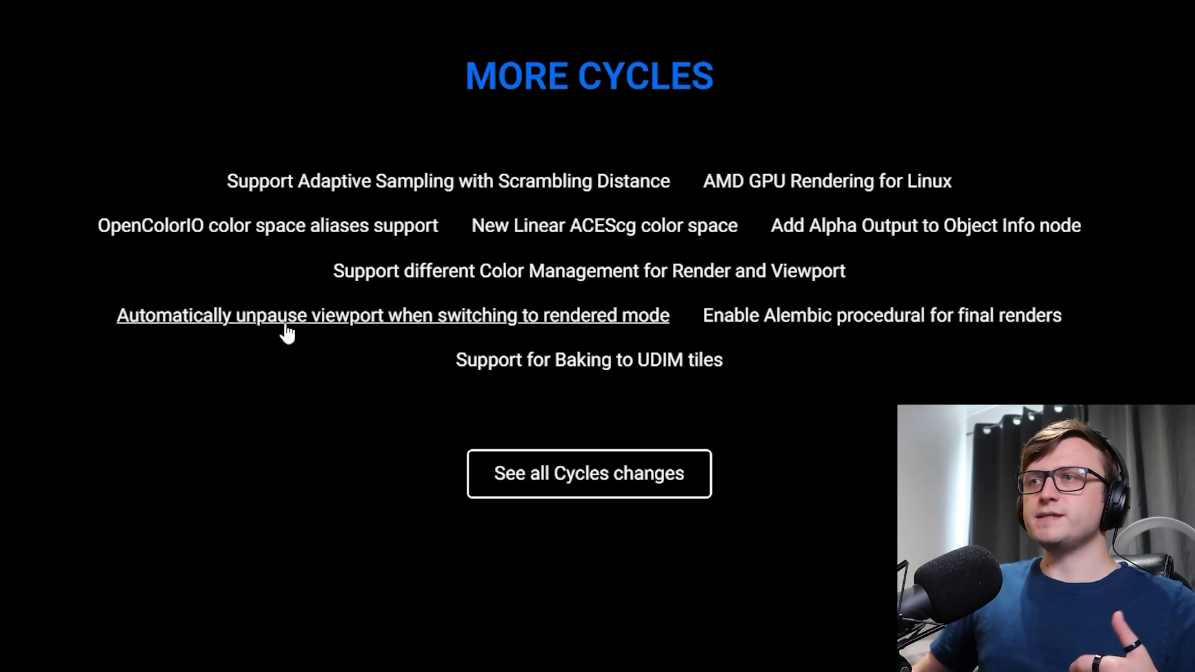
- Scroll past the More Cycles list to the Color Me Impressed sculpt-painting section
scroll("down", 3)
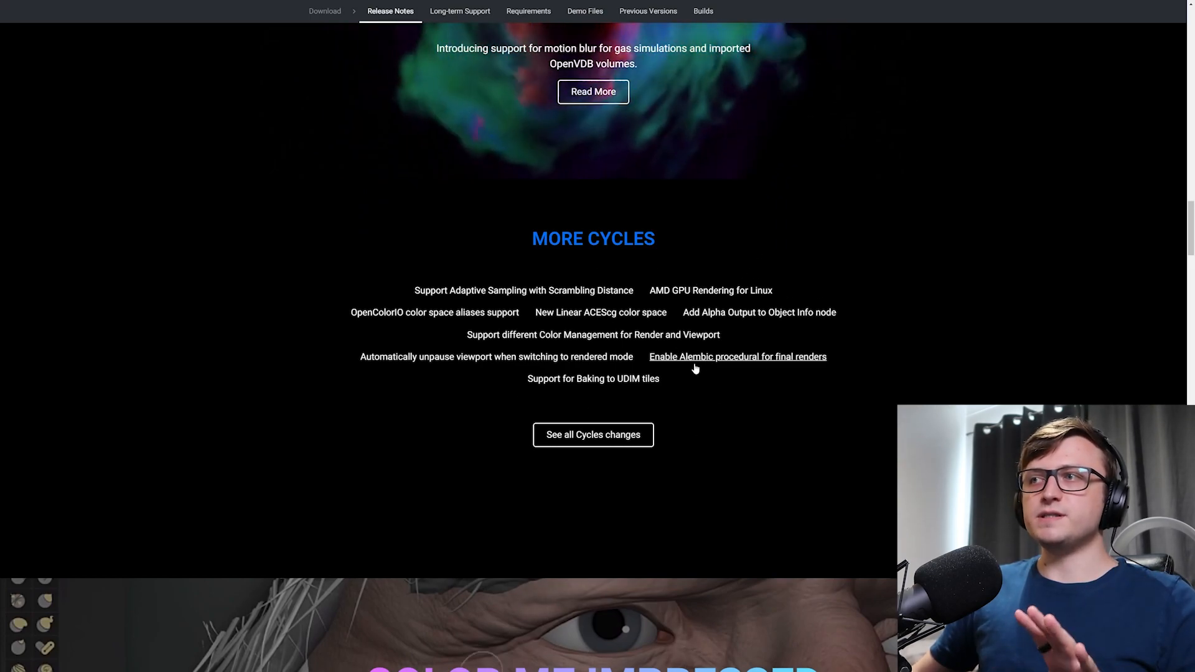
left_click(737, 356)
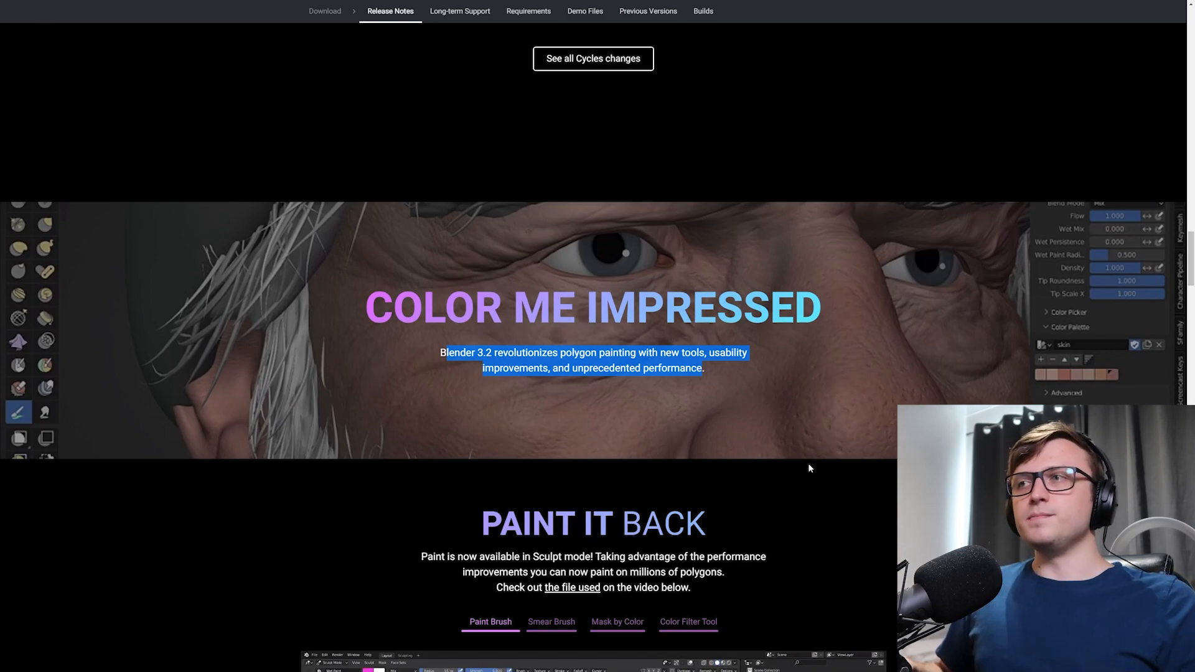
- Scroll to Paint It Back and highlight the sentence about customising the brush
scroll("down", 3)
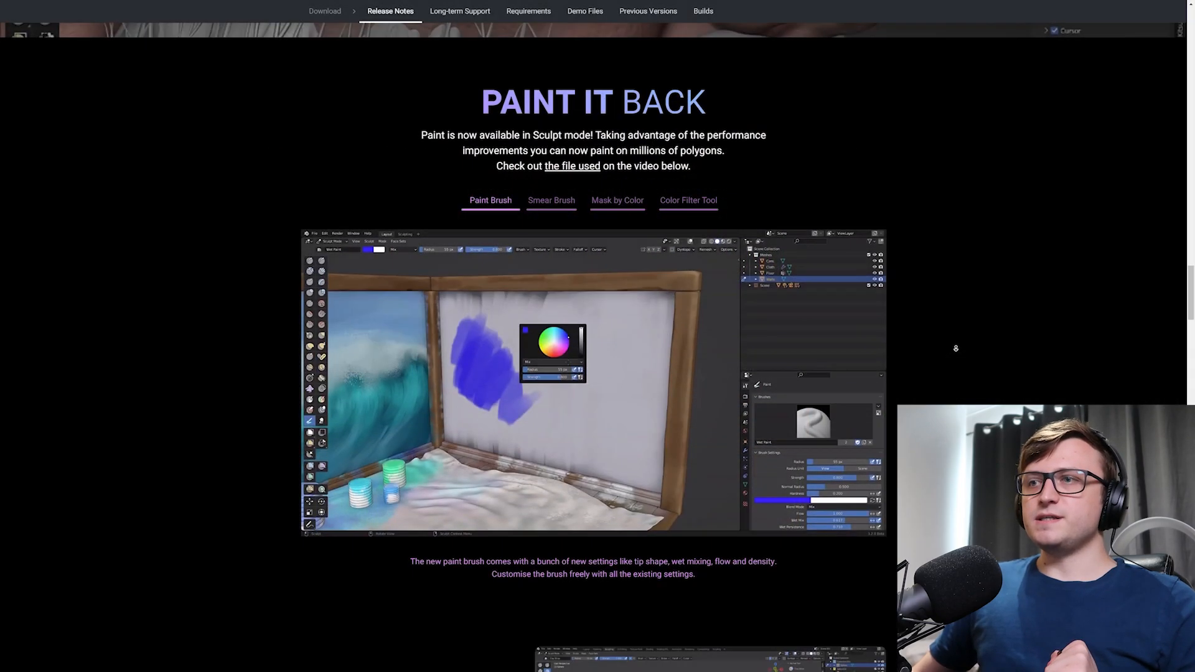
scroll("down", 3)
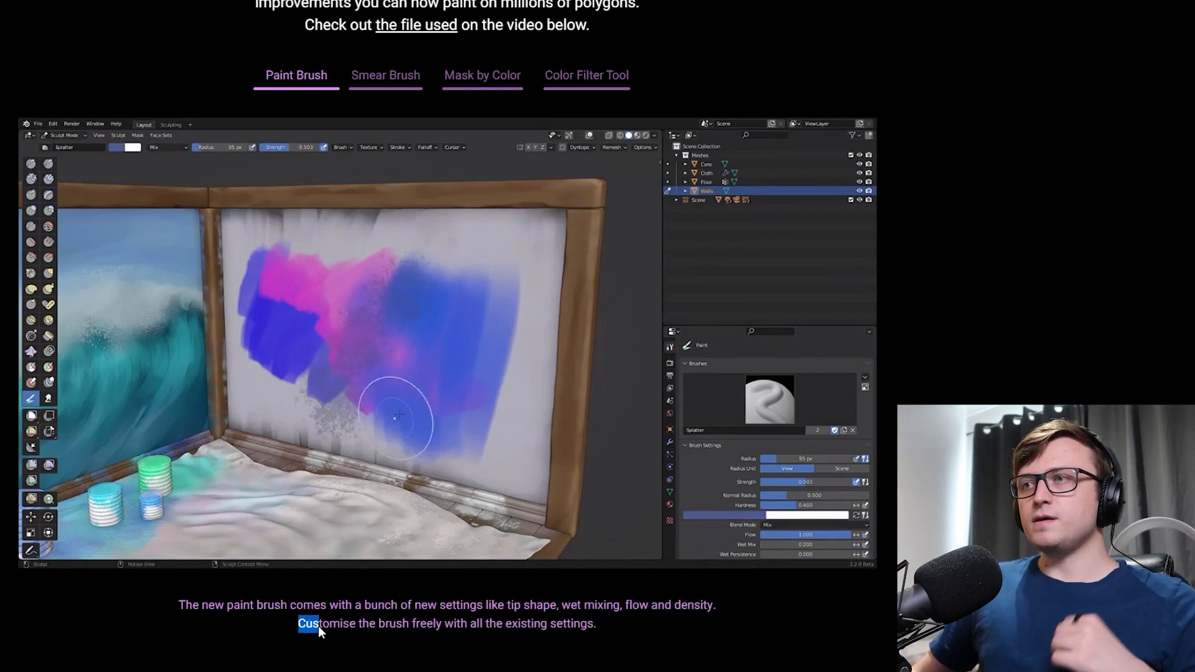
left_click(769, 400)
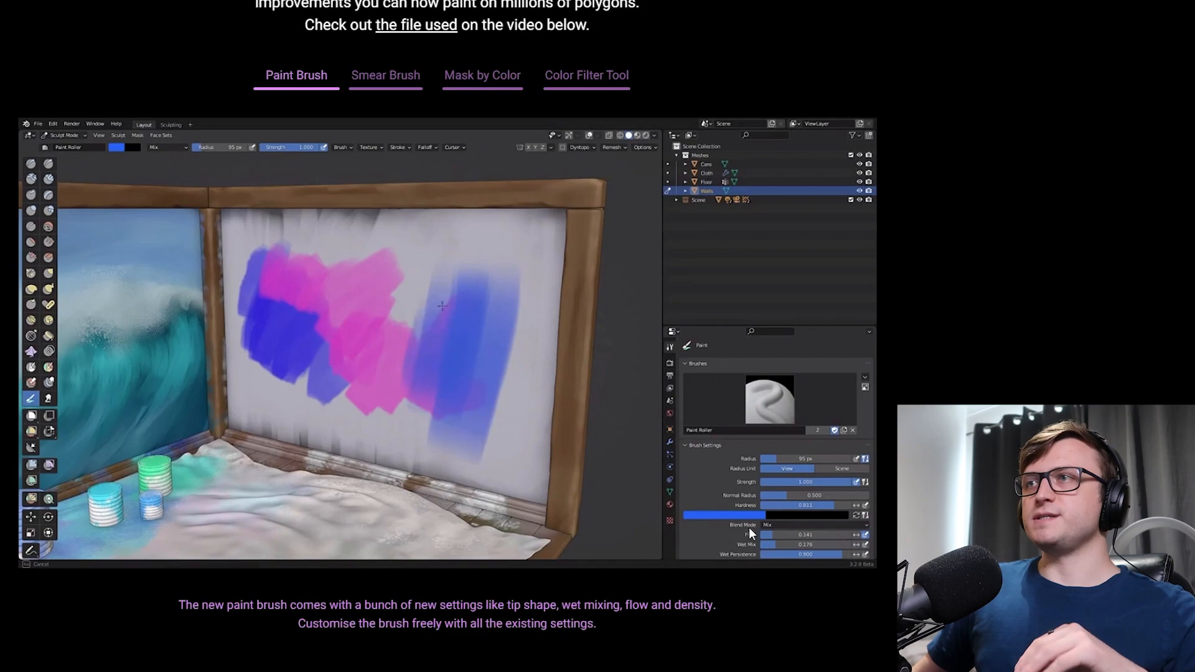
- View the Smear Brush and Mask by Color demos, then switch to Color Filter Tool
left_click(384, 75)
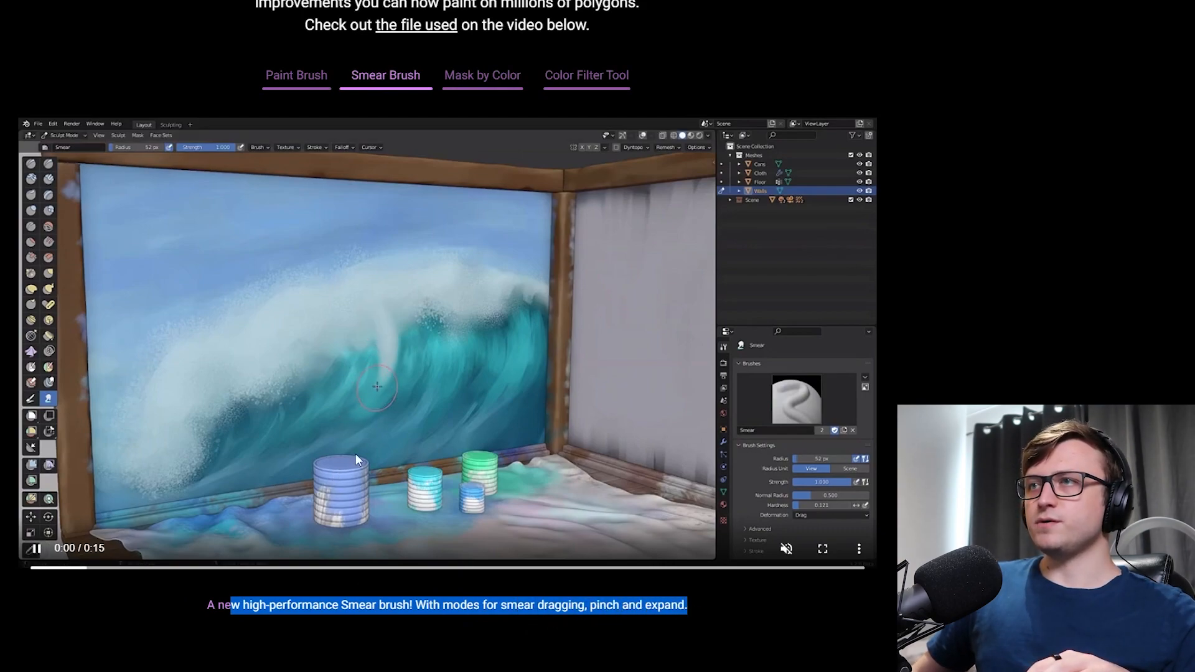
left_click(481, 75)
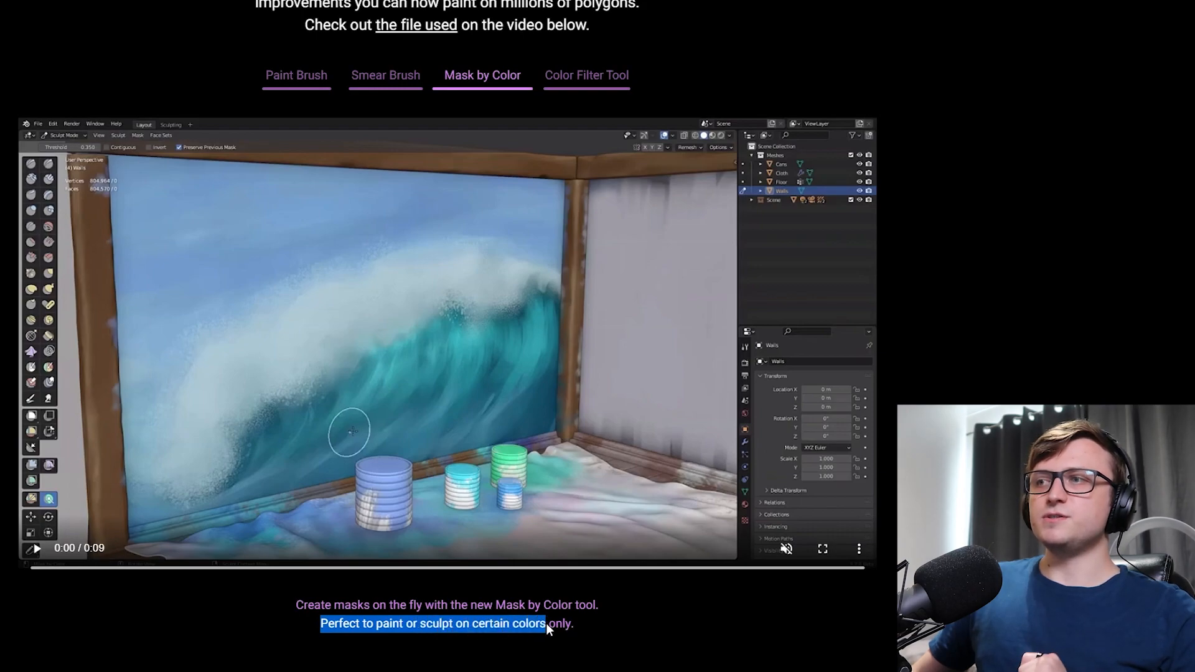
left_click(34, 547)
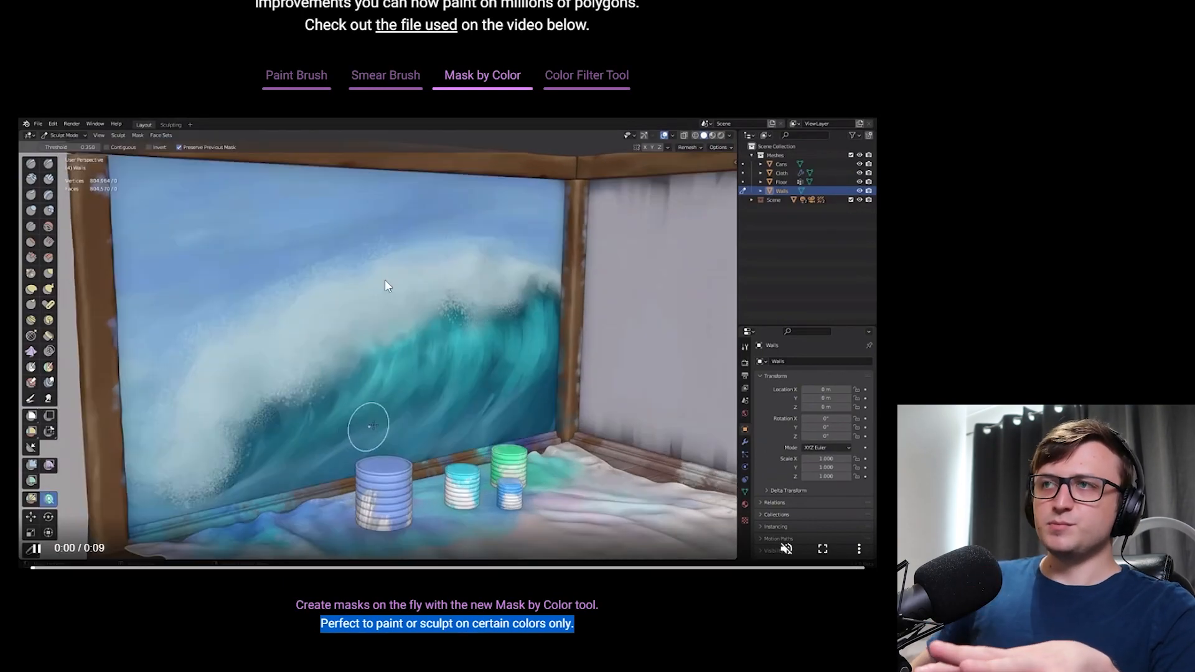
left_click(586, 74)
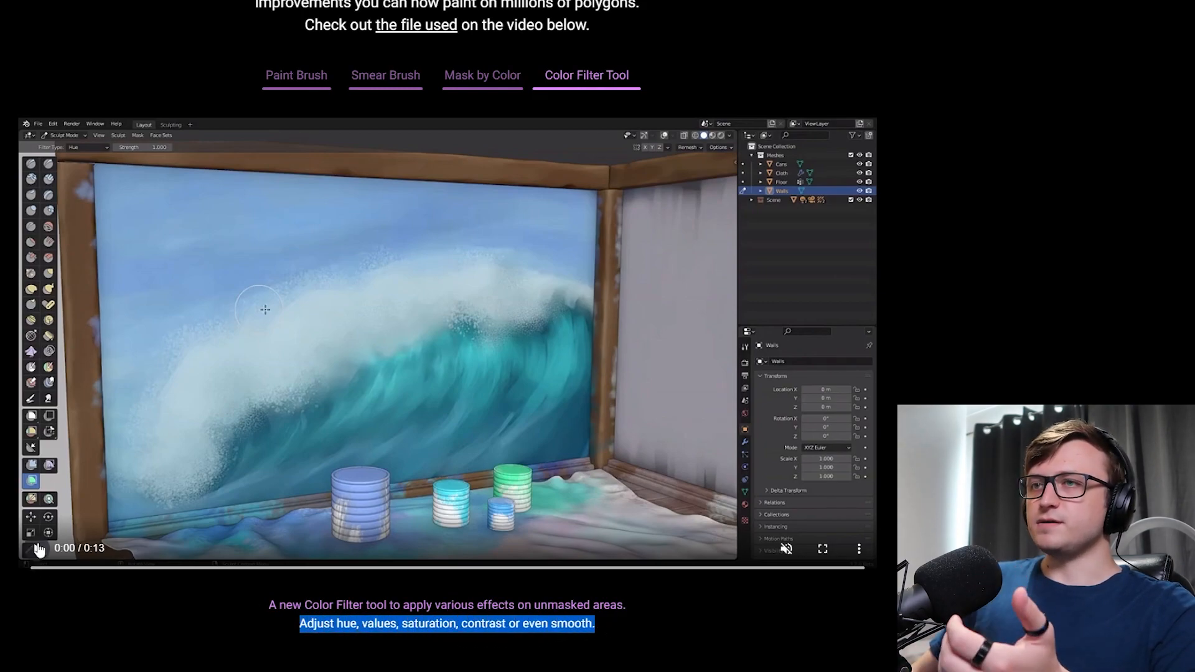
- Watch the Color Filter Tool demo enlarged, then make the browser fullscreen with F11
left_click(38, 547)
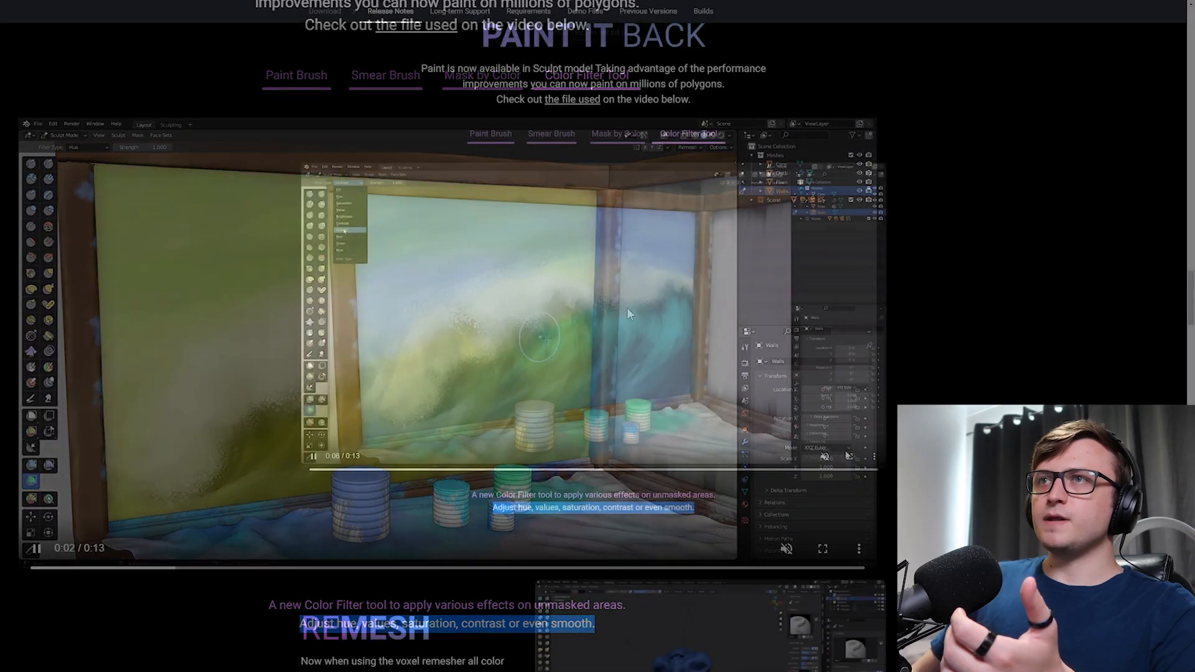
left_click(821, 548)
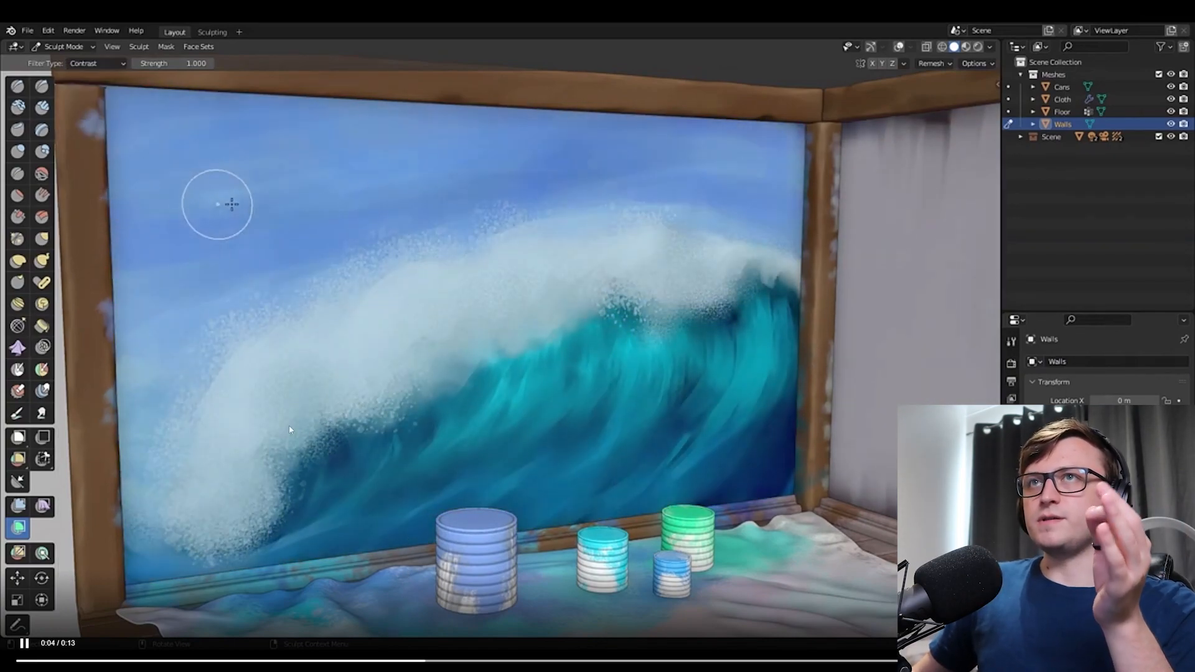
left_click(97, 63)
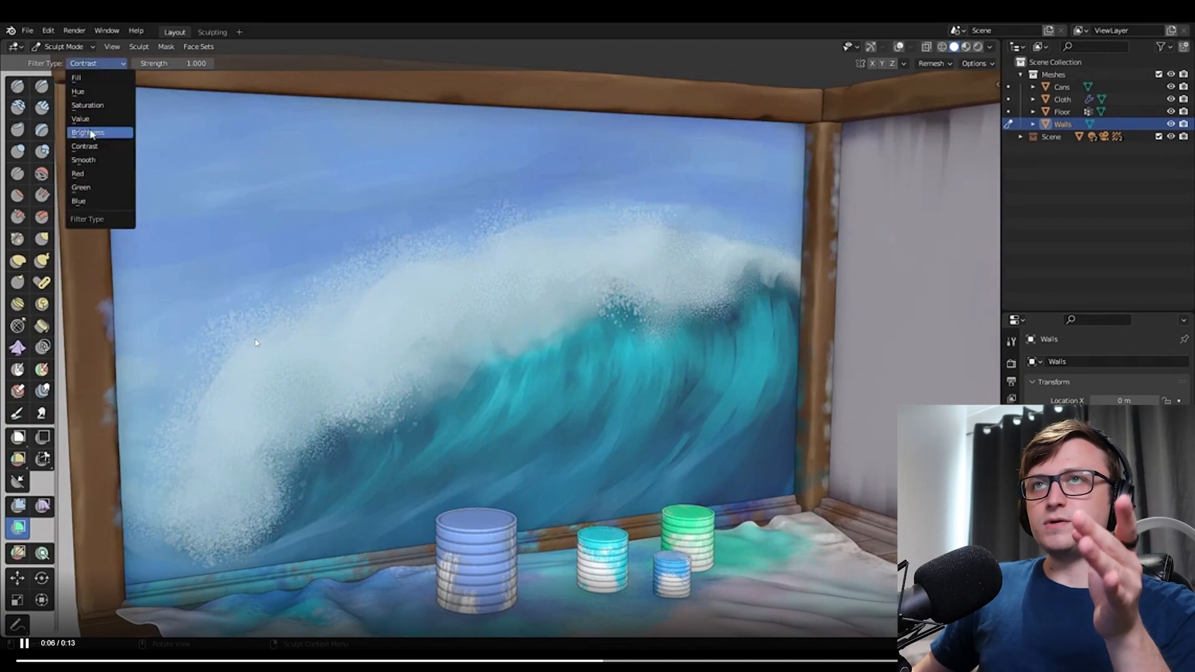
left_click(84, 160)
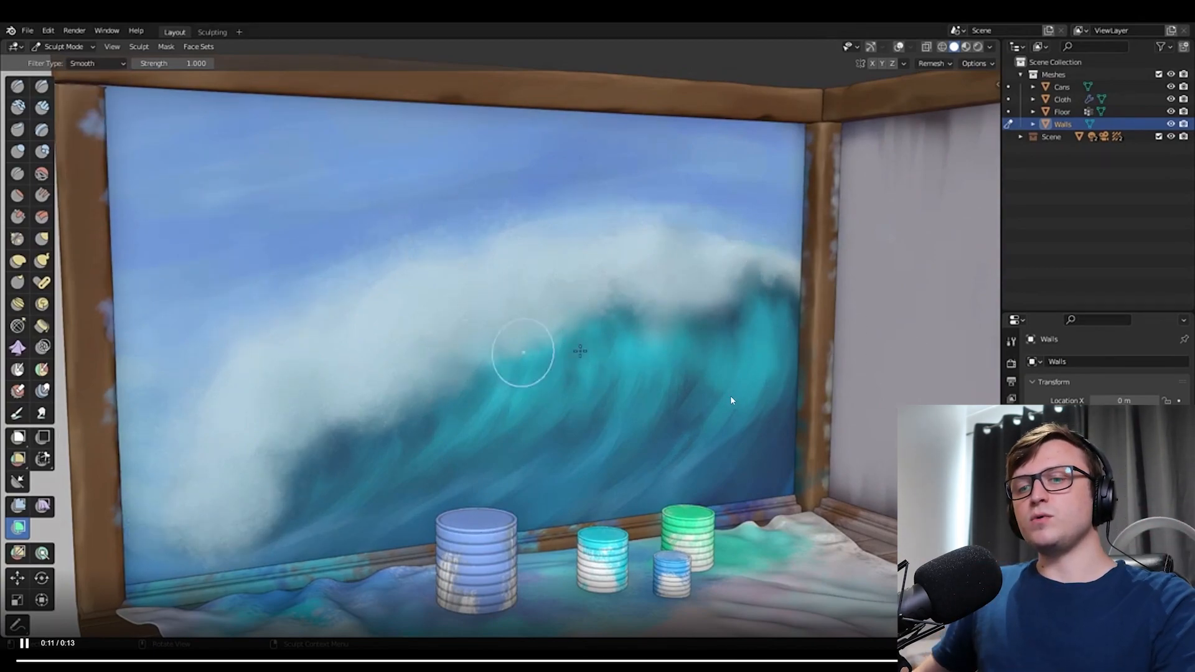
key("F11")
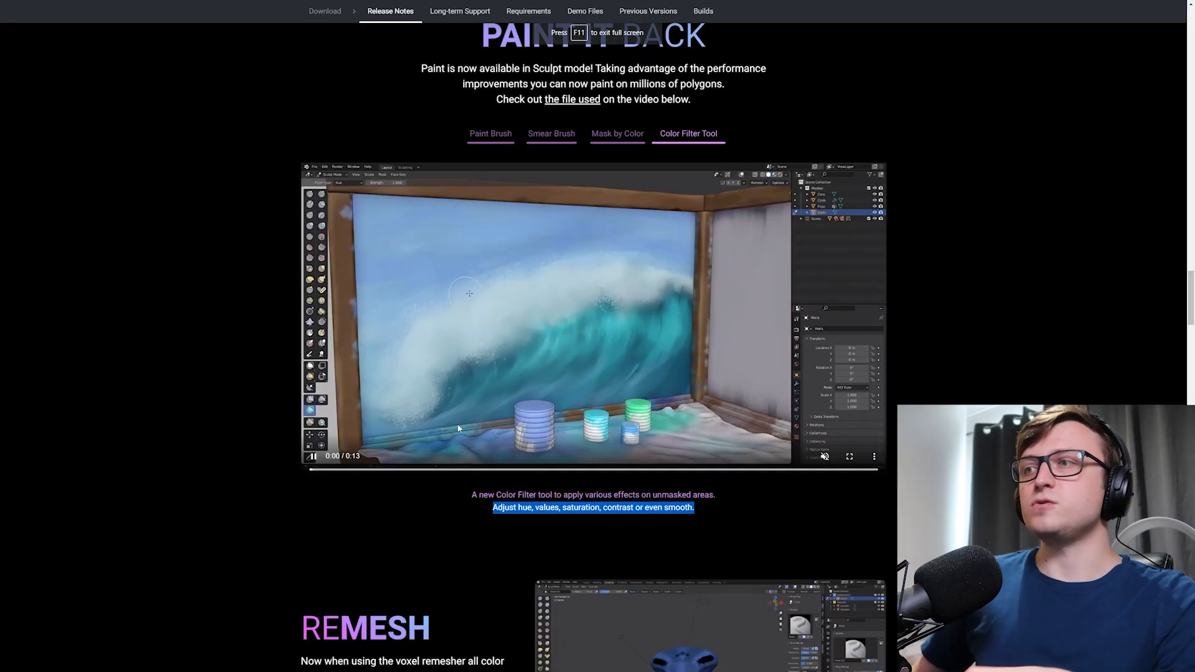
- Scroll past Remesh and Mask Out to the Geometry Nodes Duplicate Elements section
scroll("down", 3)
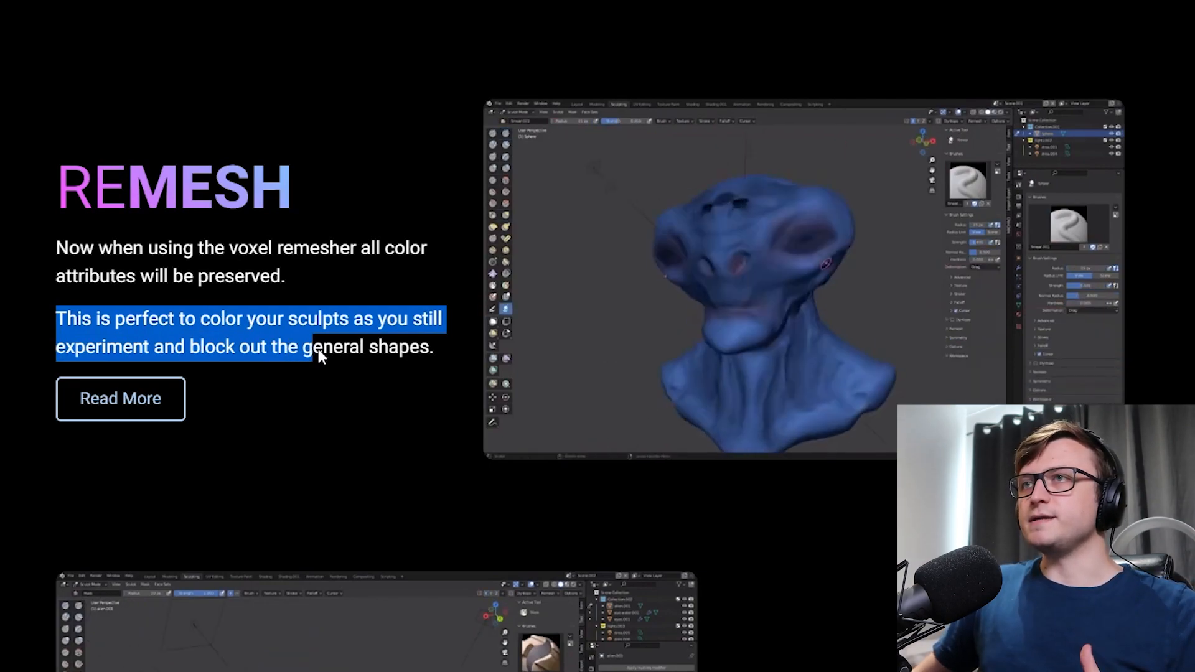
scroll("down", 3)
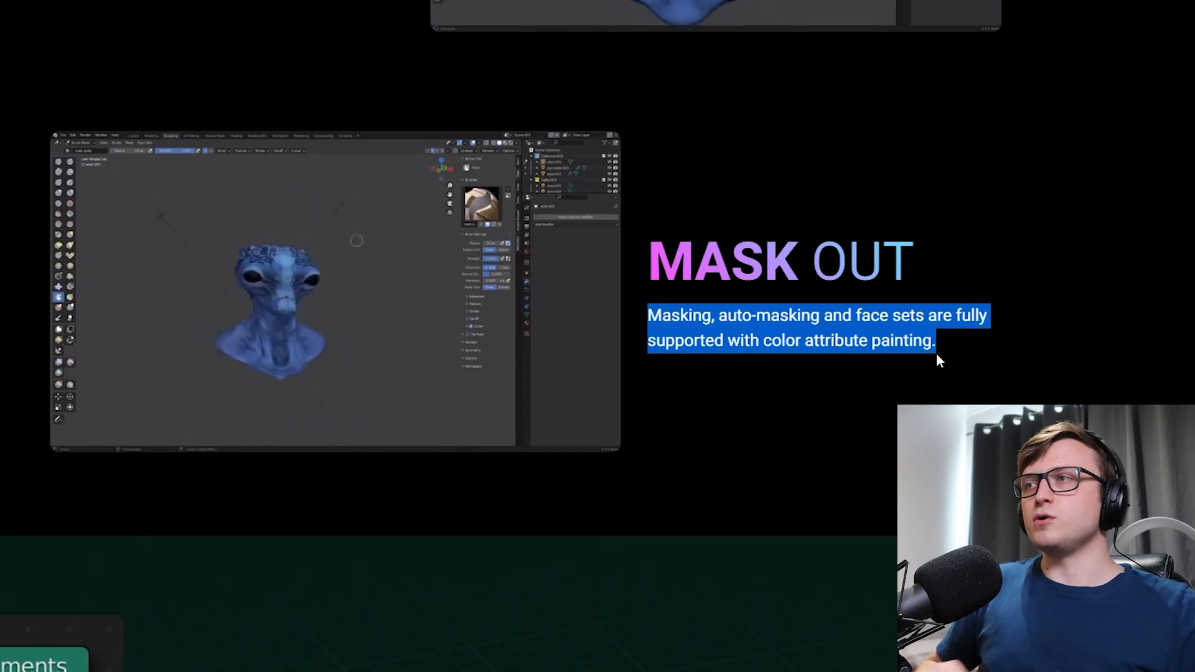
scroll("down", 3)
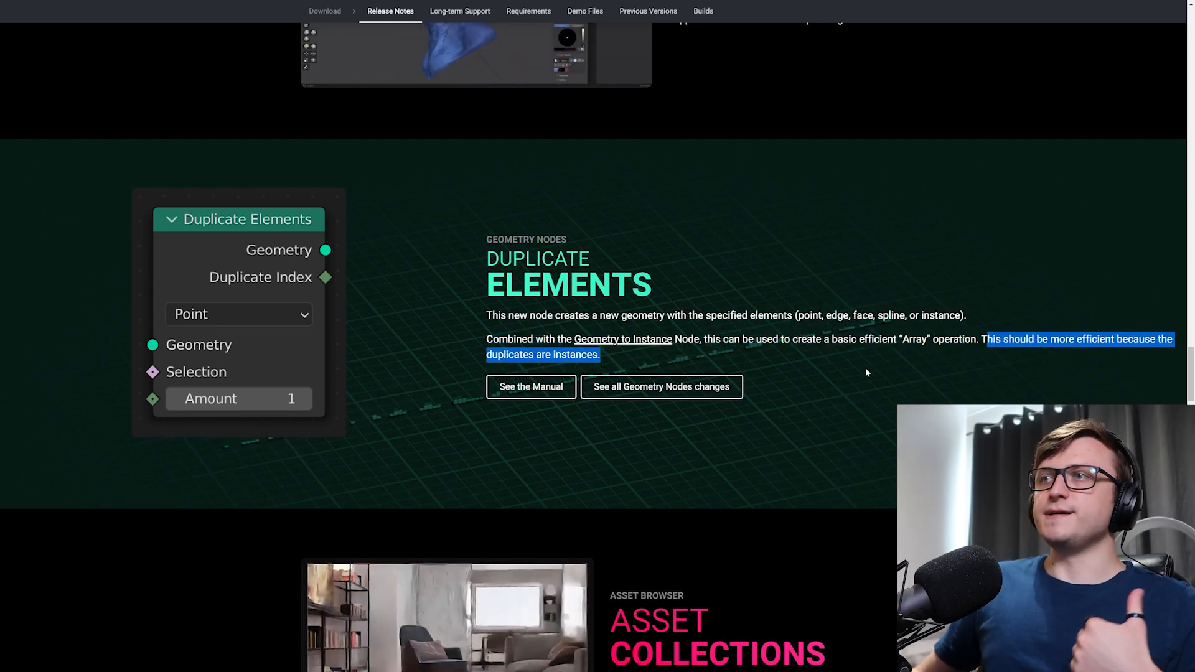
left_click(530, 386)
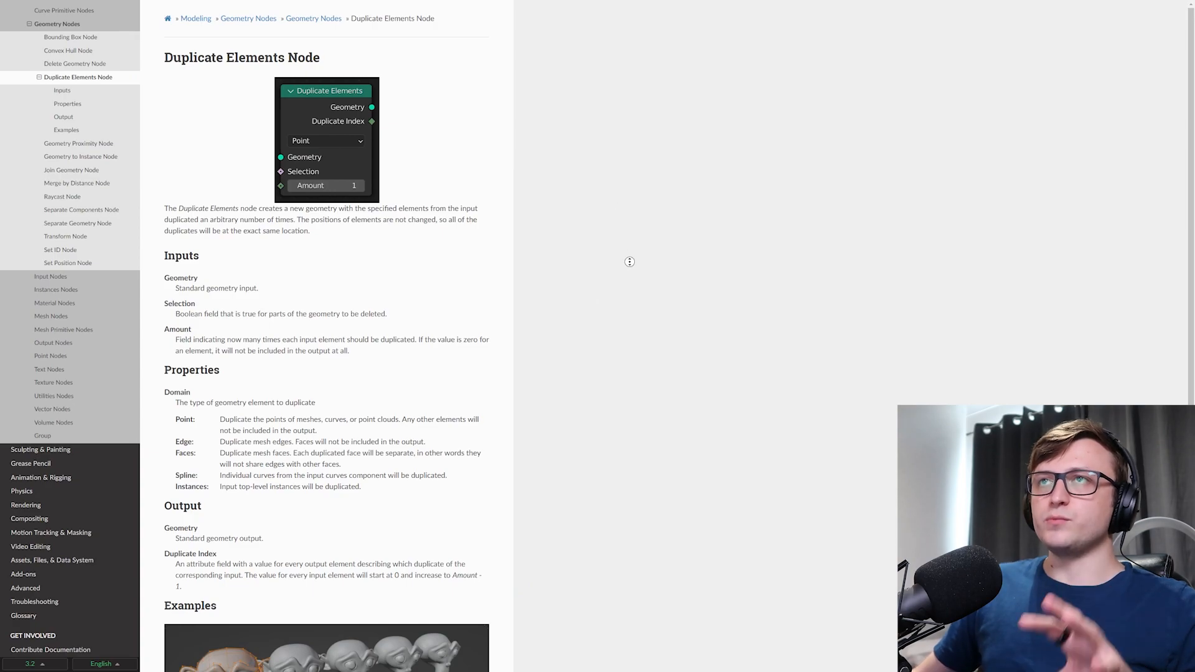
scroll("down", 3)
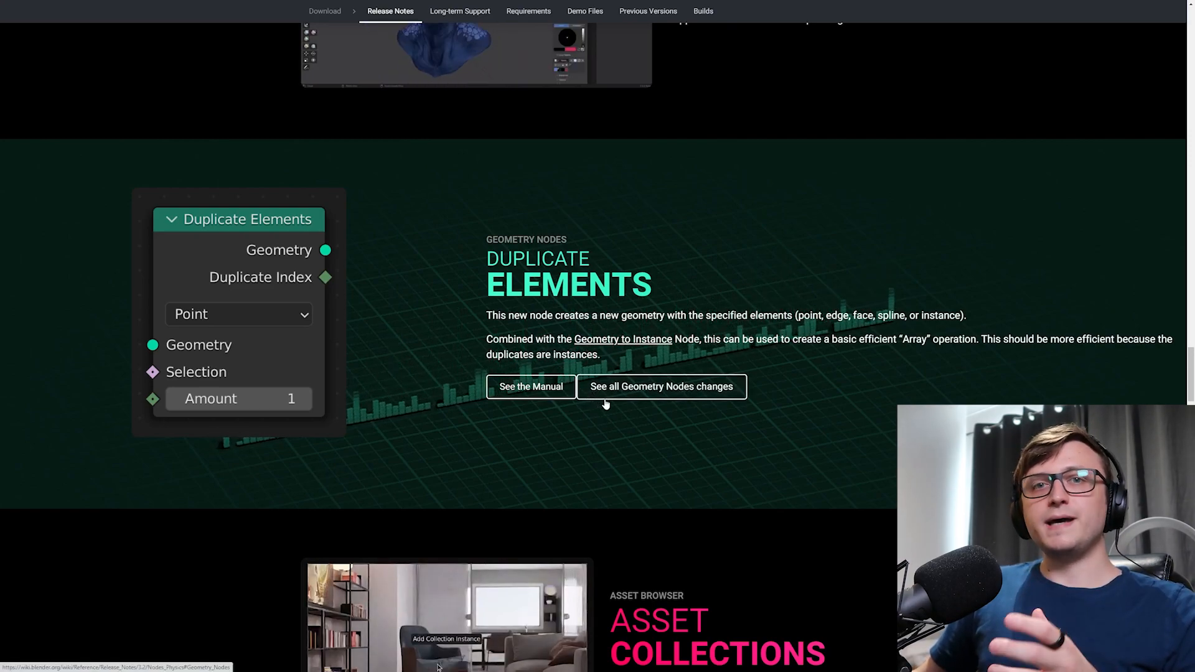
- Read the wiki's Geometry Nodes notes down to Named Attributes, clearing a line highlight
left_click(661, 387)
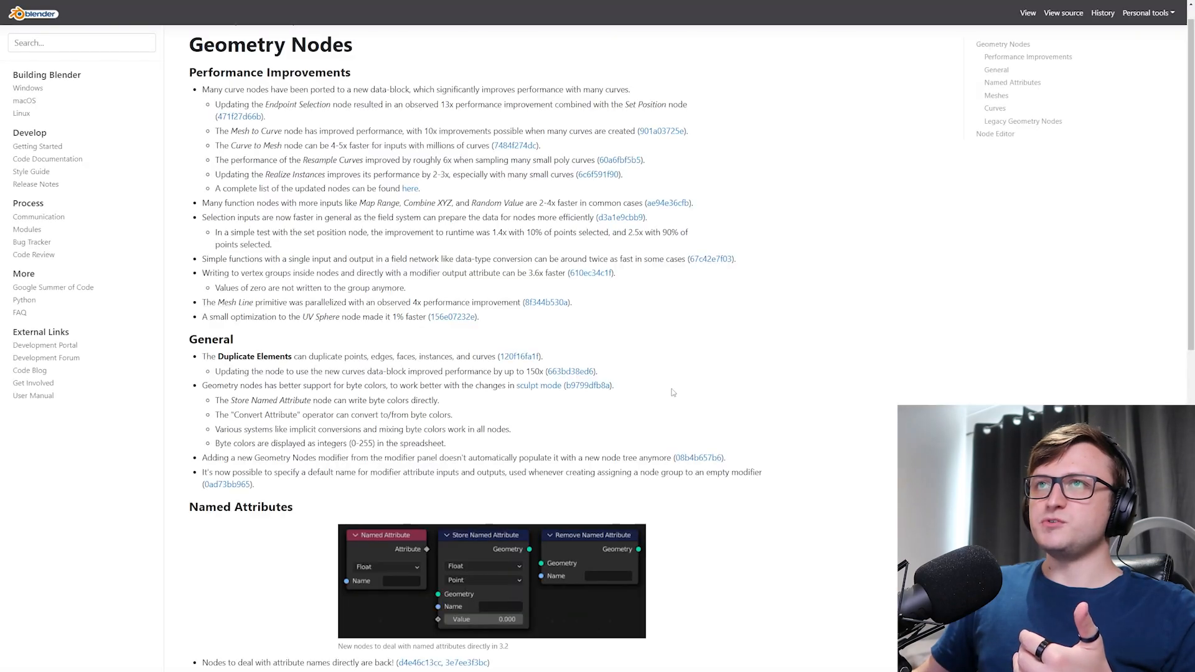
scroll("up", 3)
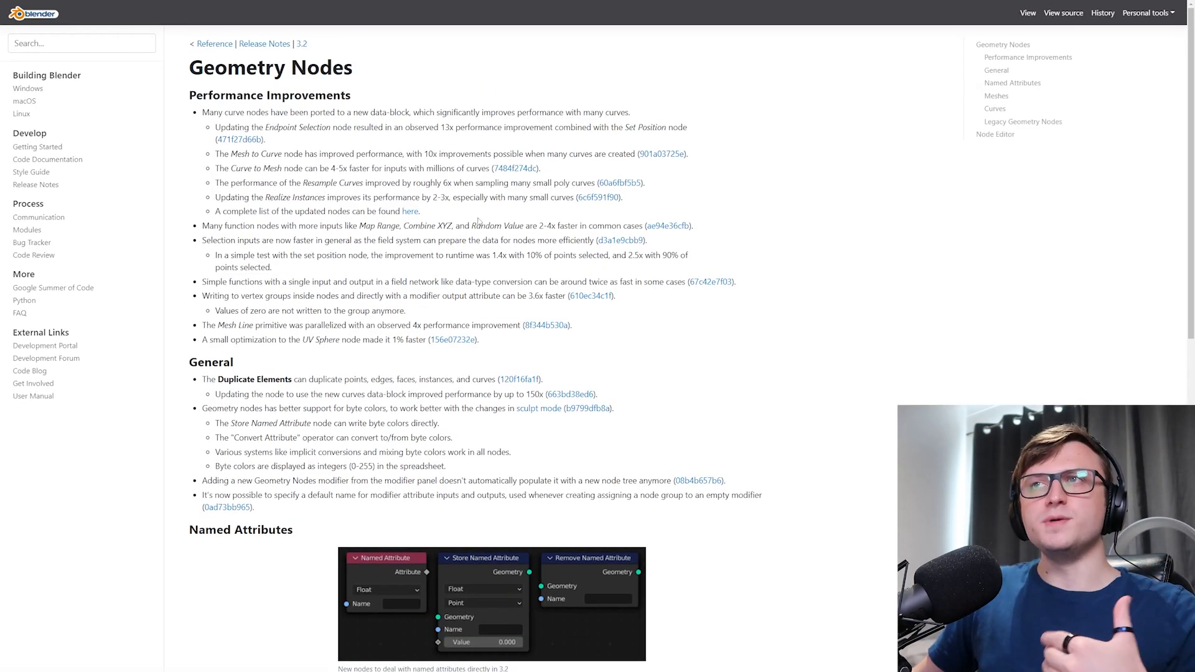
scroll("down", 3)
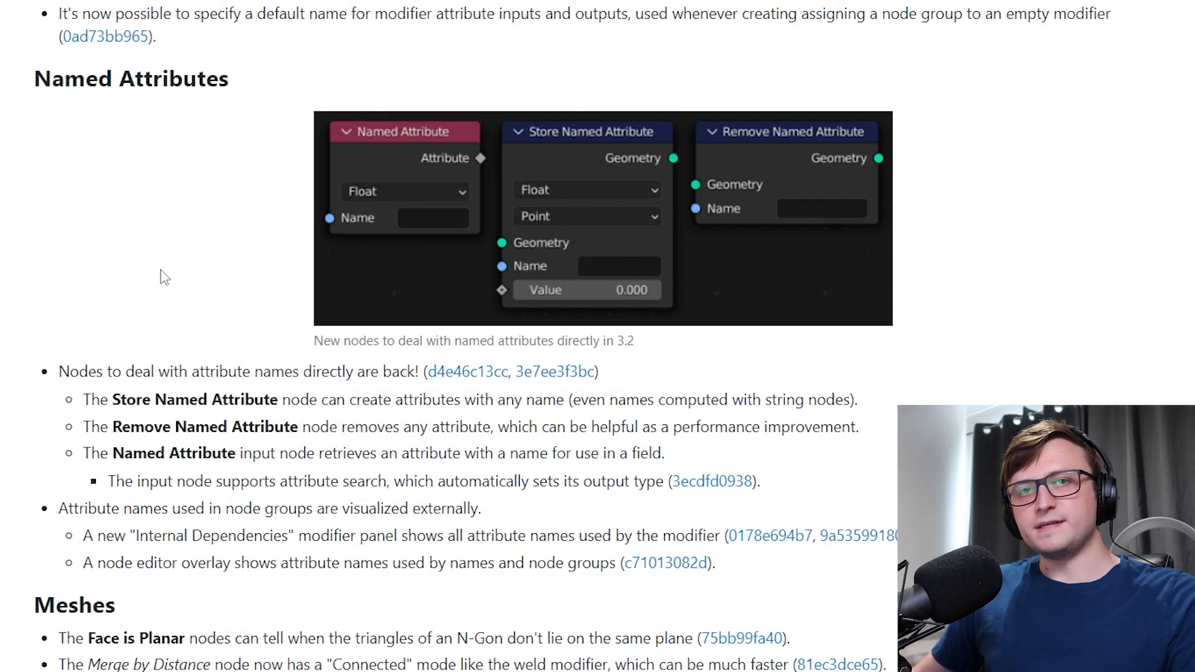
mouse_move(93, 376)
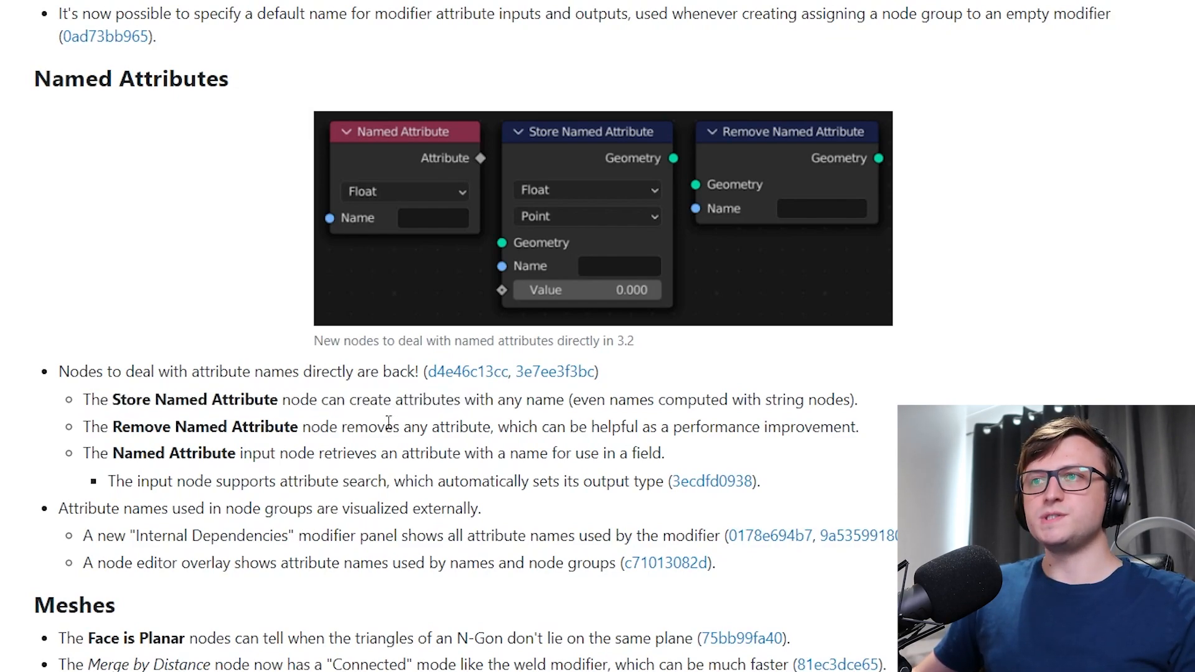
mouse_move(97, 472)
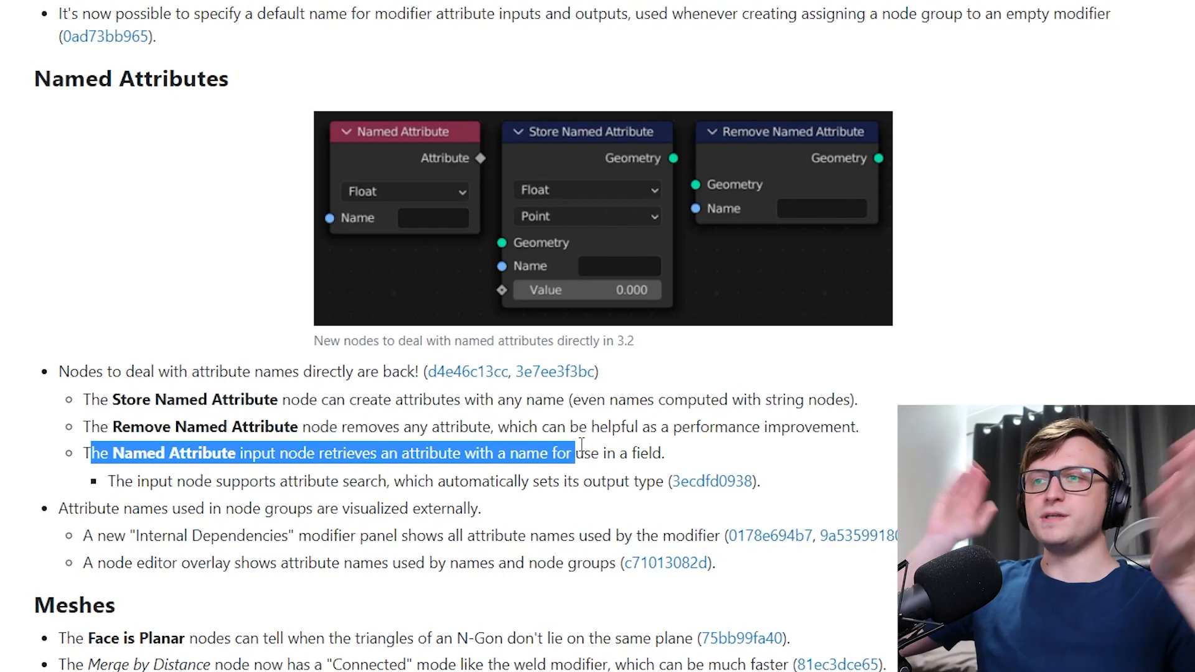
left_click(838, 419)
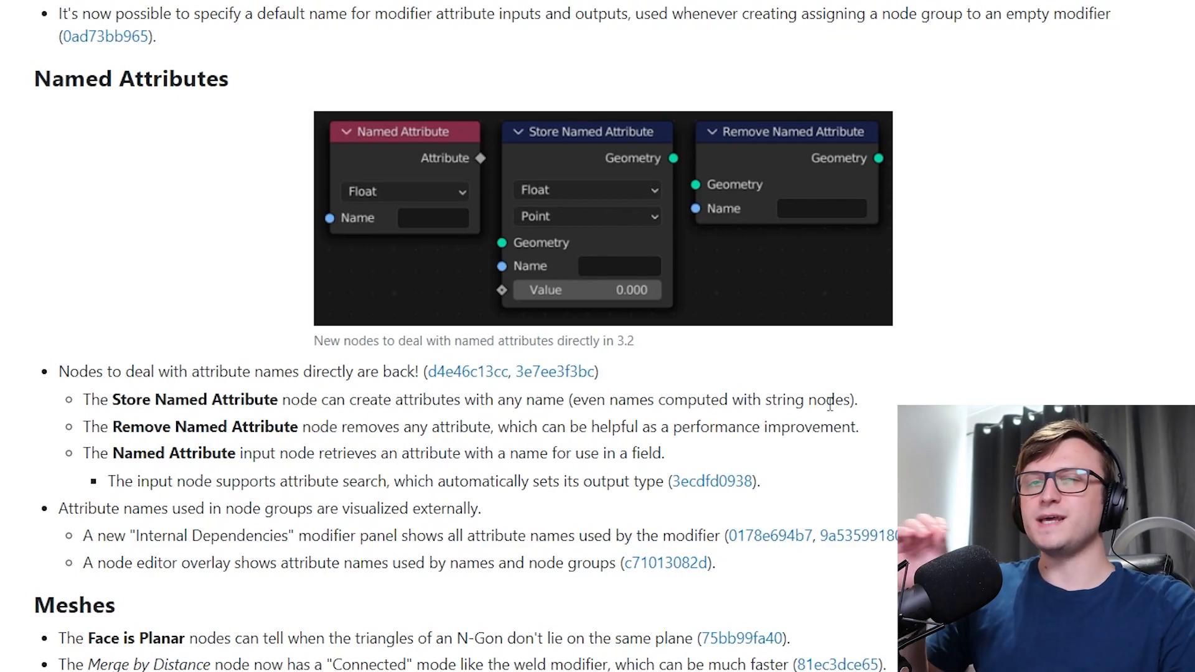
scroll("up", 3)
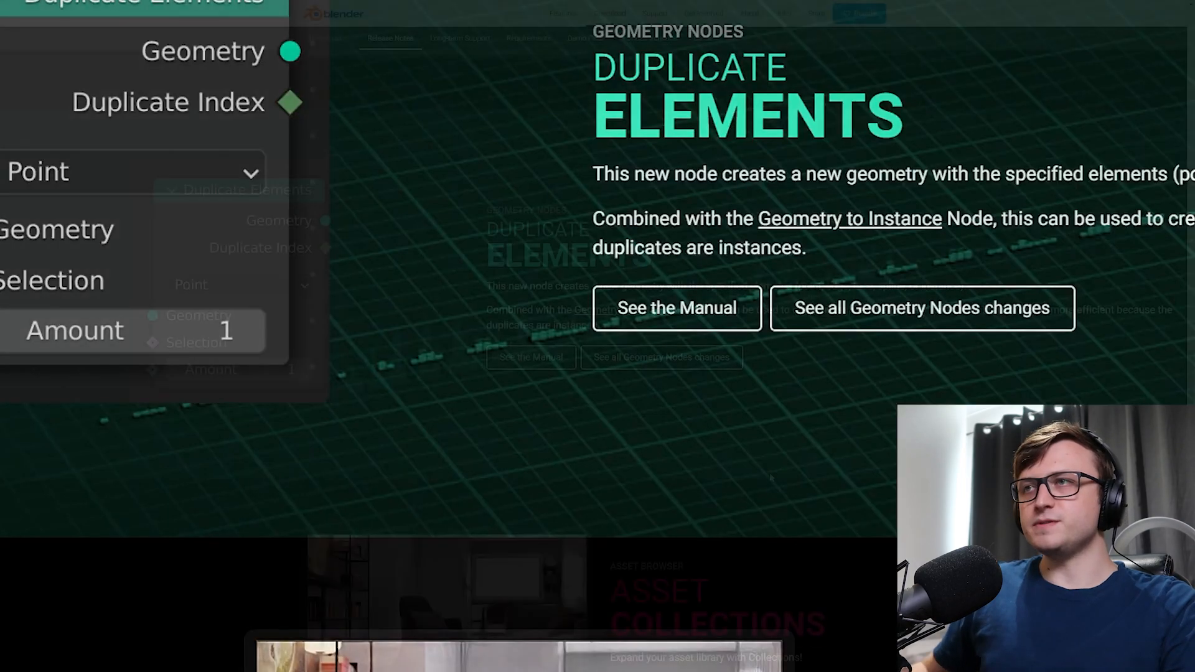
- Highlight and then deselect the Asset Collections bullet points, including the thumbnails bullet
scroll("down", 3)
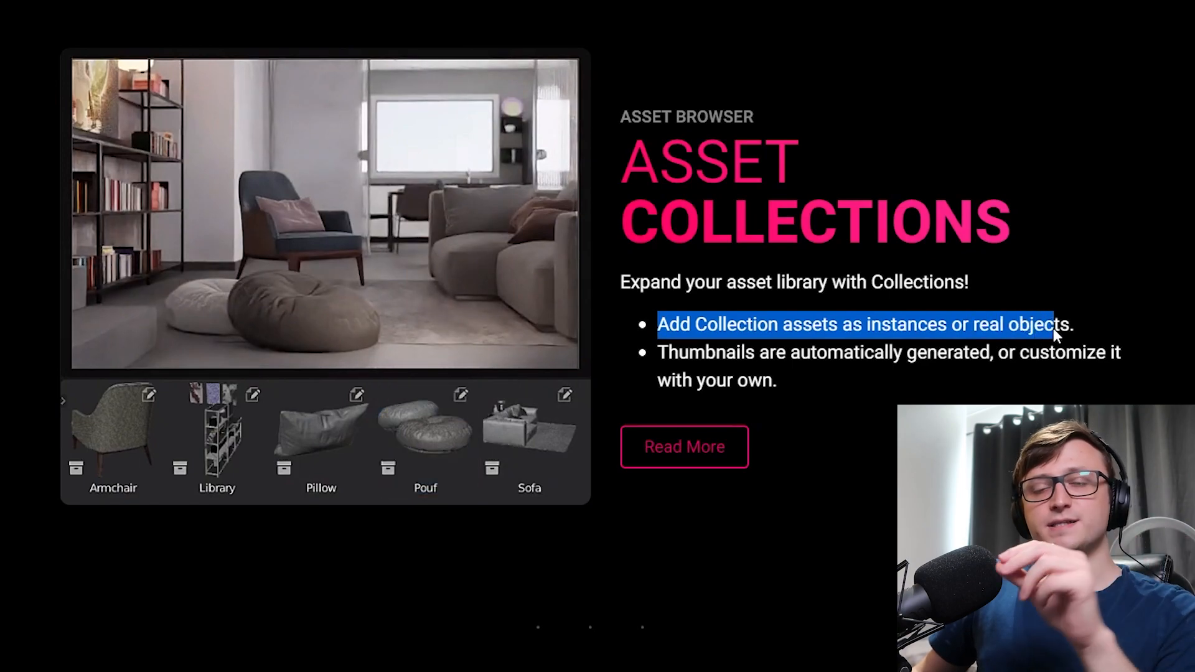
left_click(321, 430)
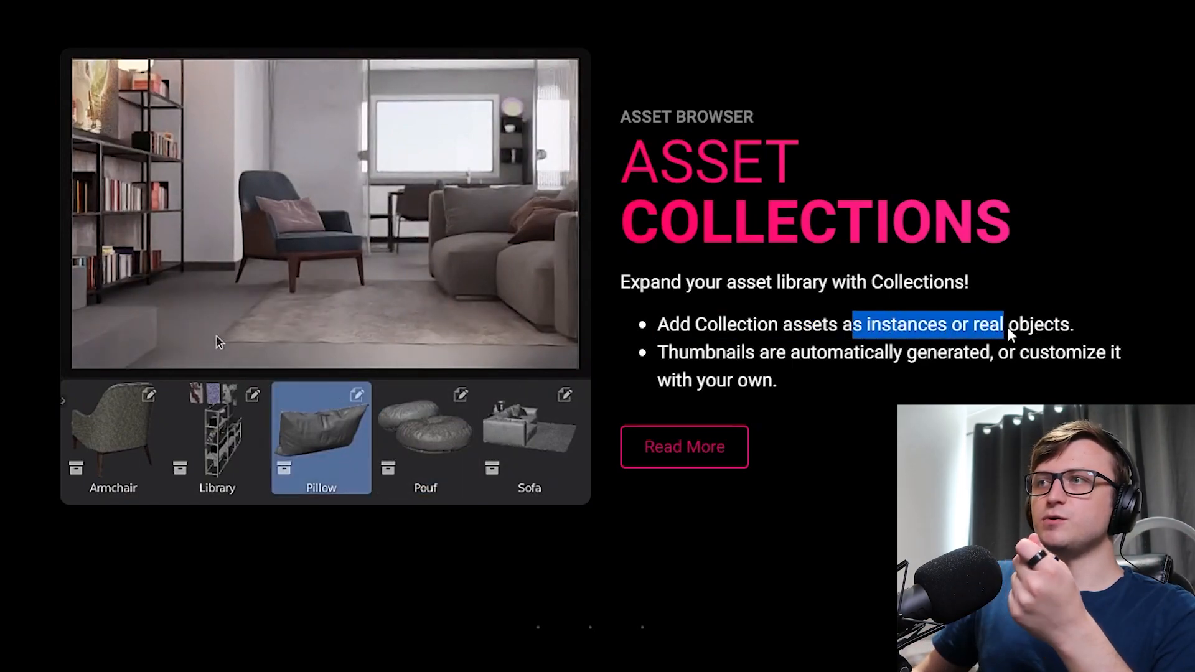
left_click(425, 427)
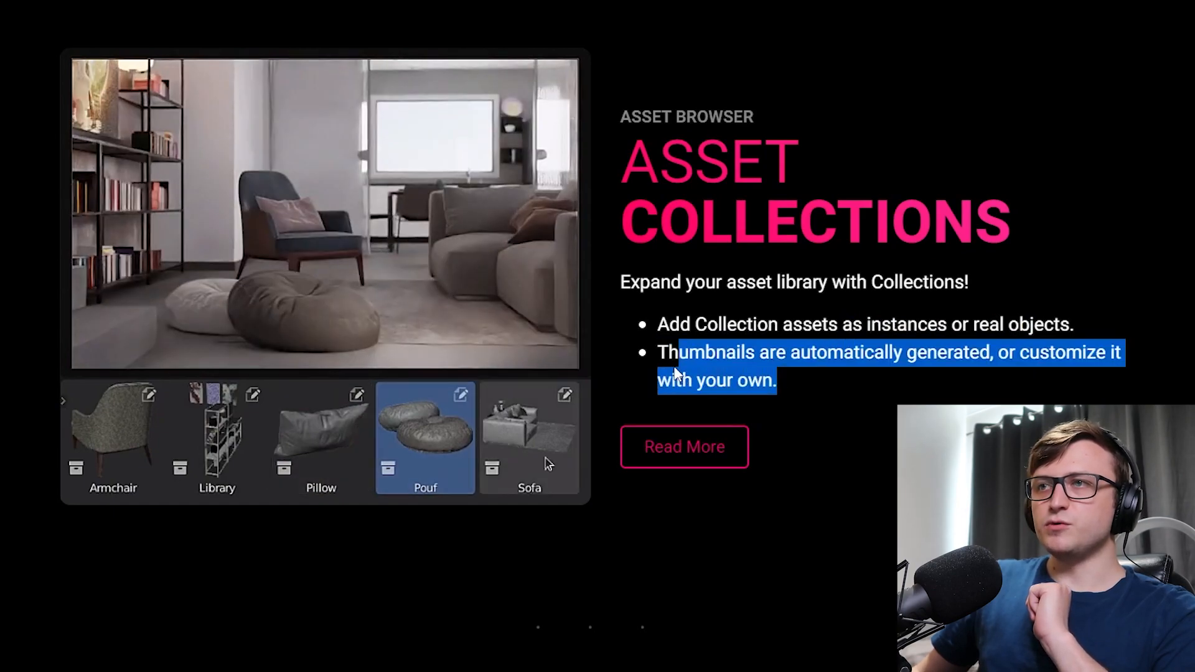
left_click(112, 434)
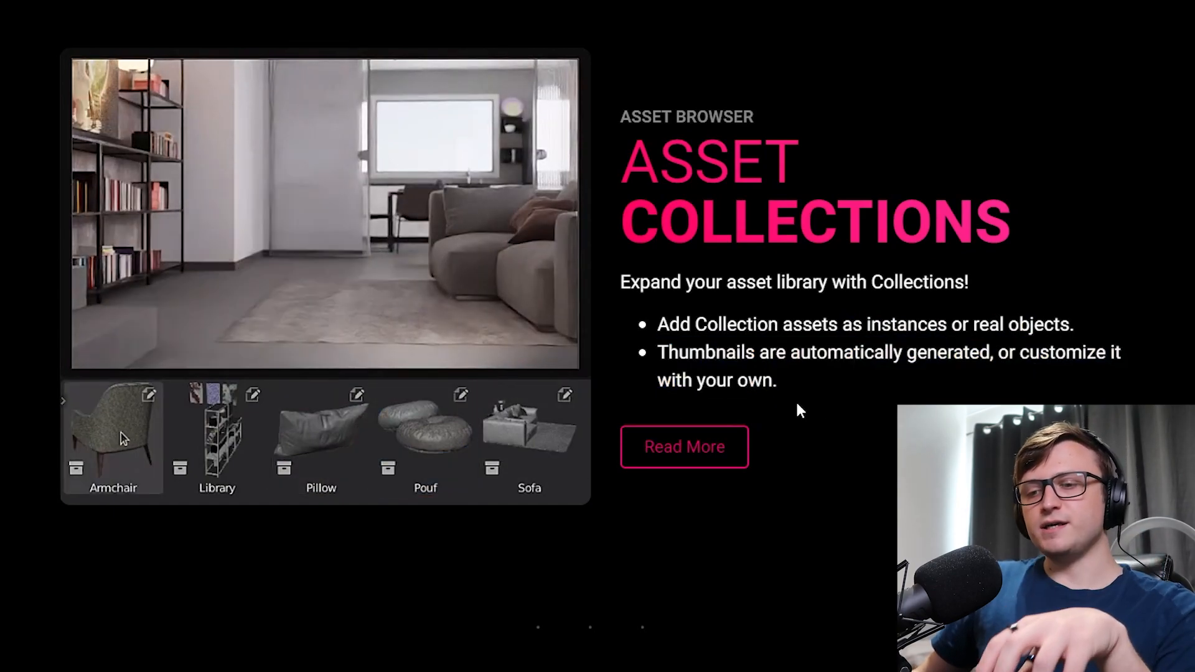
left_click(112, 435)
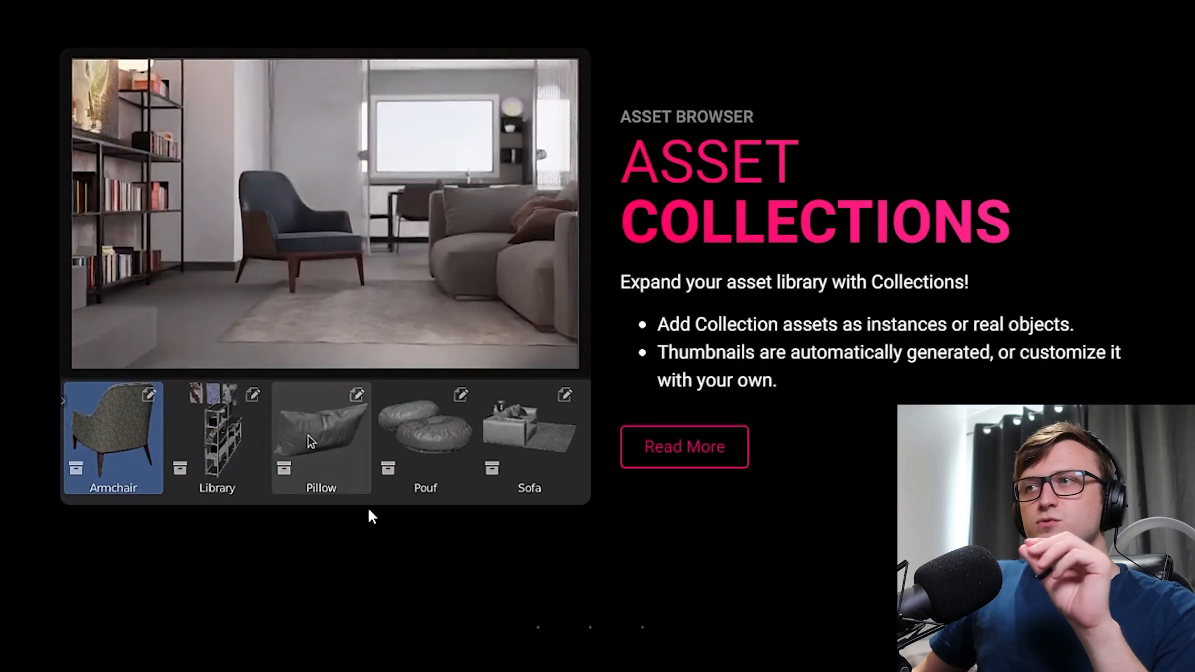
left_click(321, 434)
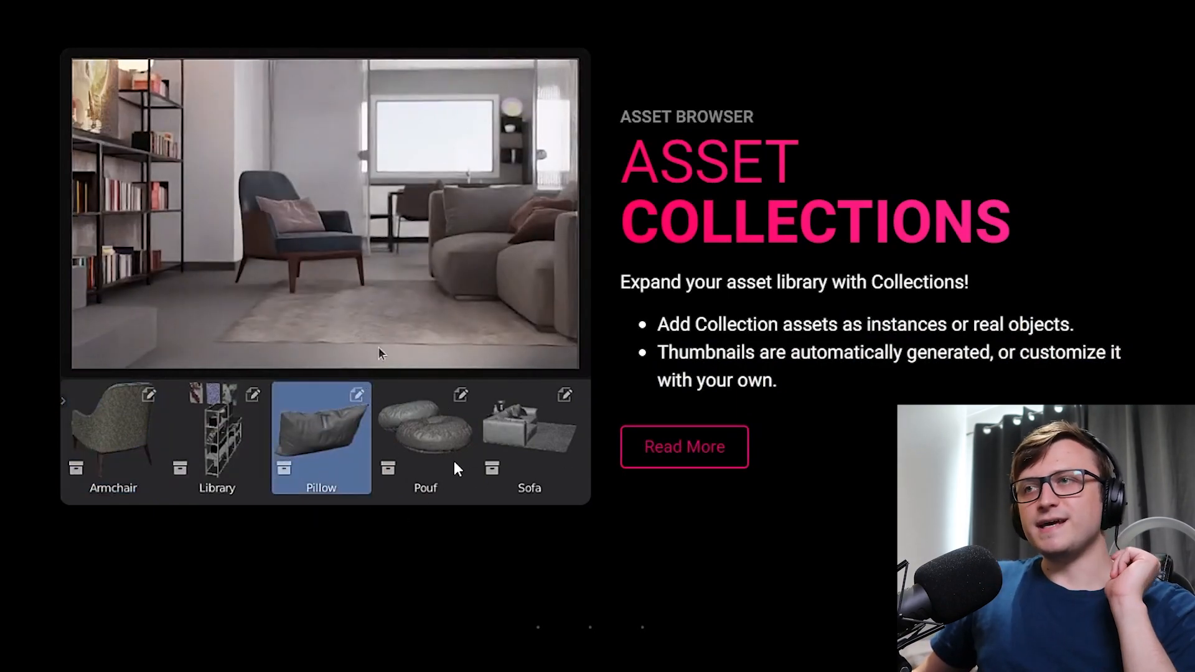
left_click(425, 435)
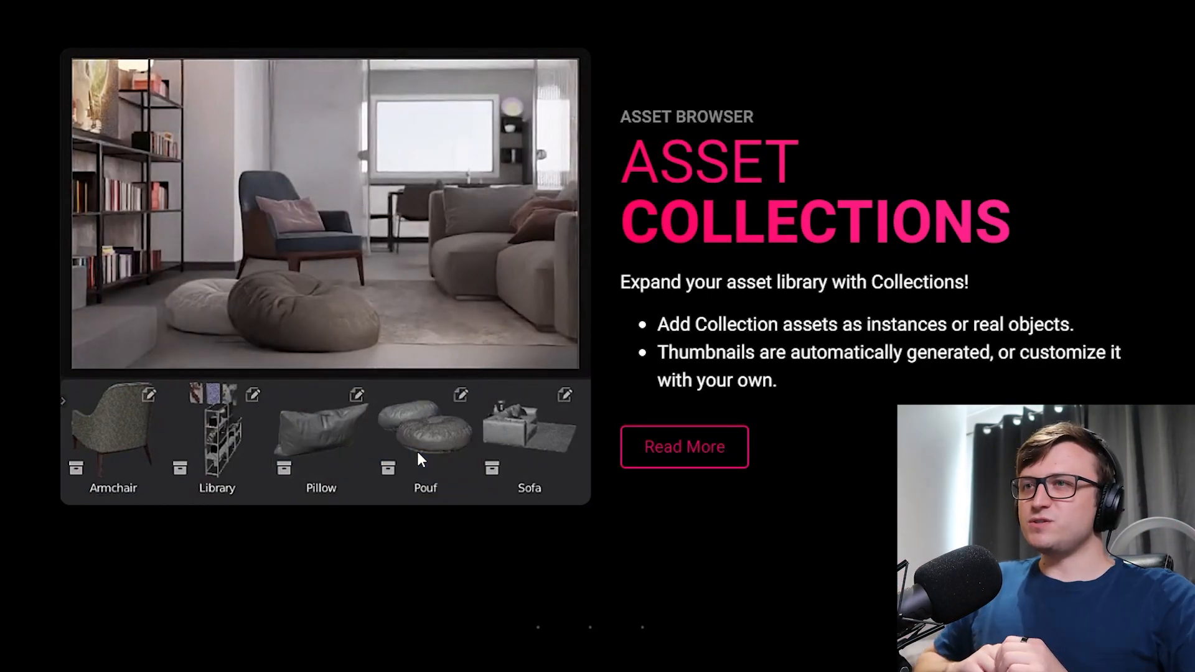
left_click(321, 427)
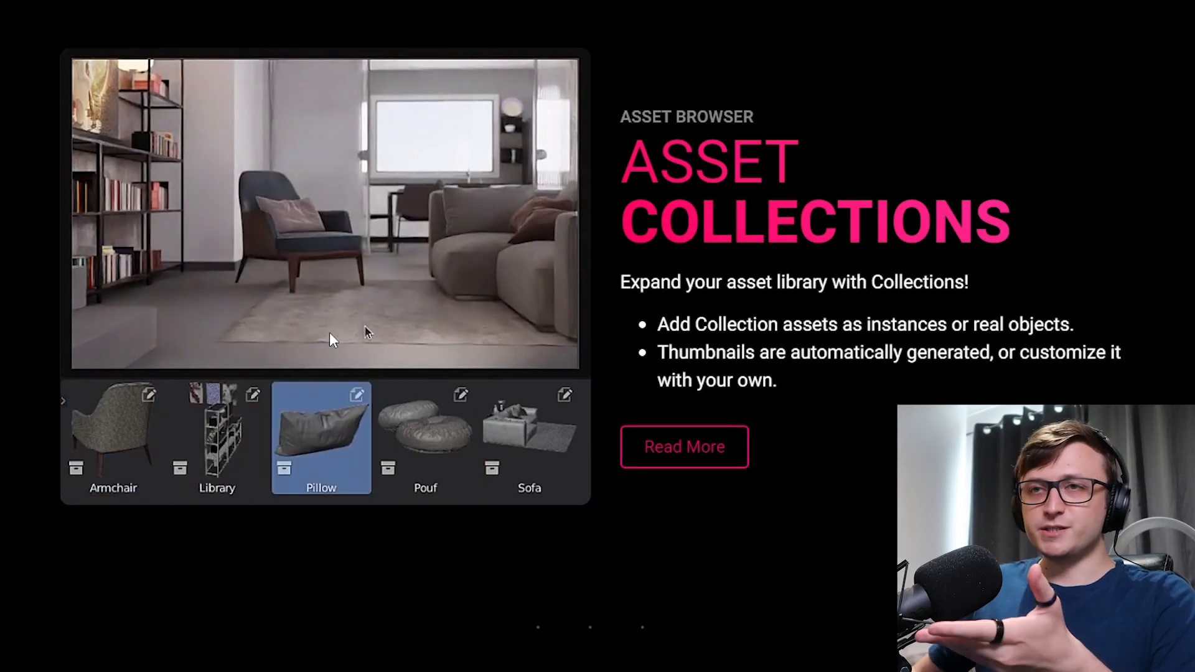
left_click(425, 427)
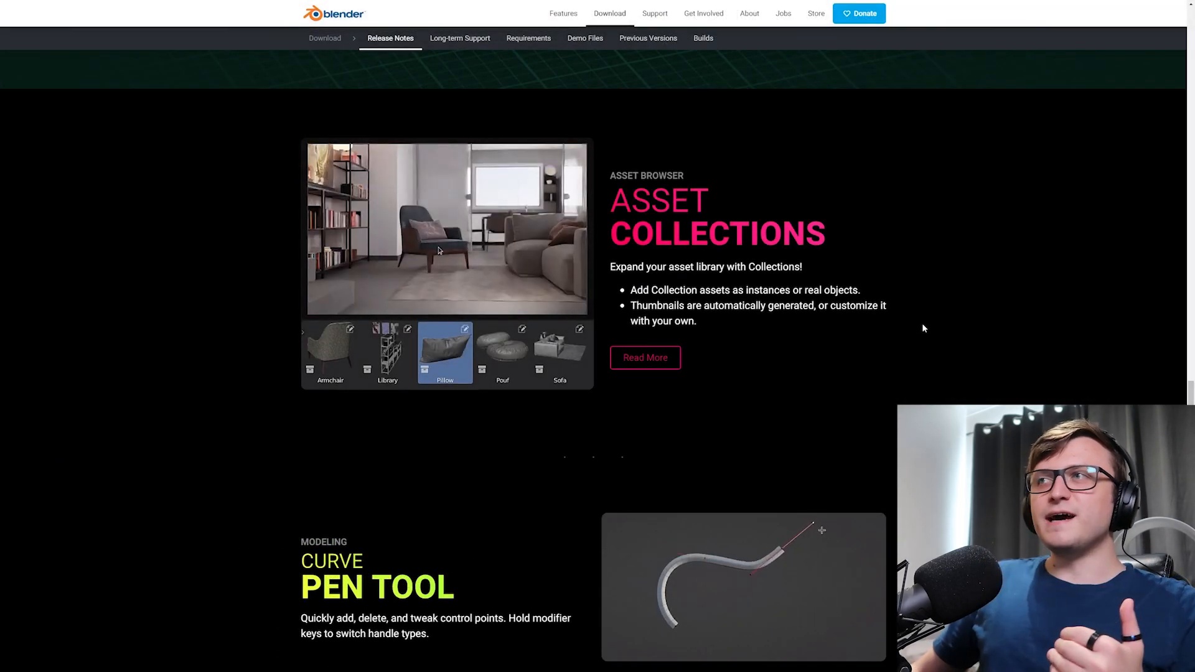
- Scroll past the Curve Pen Tool demo until the Envelope Modifier section appears
scroll("down", 3)
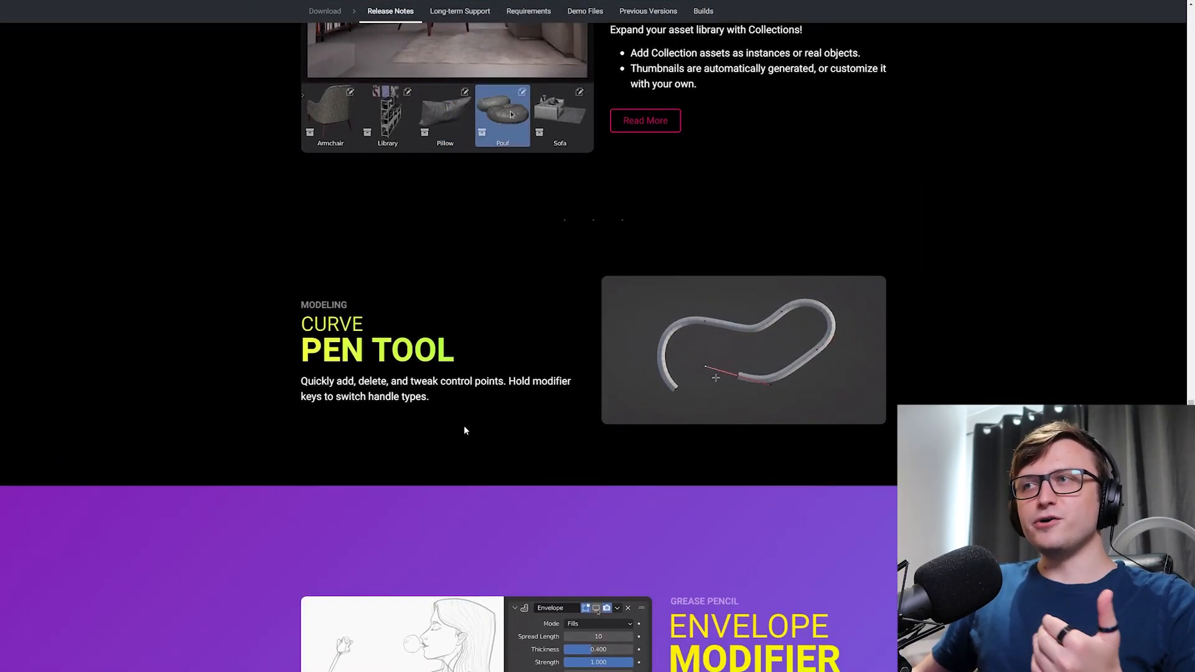
scroll("up", 3)
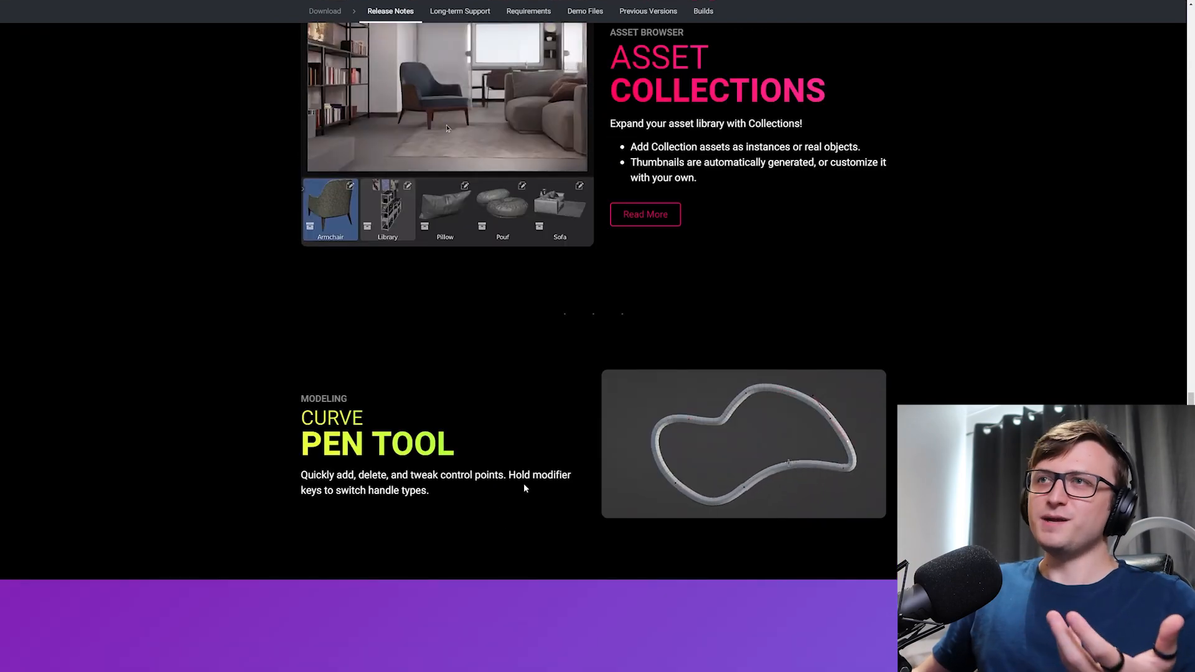
scroll("down", 3)
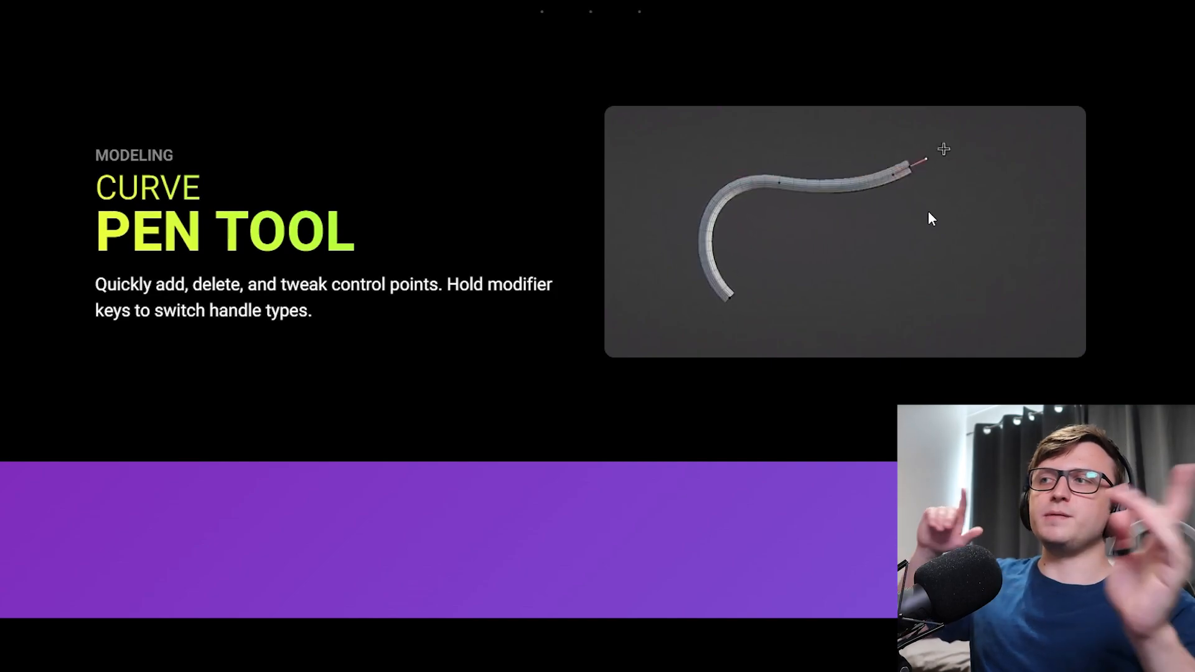
scroll("down", 3)
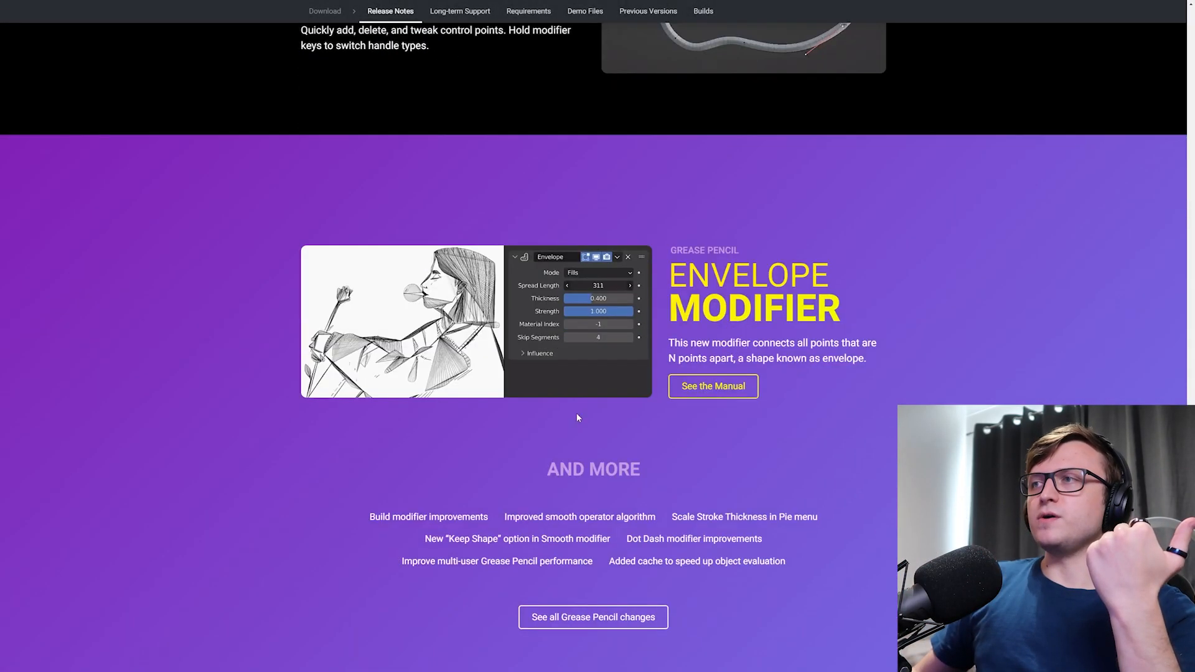
- Highlight the Envelope Modifier description and open its See the Manual page
scroll("down", 3)
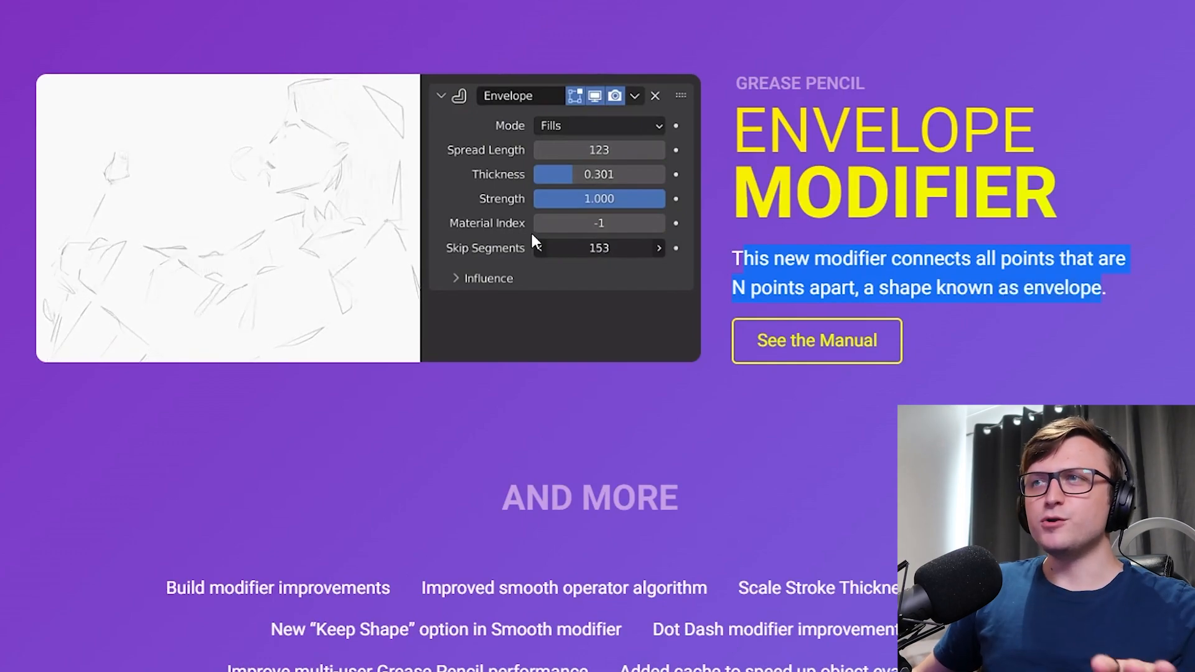
left_click_drag(599, 248, 540, 247)
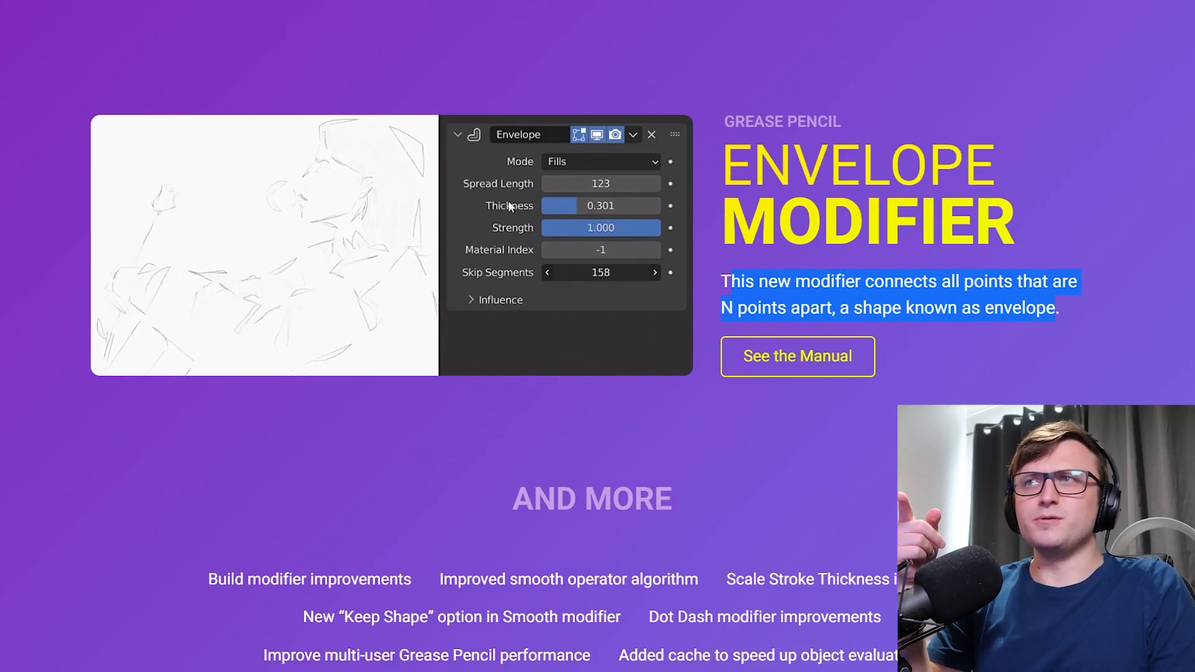
left_click(547, 272)
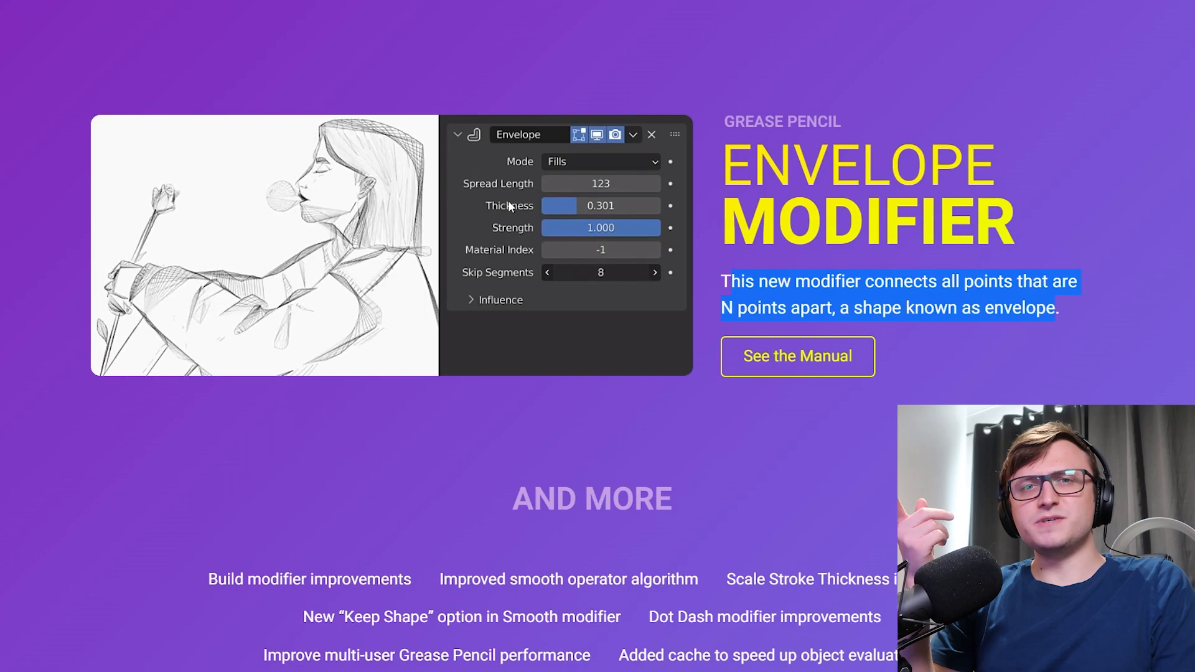
left_click(547, 272)
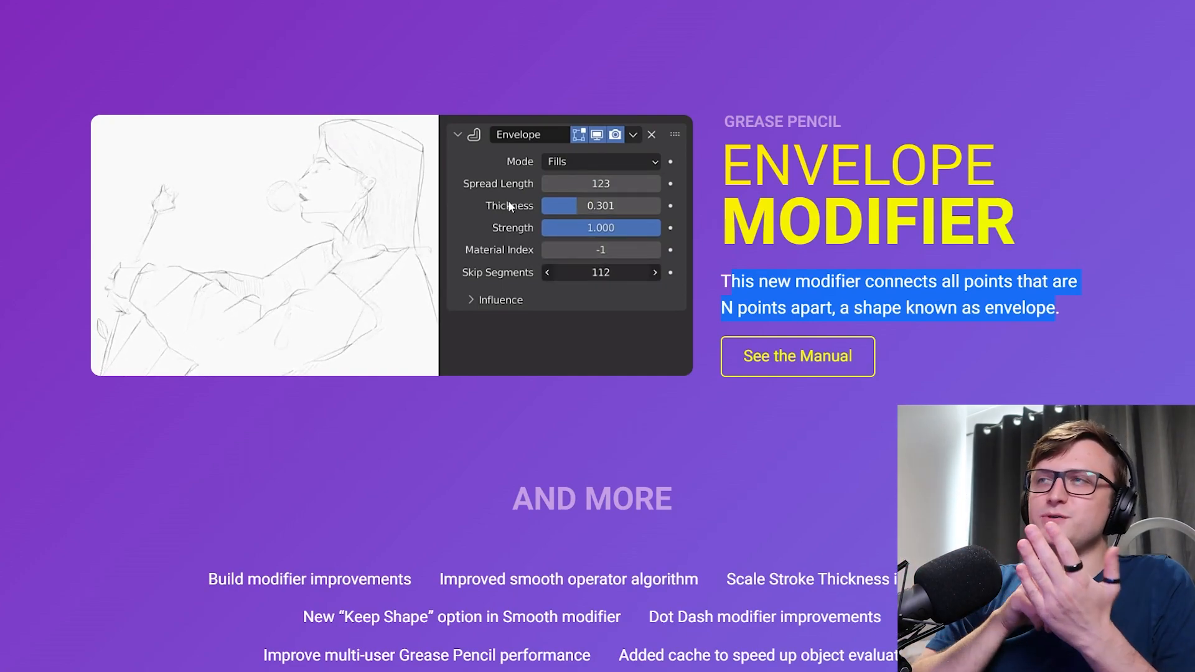
scroll("down", 3)
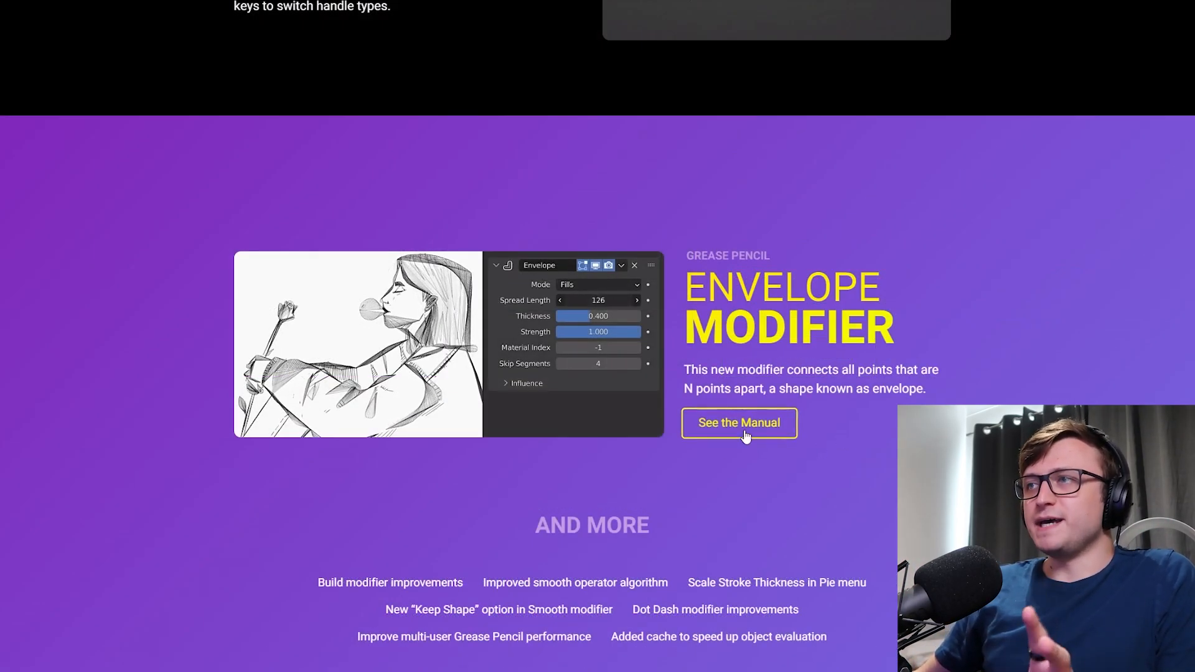
left_click(737, 422)
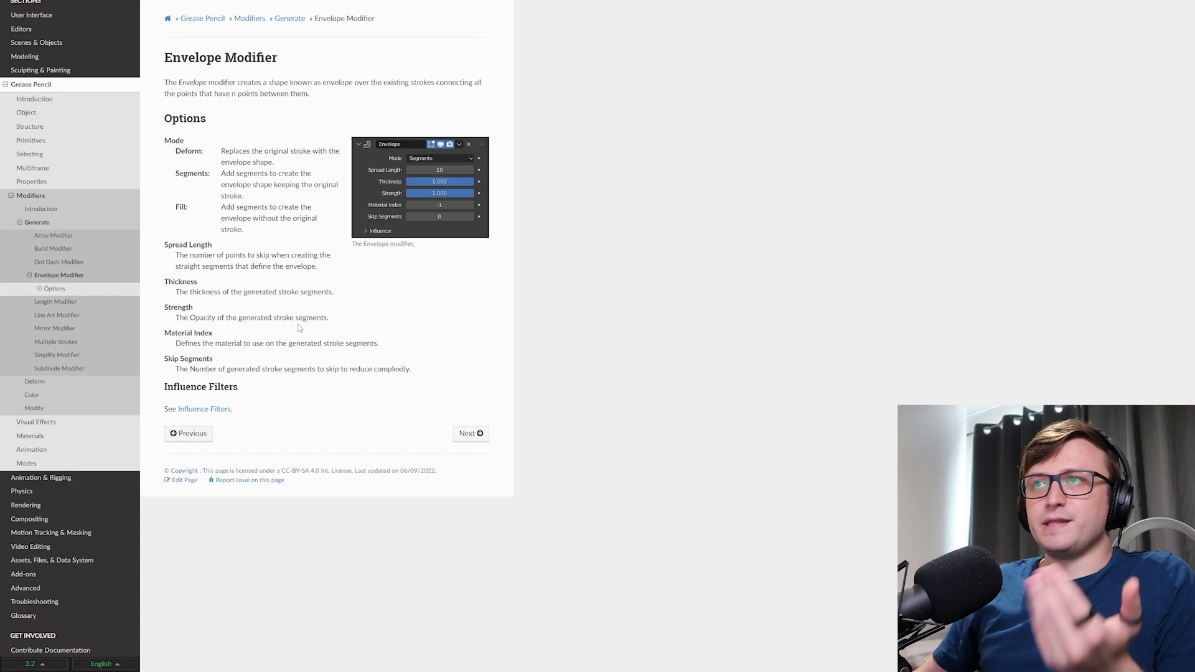
mouse_move(300, 314)
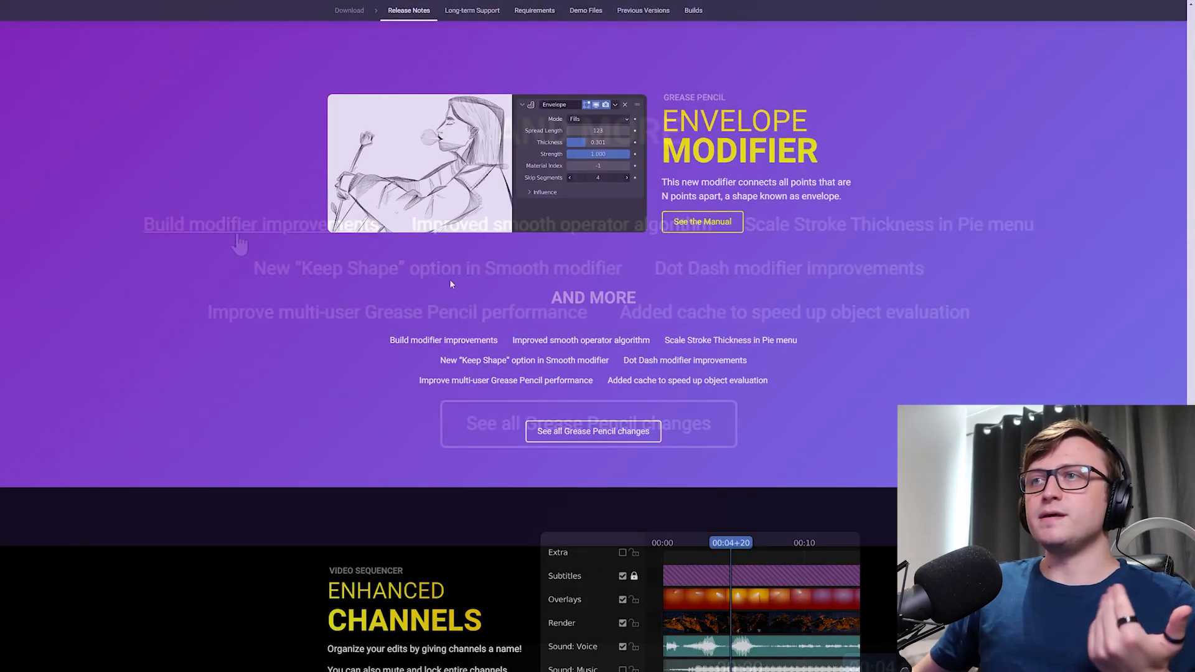
- Scroll to the 'And More' Grease Pencil list and back up to the Envelope Modifier
scroll("down", 3)
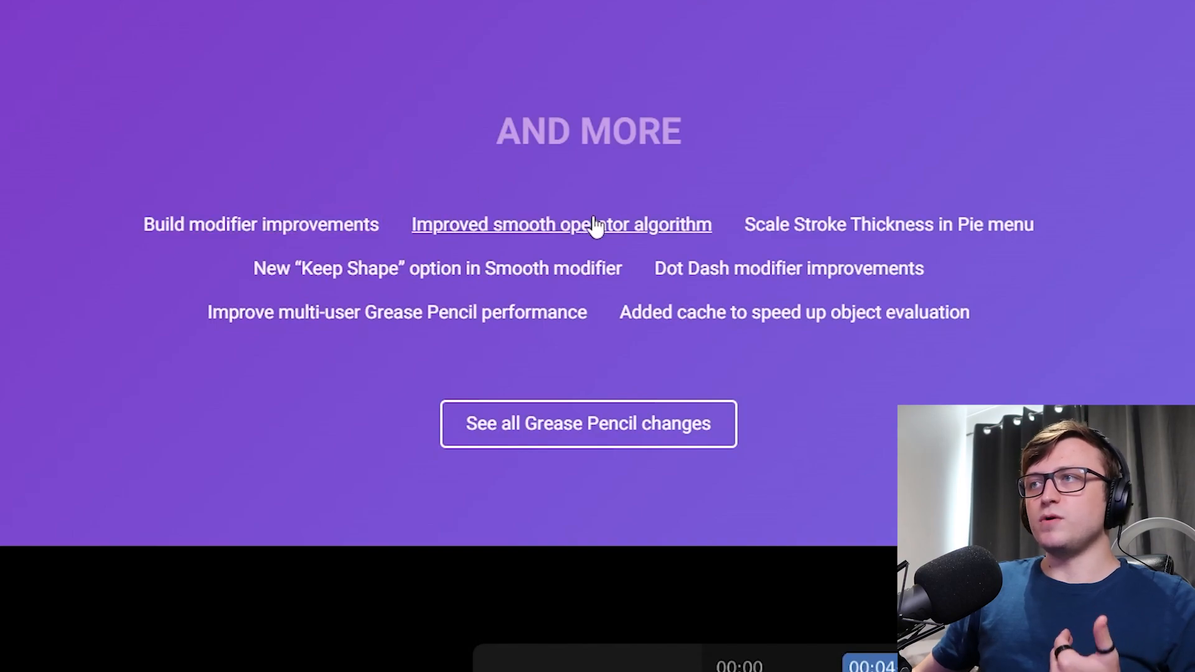
mouse_move(950, 232)
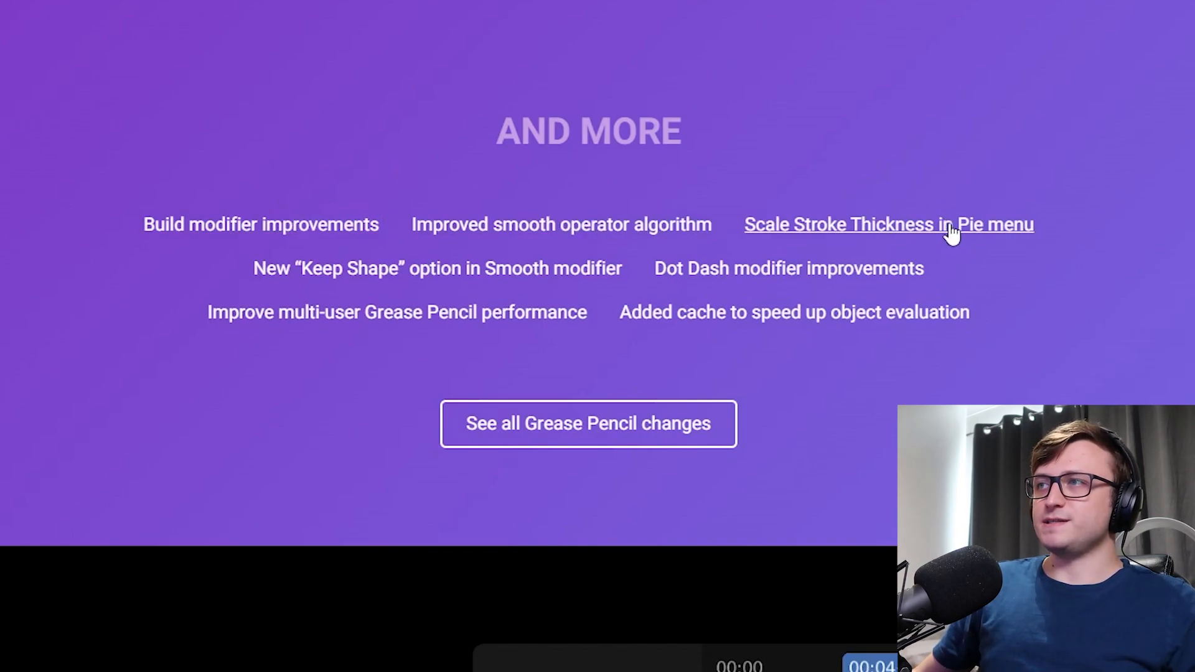
mouse_move(533, 268)
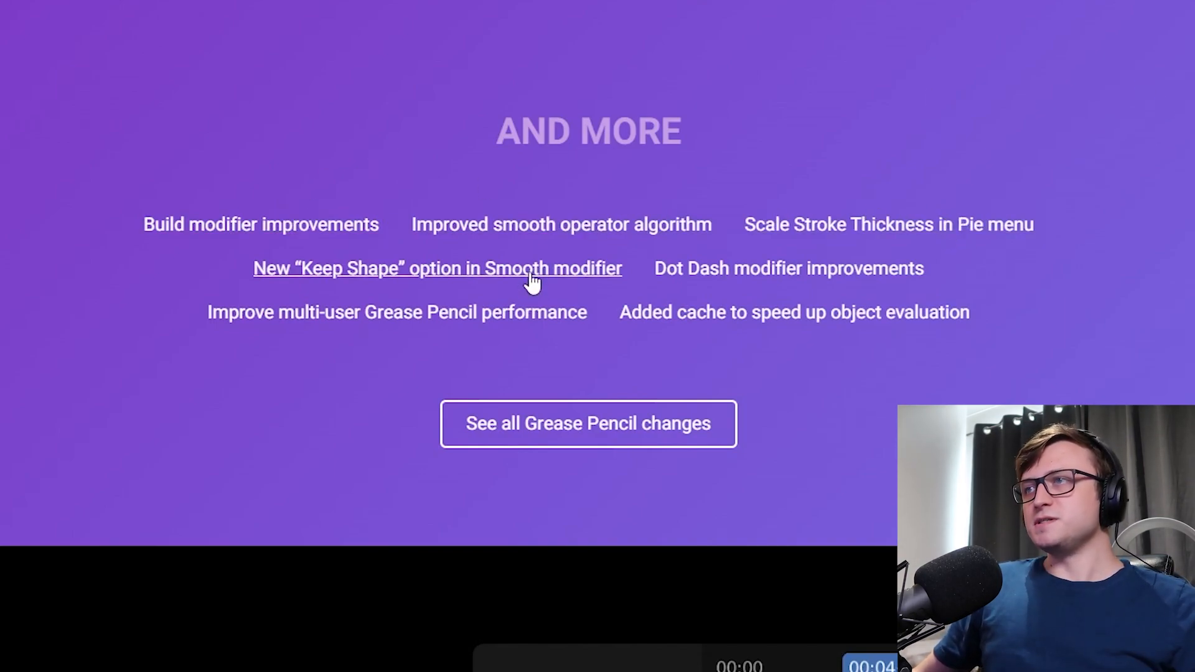
mouse_move(1087, 132)
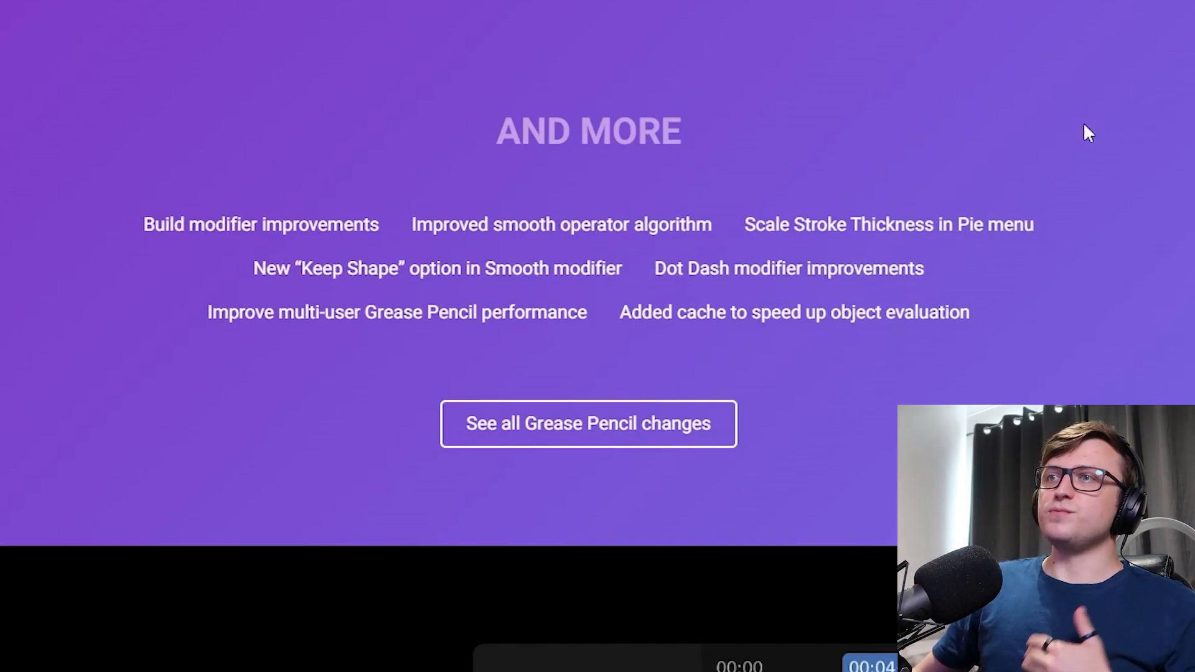
mouse_move(404, 268)
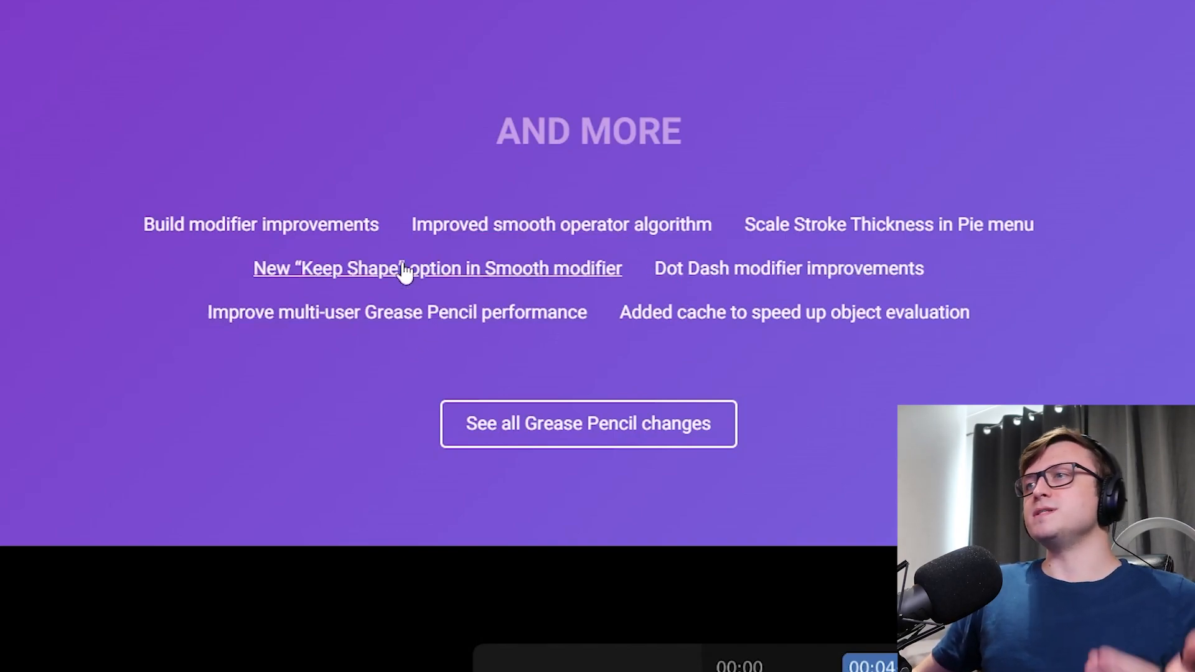
mouse_move(859, 335)
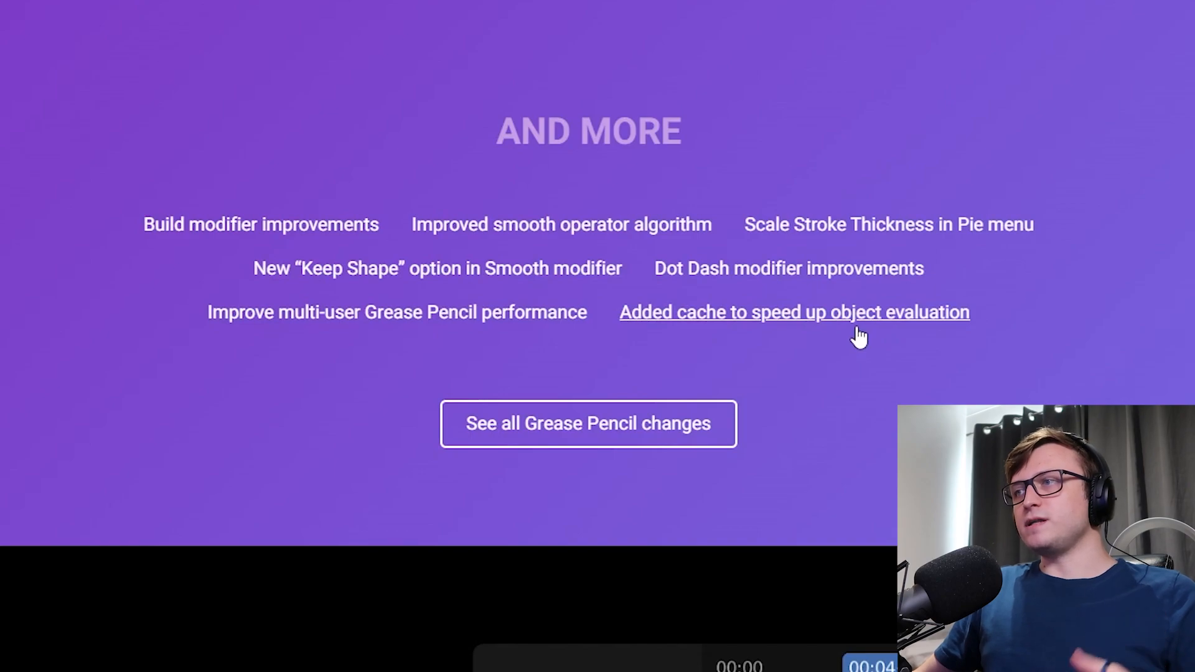
scroll("up", 3)
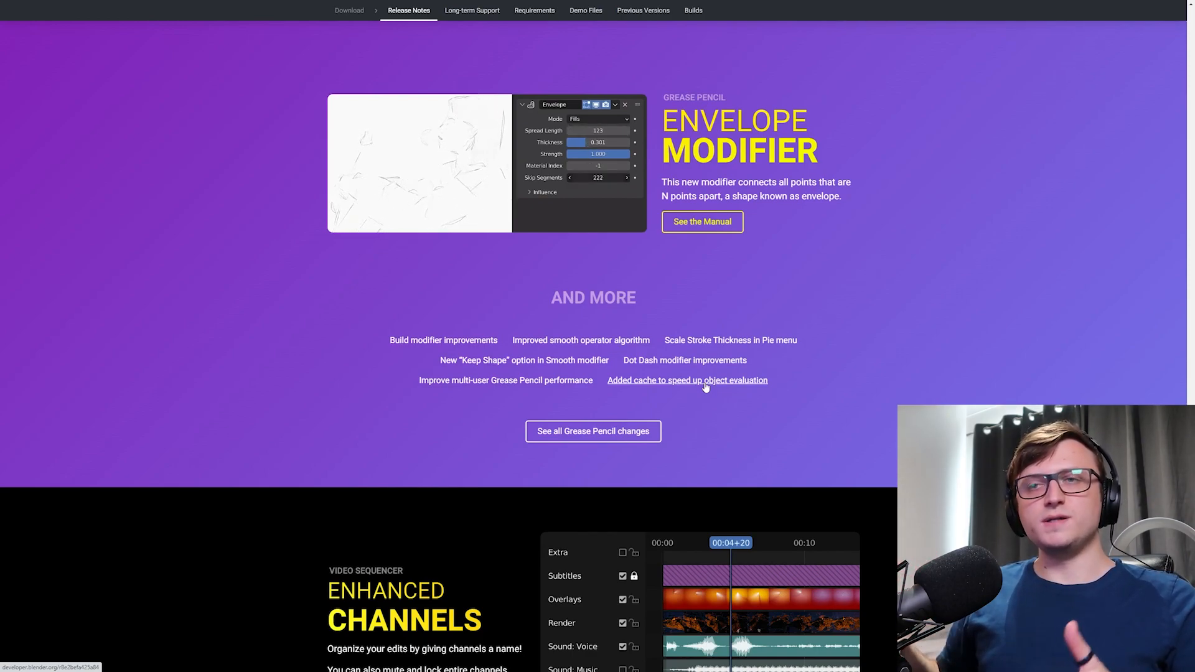
- Select the Enhanced Channels description about naming, muting and locking sequencer channels
left_click(687, 380)
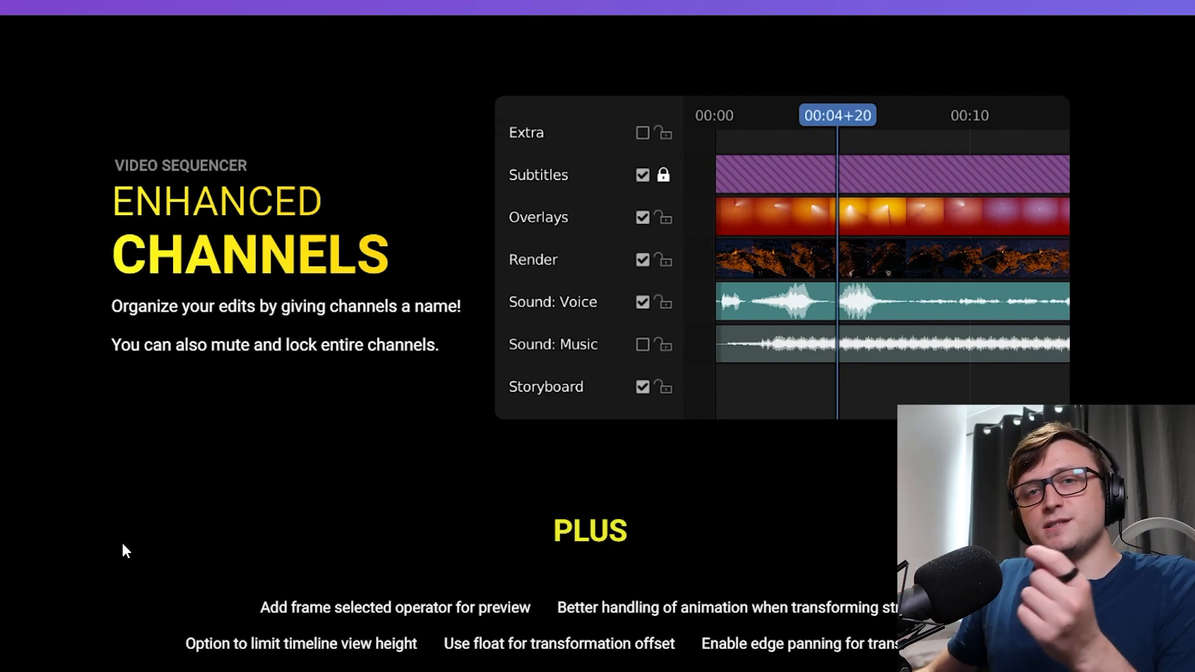
mouse_move(122, 319)
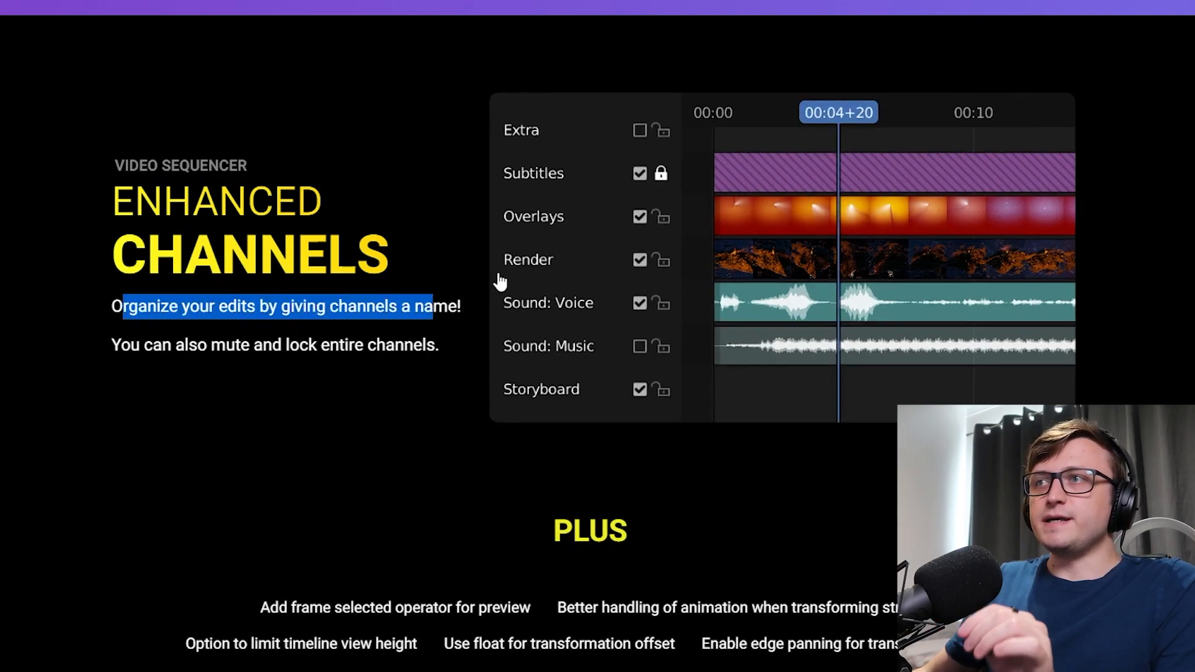
mouse_move(539, 274)
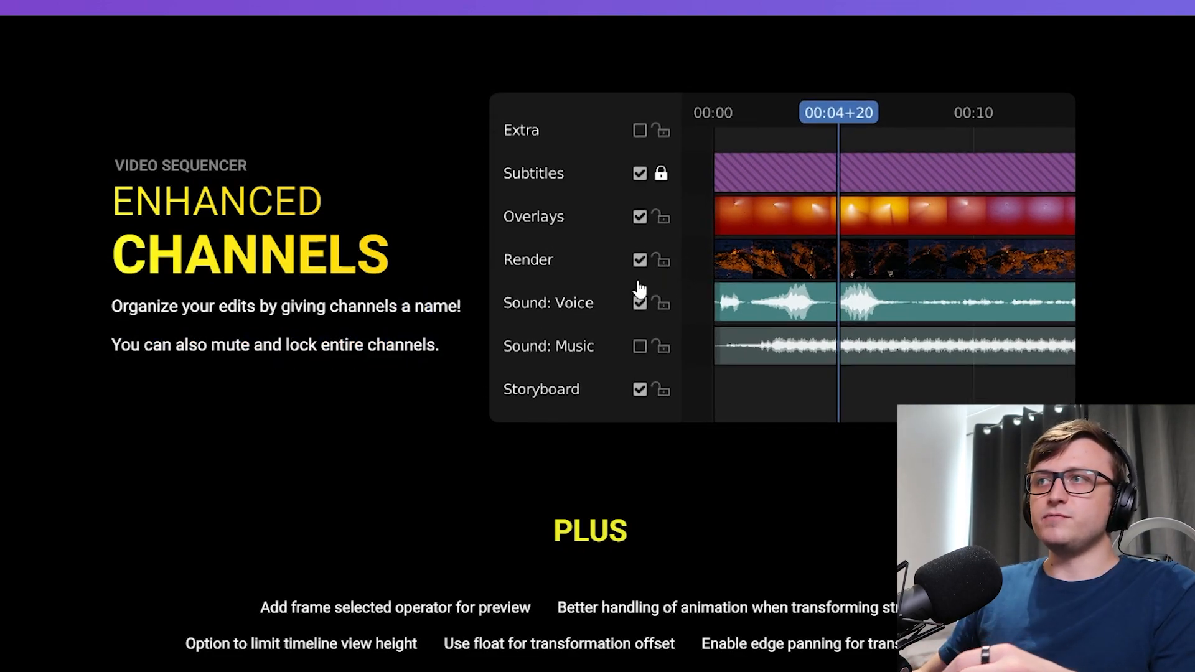
mouse_move(641, 330)
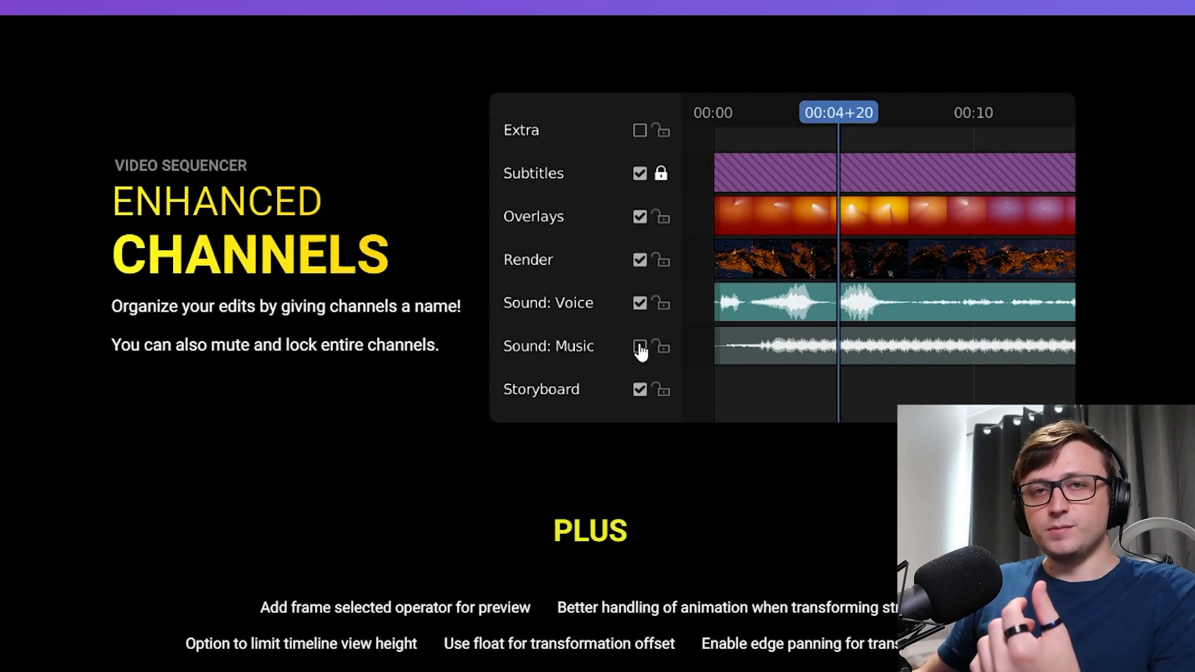
left_click(641, 346)
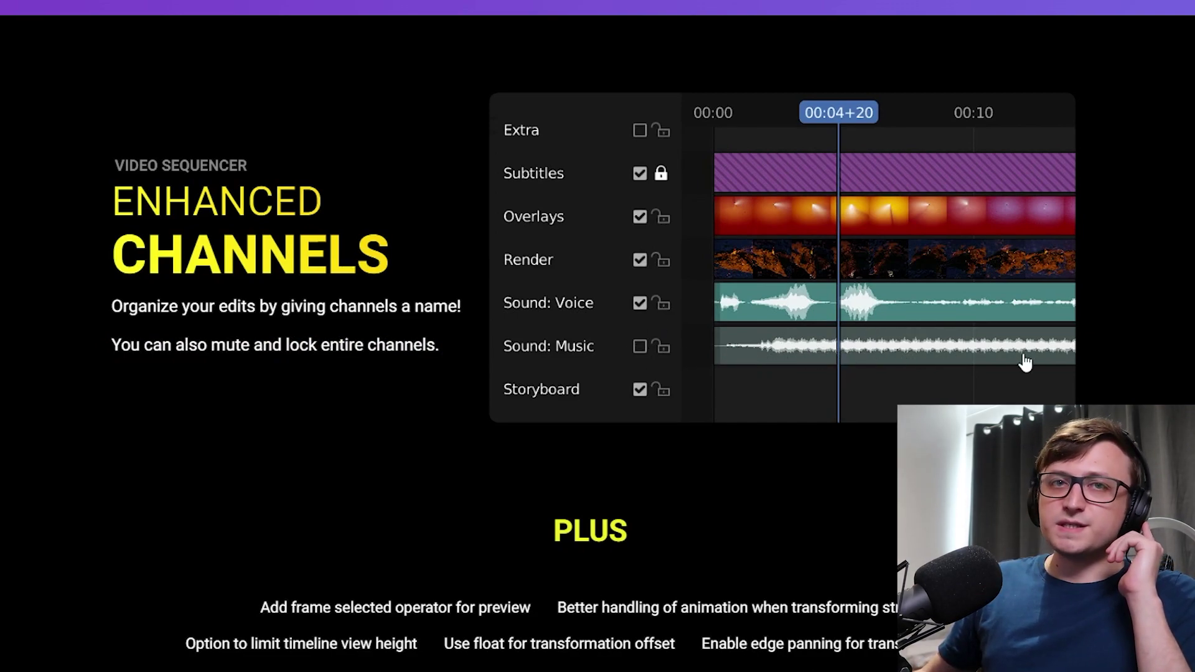
mouse_move(951, 344)
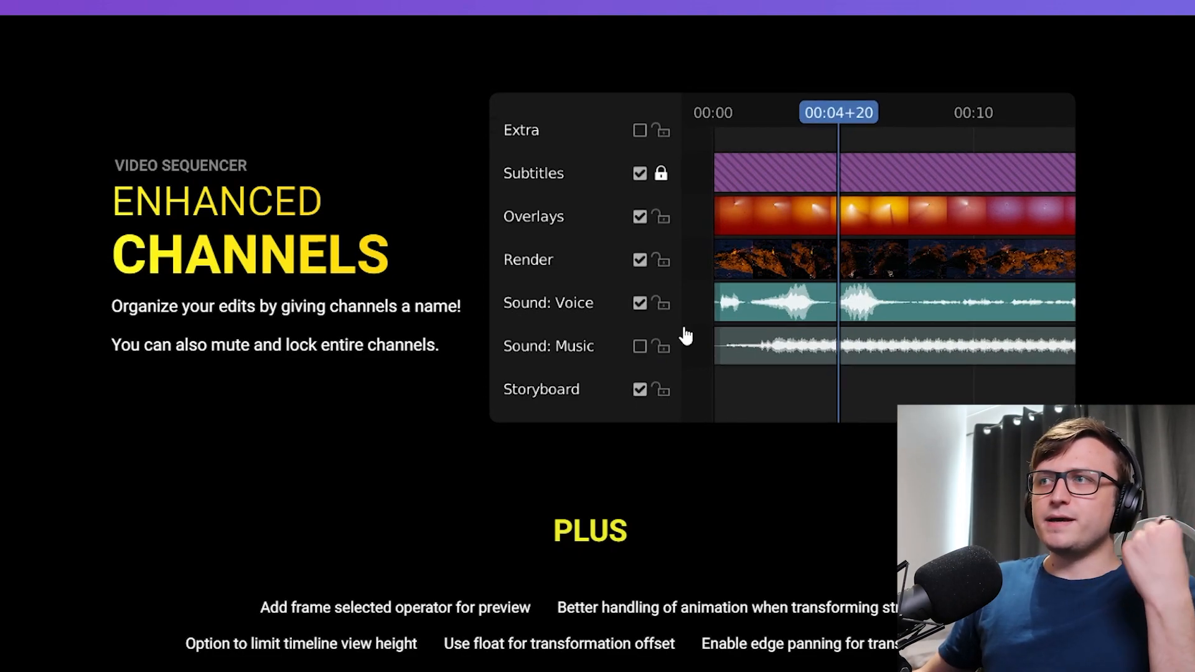
mouse_move(556, 469)
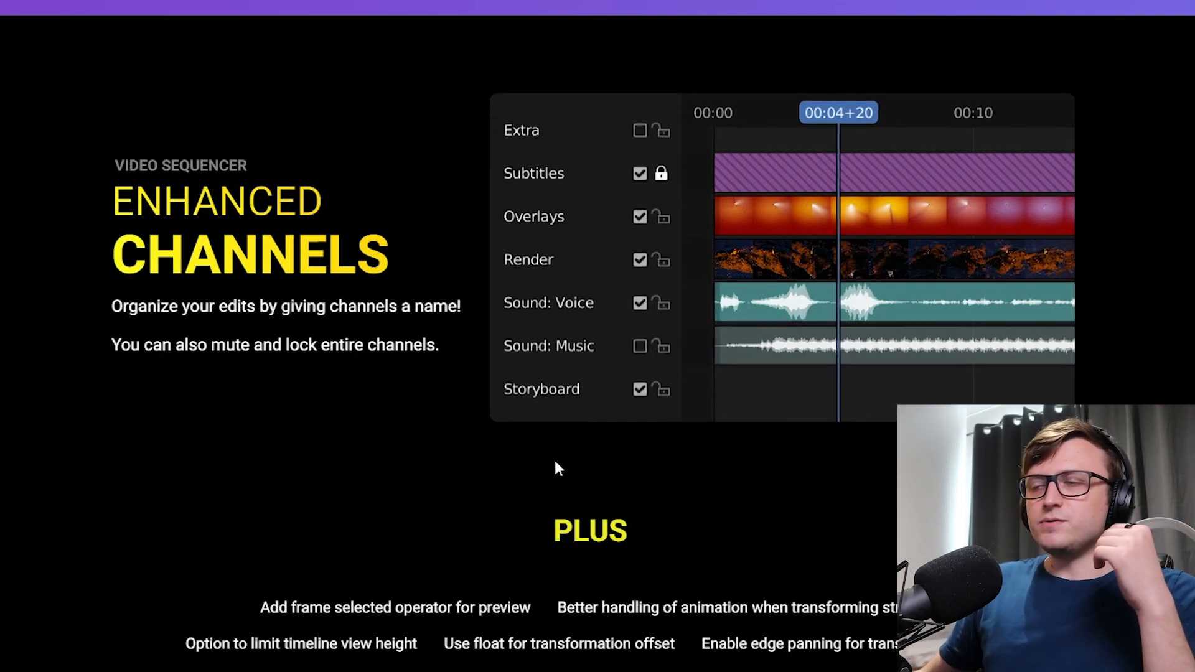
- Scroll through the sequencer's 'Plus' list down to the 'But wait, there's more' grid
scroll("down", 3)
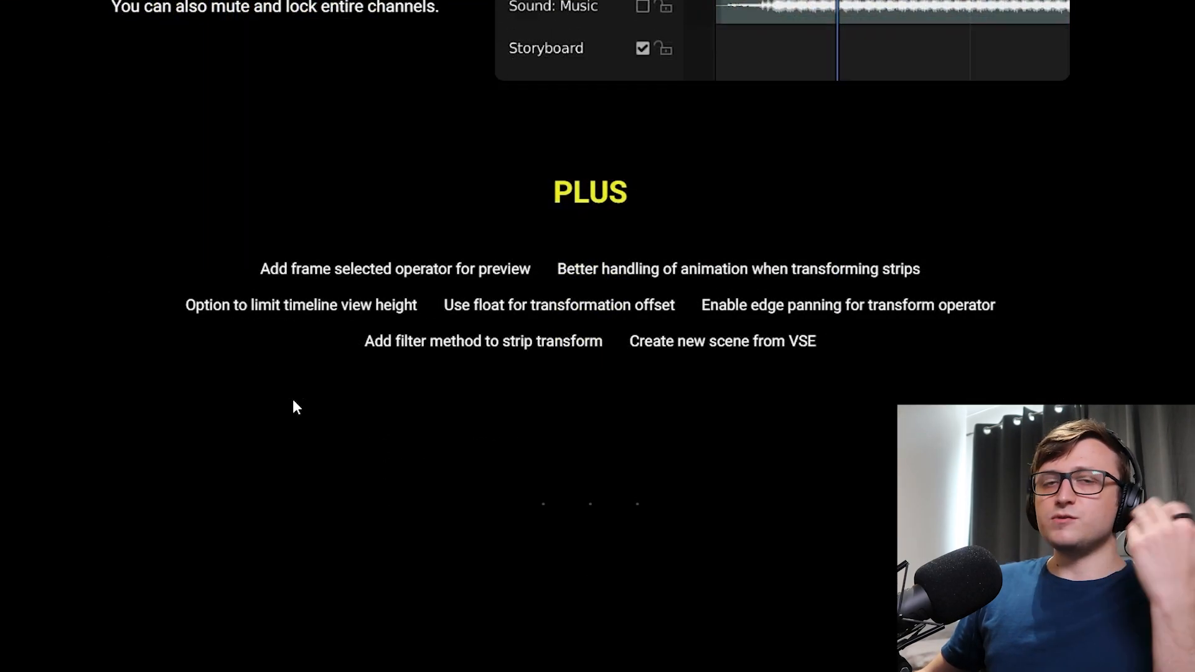
mouse_move(395, 275)
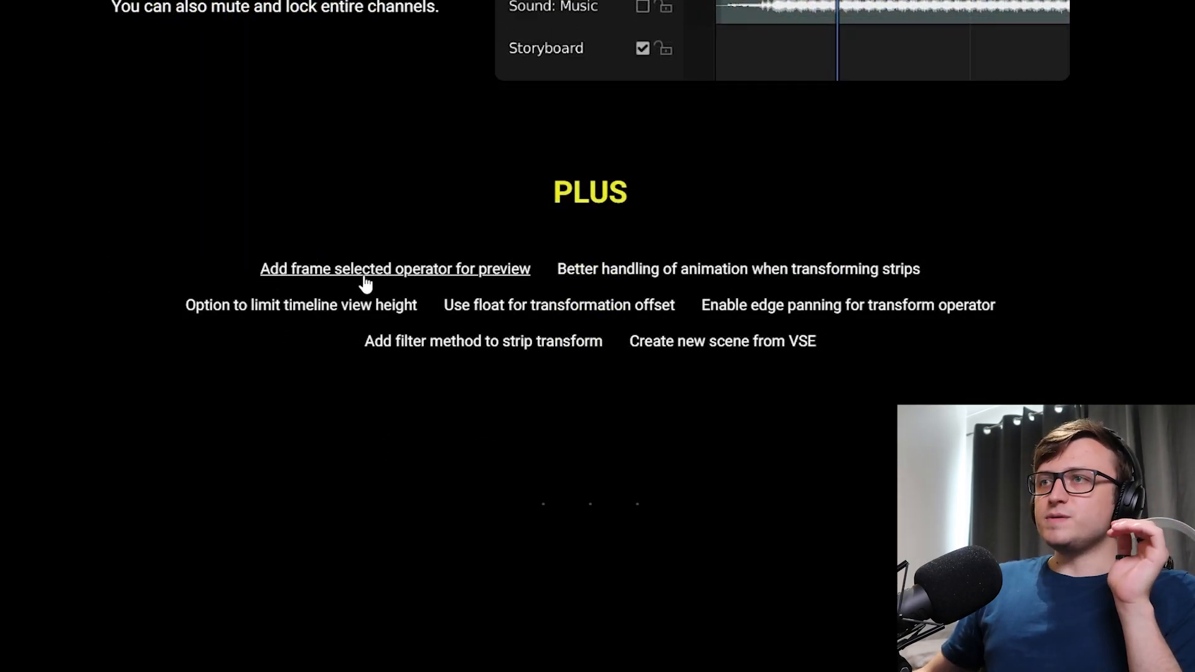
mouse_move(656, 276)
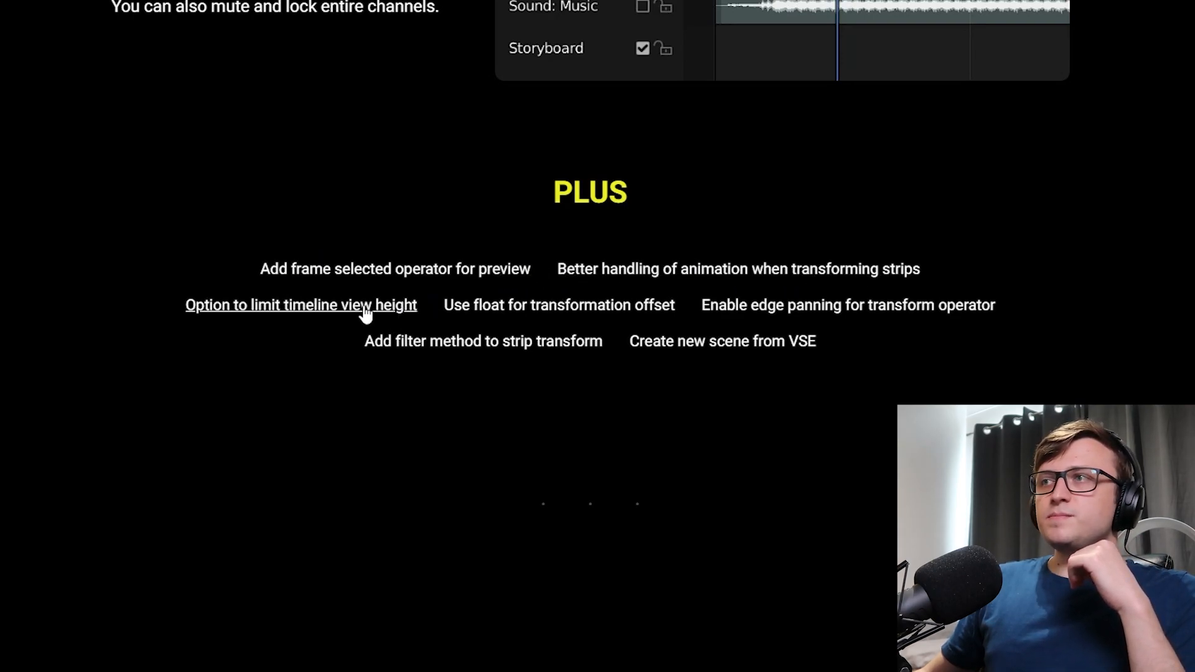
mouse_move(475, 308)
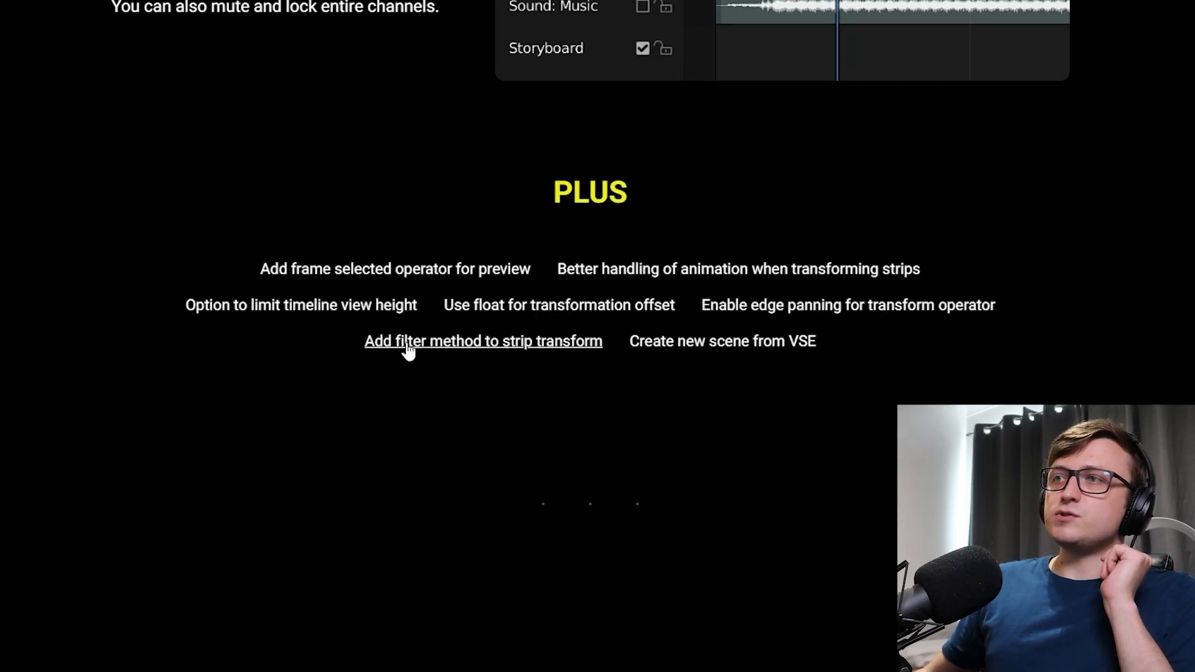
mouse_move(721, 341)
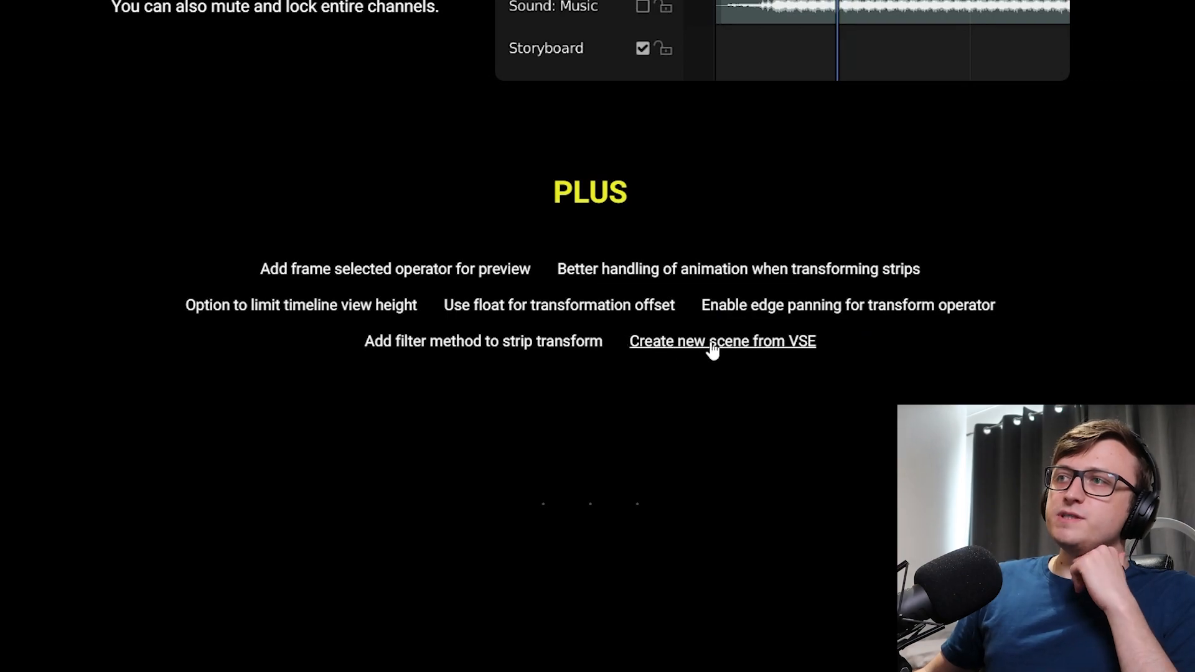
scroll("down", 3)
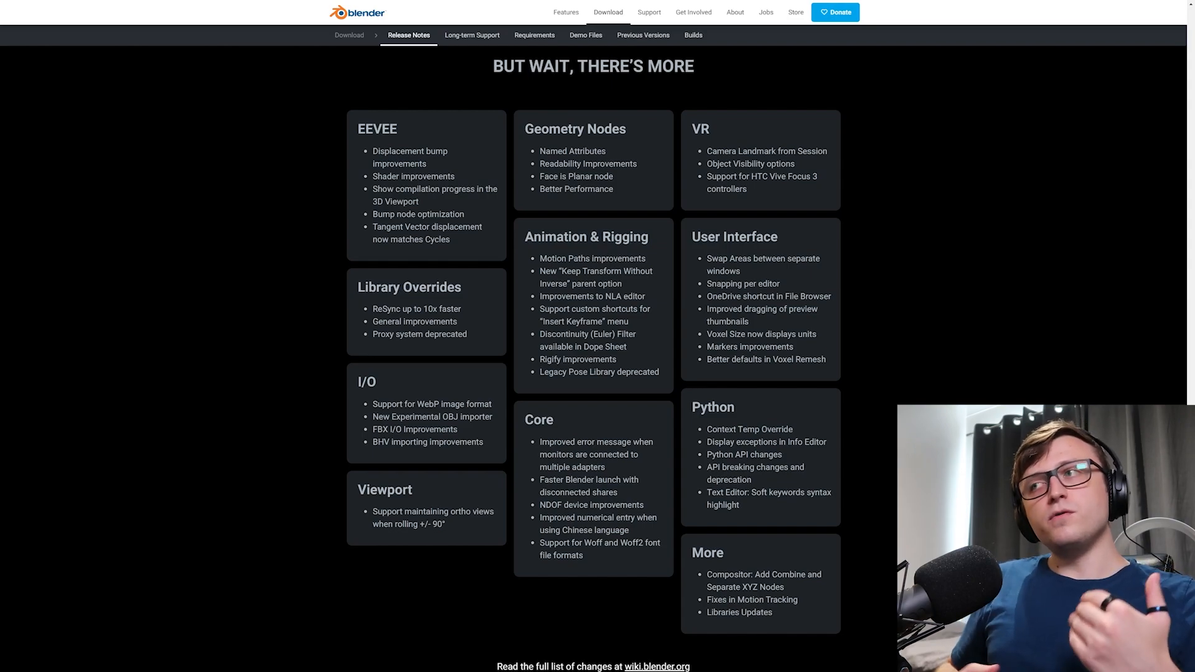
mouse_move(368, 138)
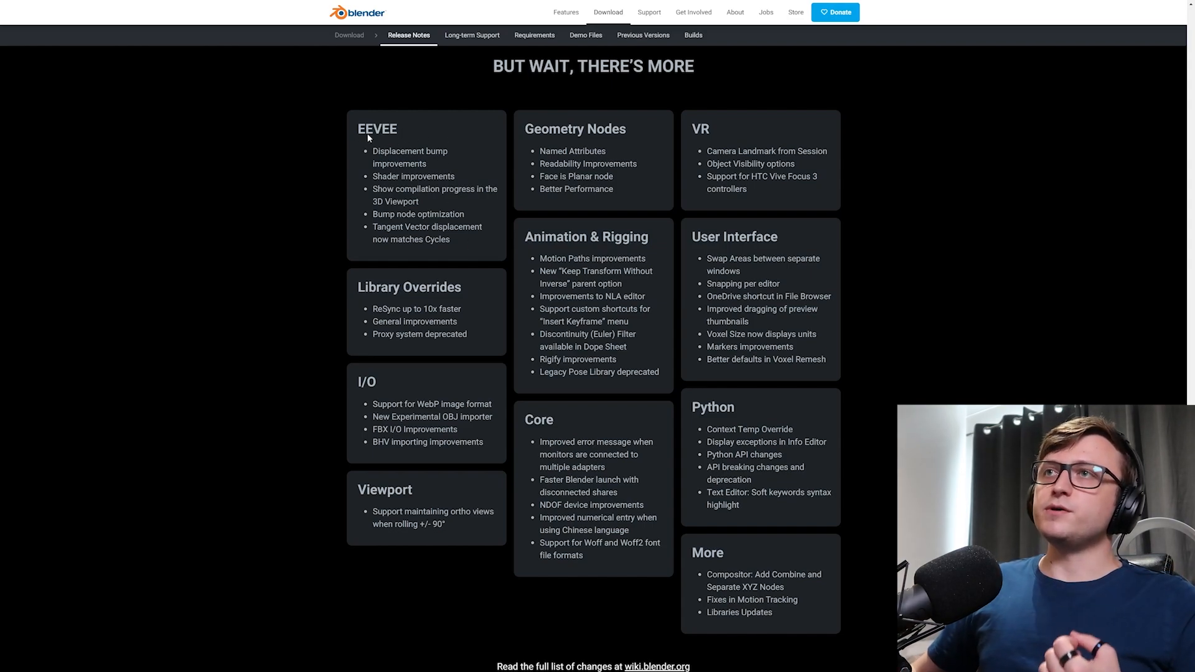
- Read the 'But wait, there's more' cards, then open the splash artwork download page
double_click(377, 129)
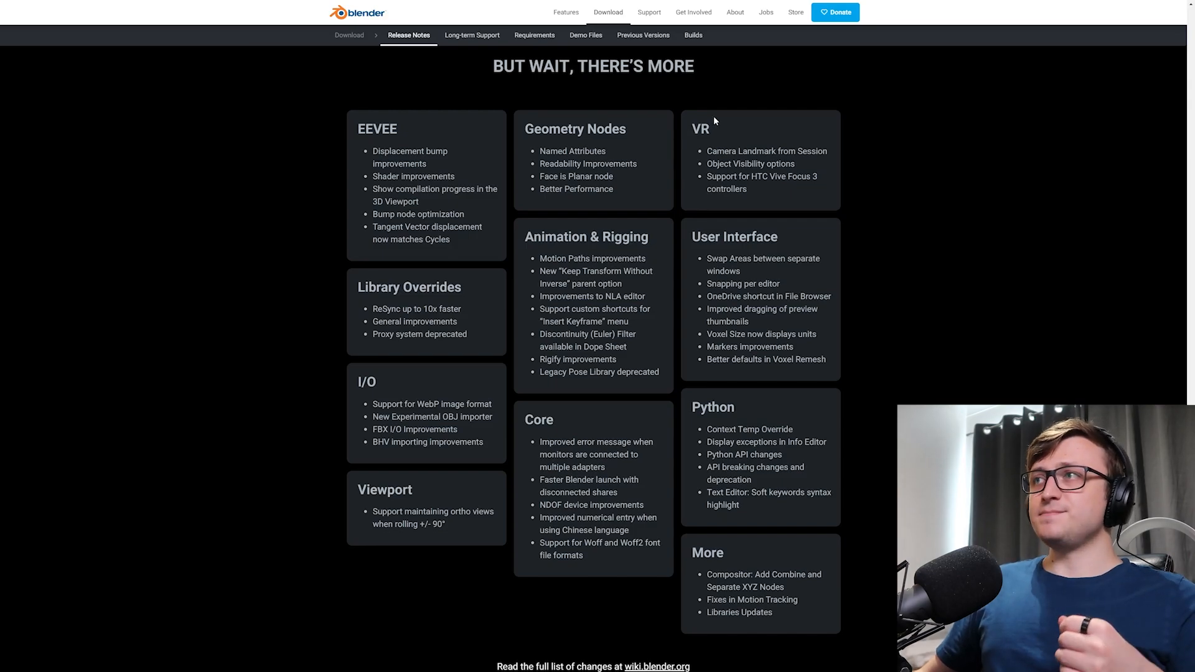
mouse_move(682, 561)
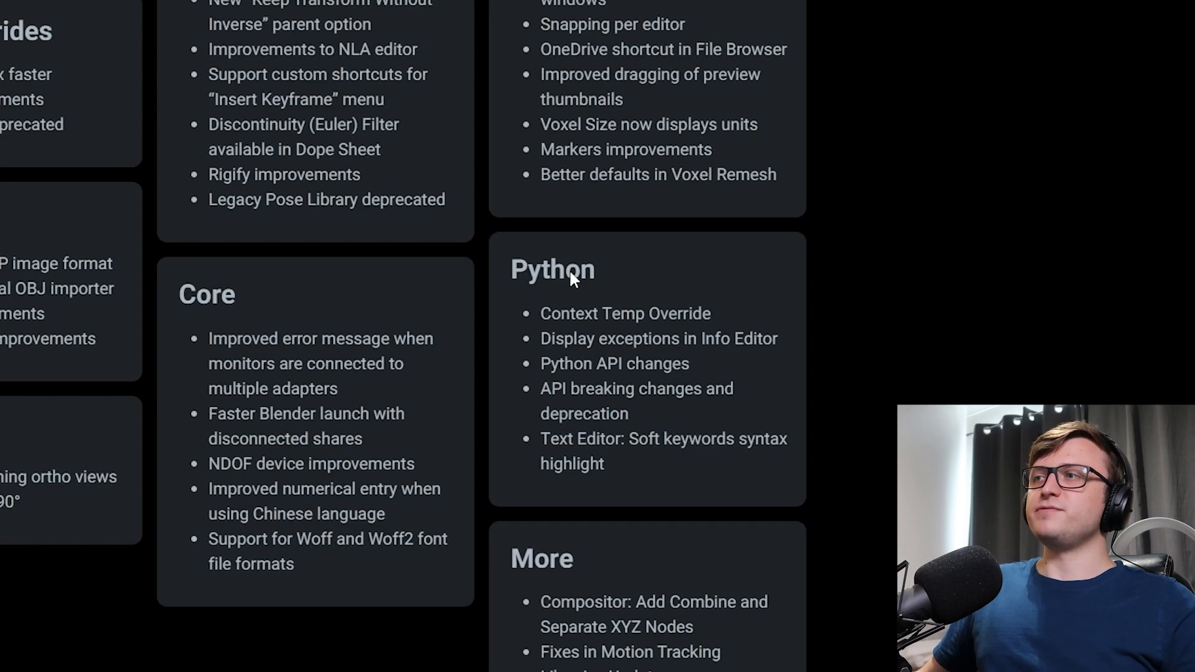
mouse_move(644, 403)
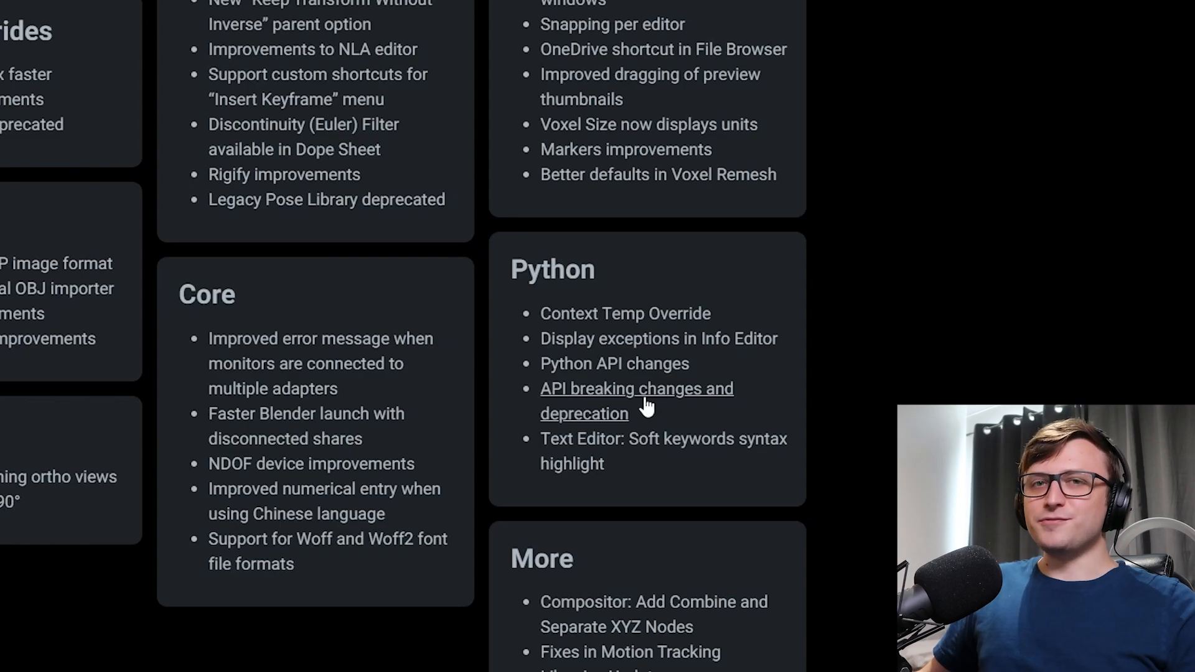
left_click(636, 389)
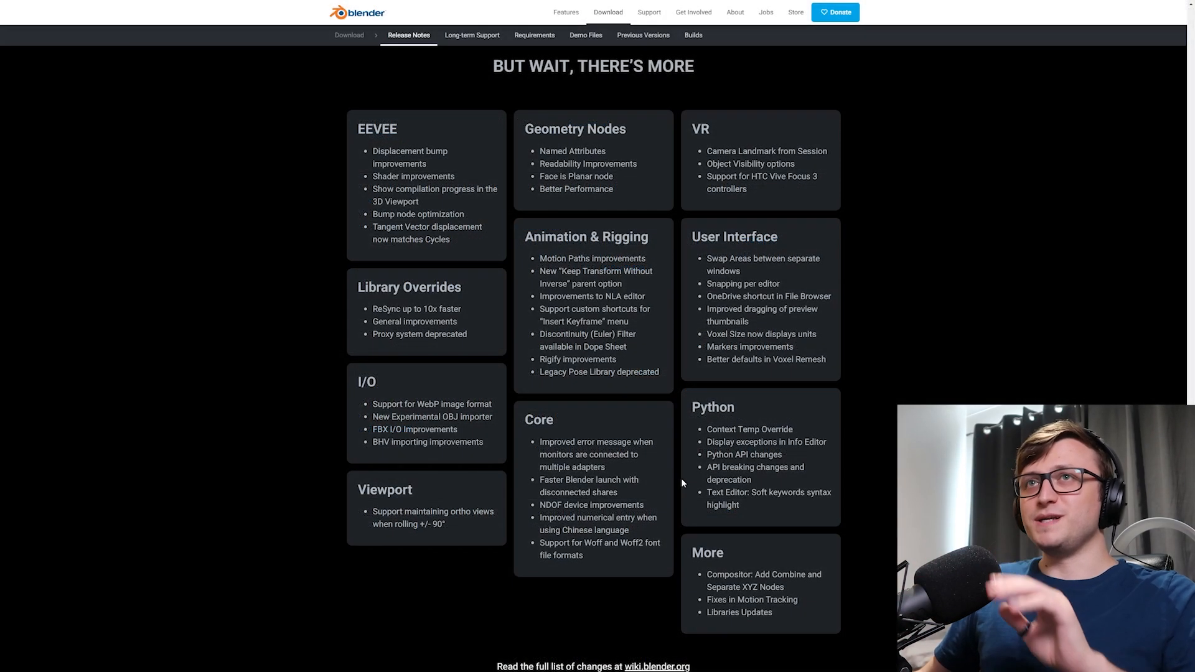
scroll("down", 3)
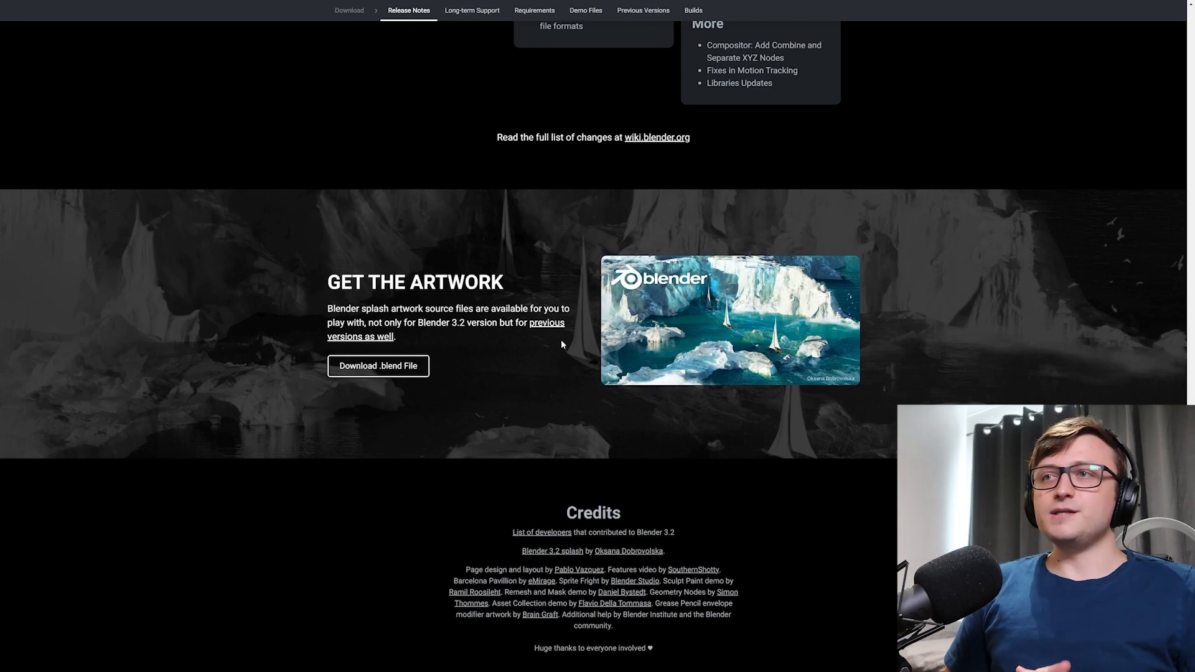
mouse_move(542, 347)
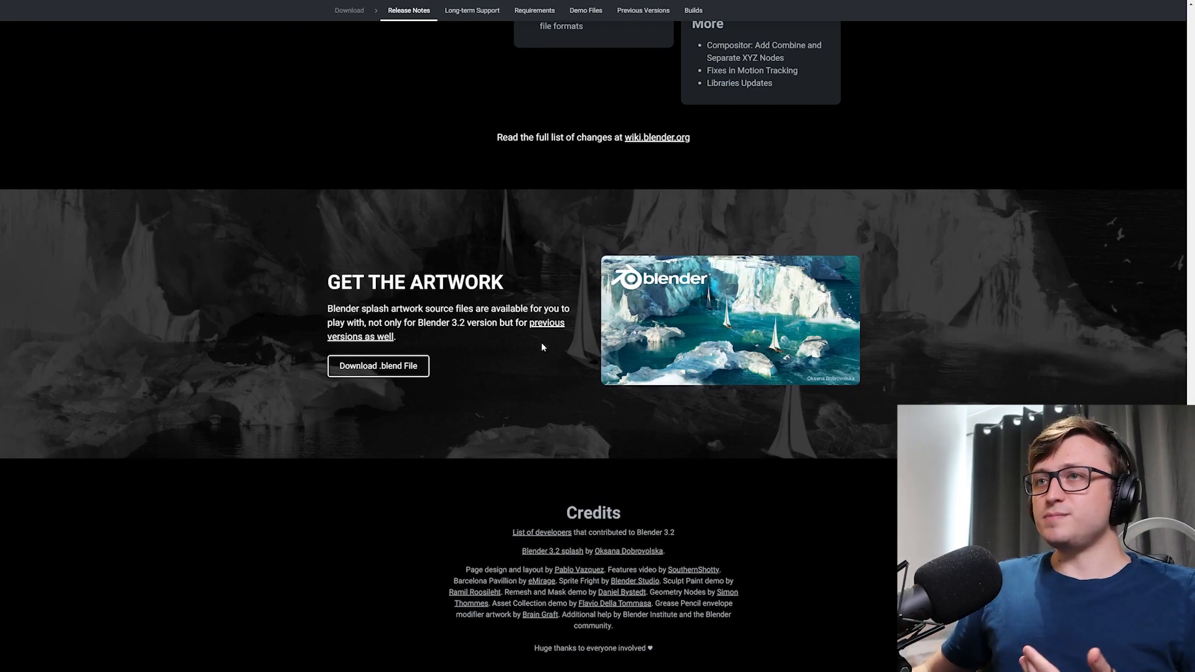
left_click(727, 320)
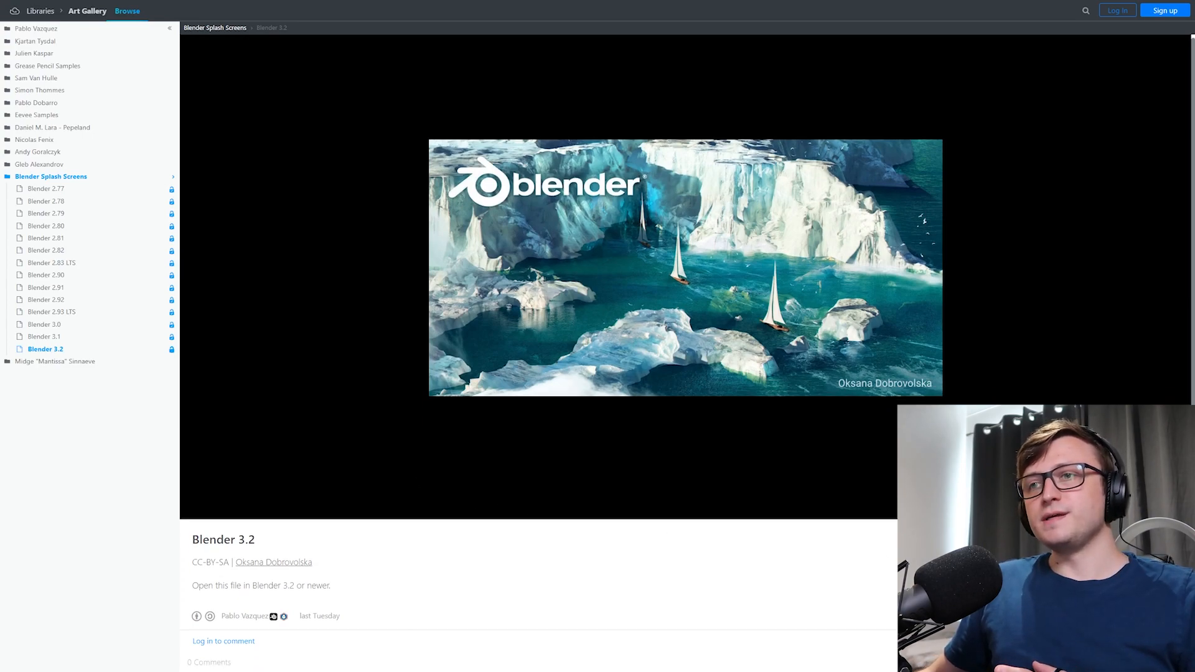
mouse_move(273, 561)
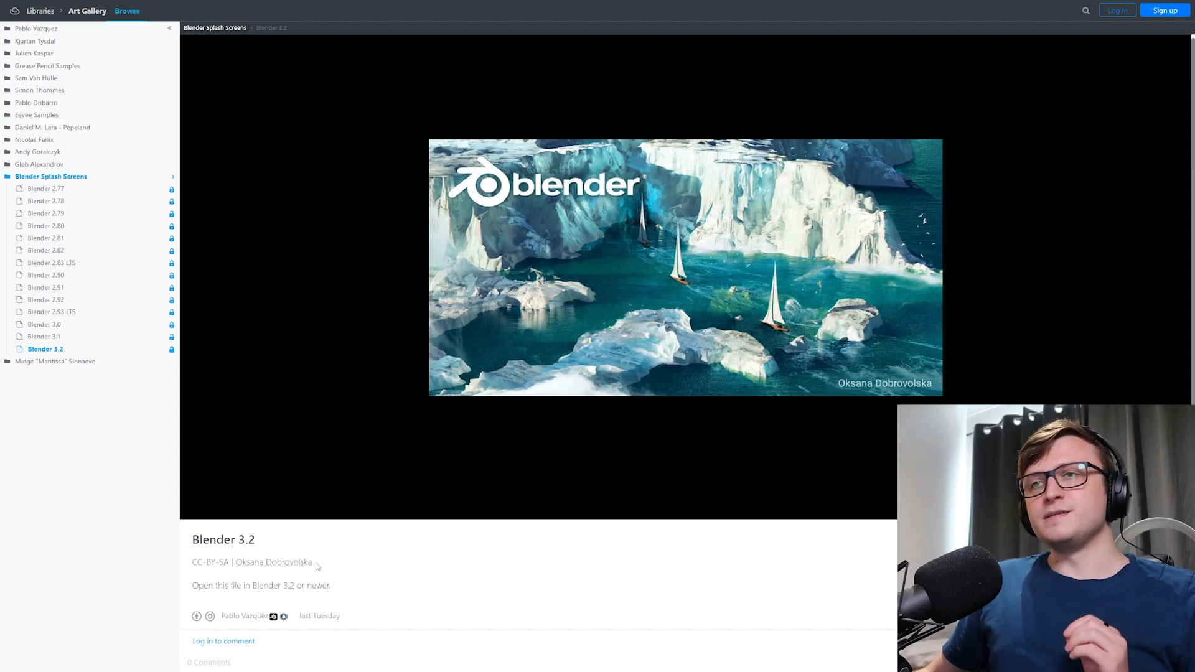
mouse_move(272, 566)
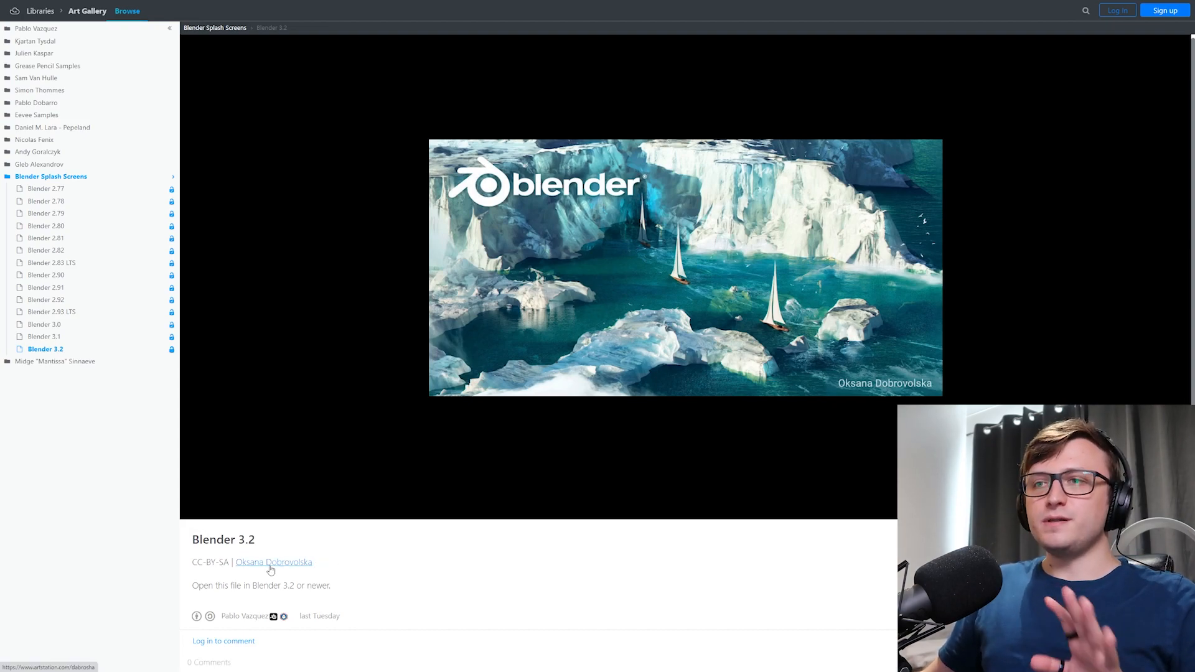
left_click(272, 561)
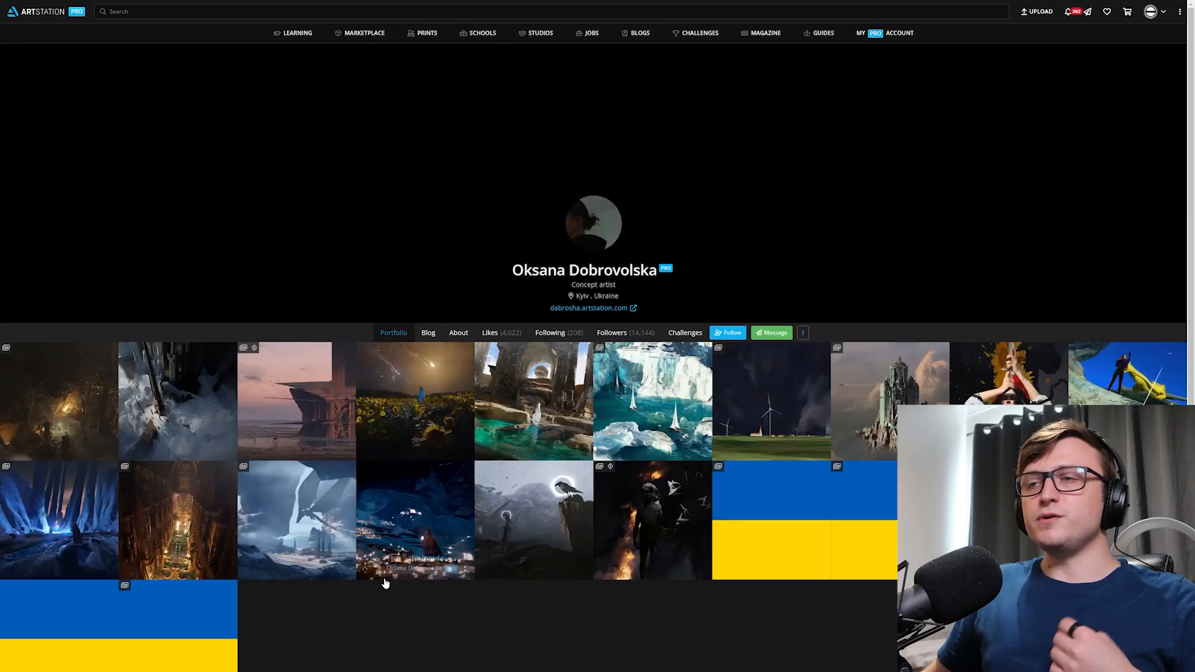
mouse_move(469, 617)
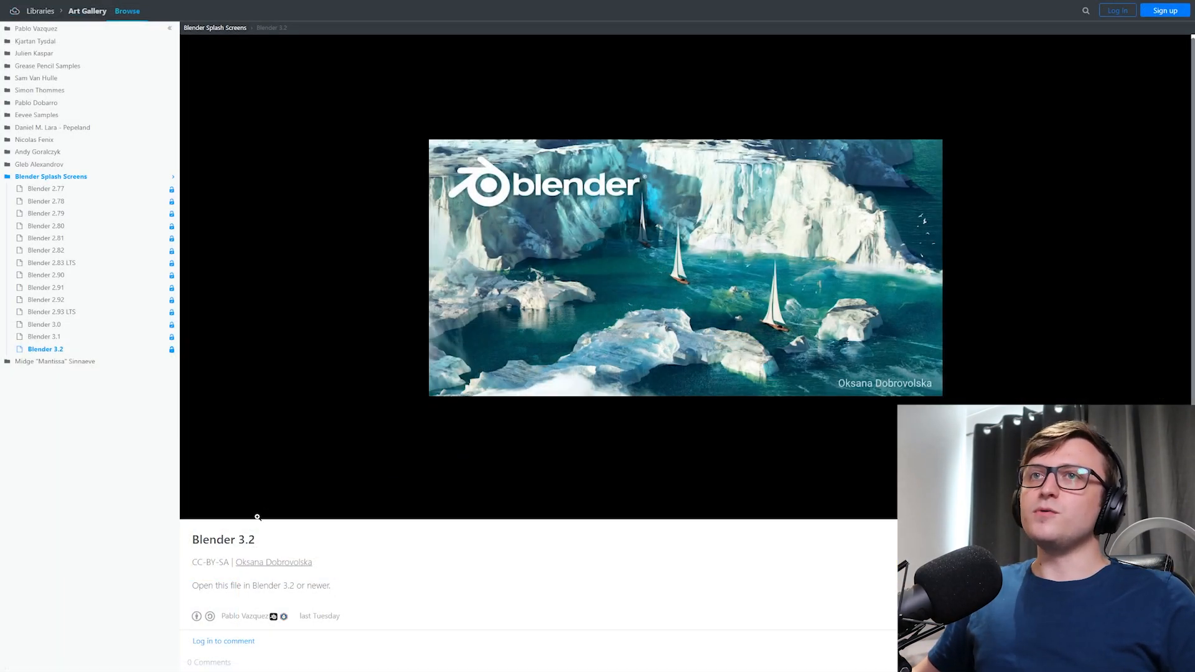
mouse_move(78, 373)
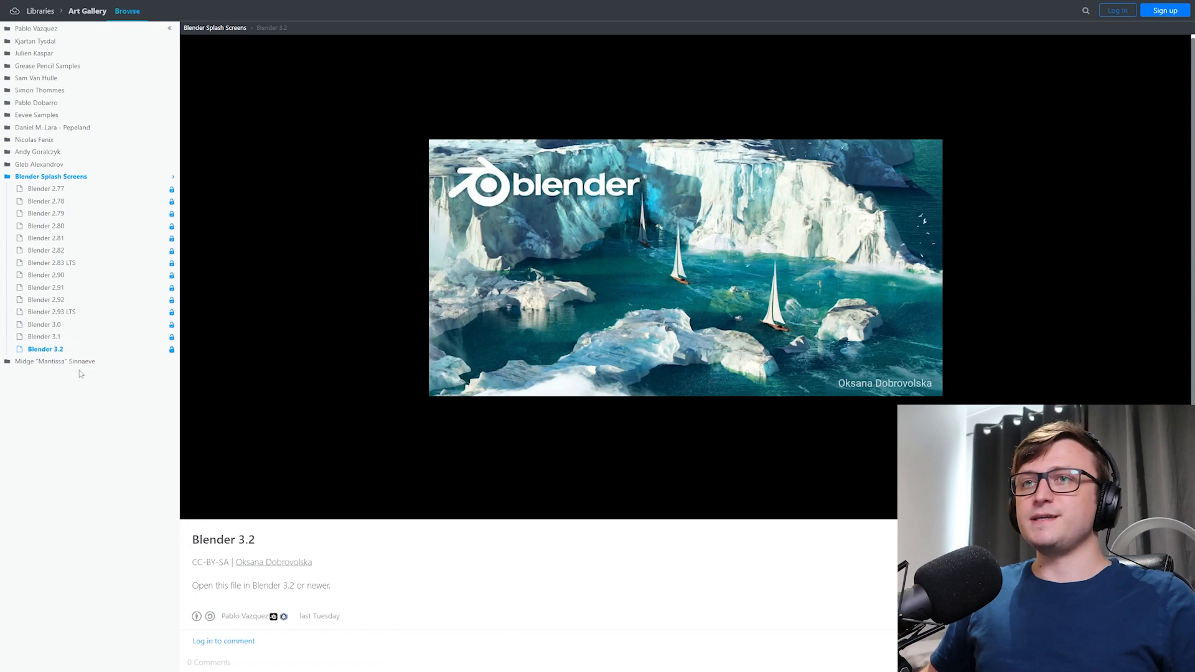